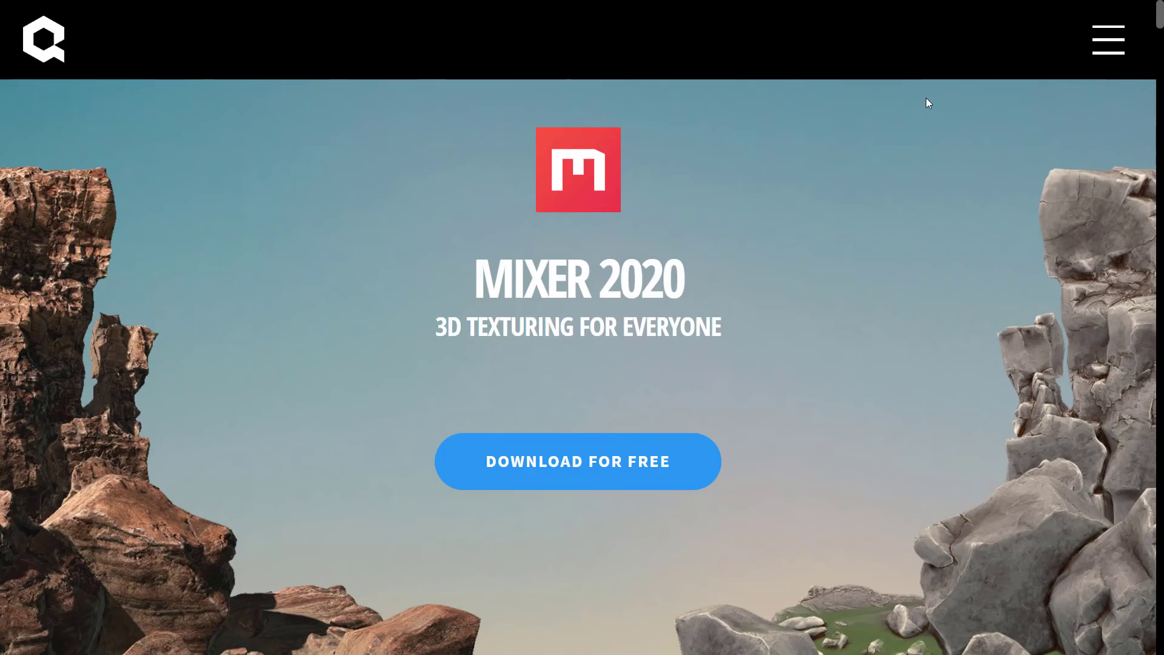
mouse_move(786, 305)
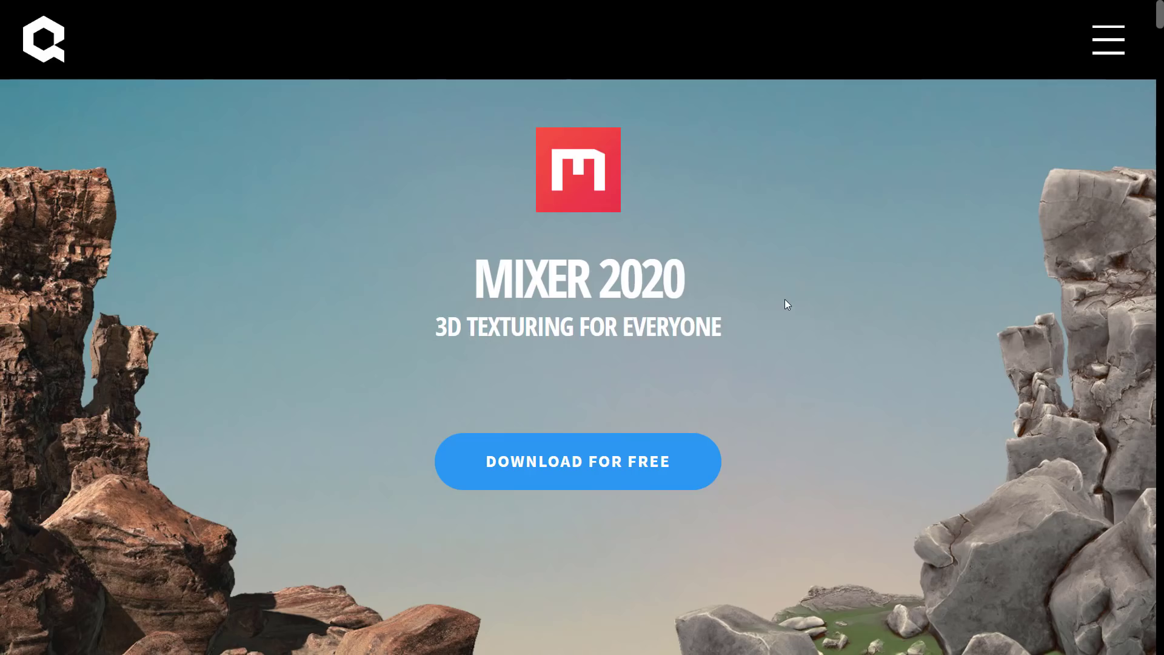
- Scroll the Mixer 2020 page down to the 'Join a Free and Open Ecosystem' section with its download links
scroll("down", 3)
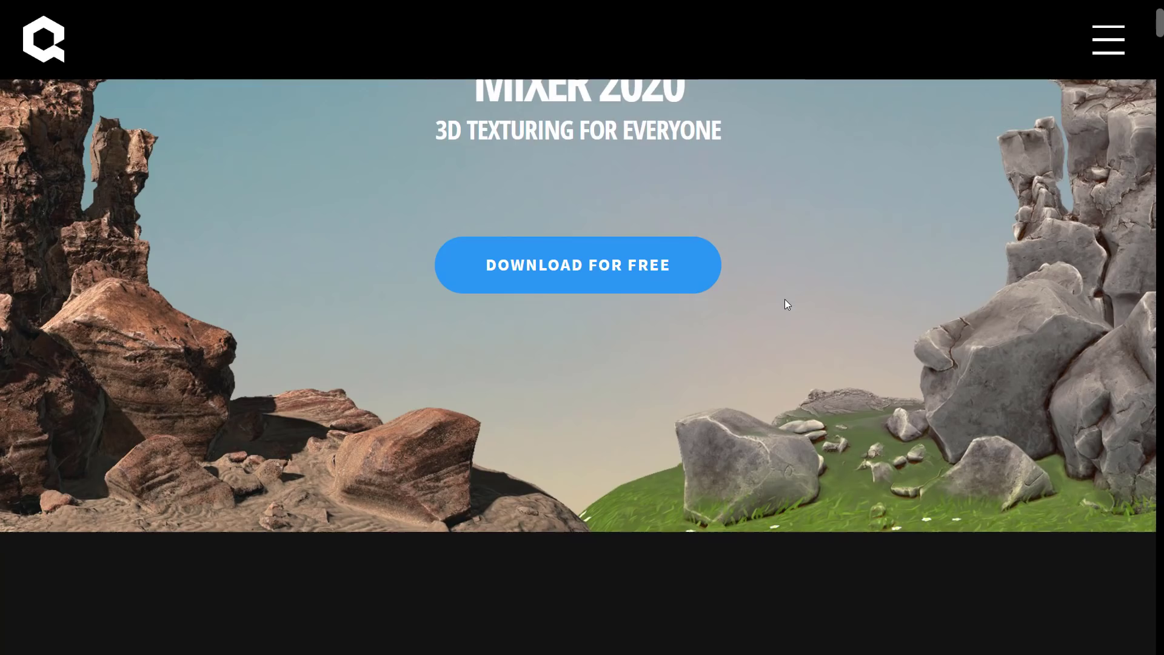
scroll("down", 3)
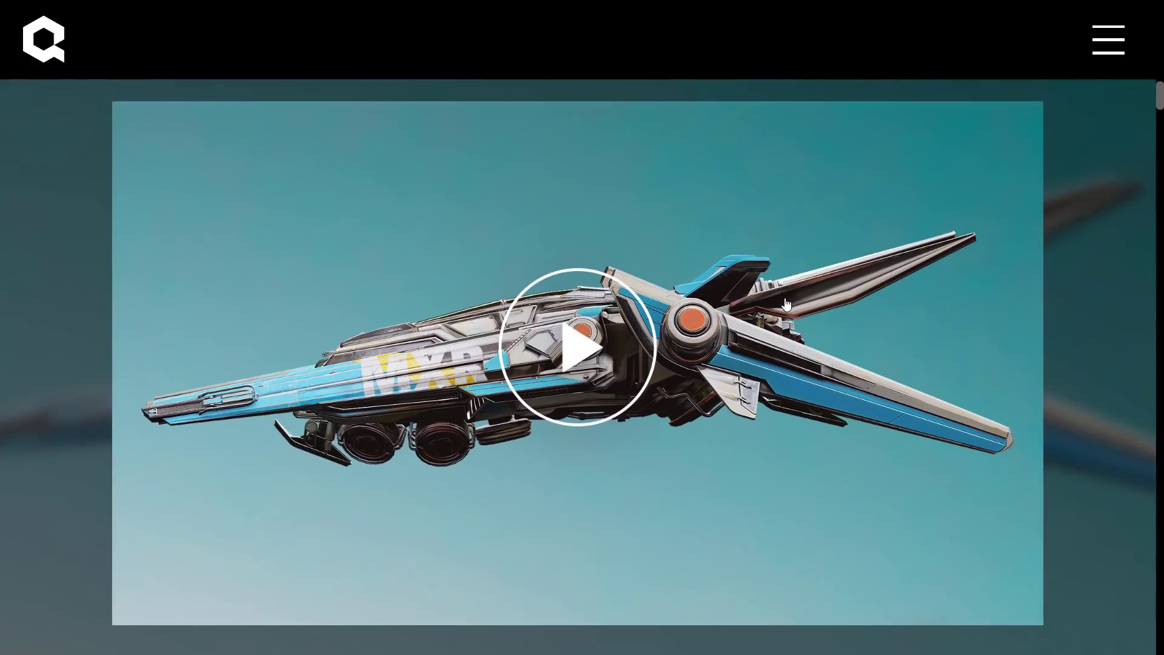
scroll("down", 3)
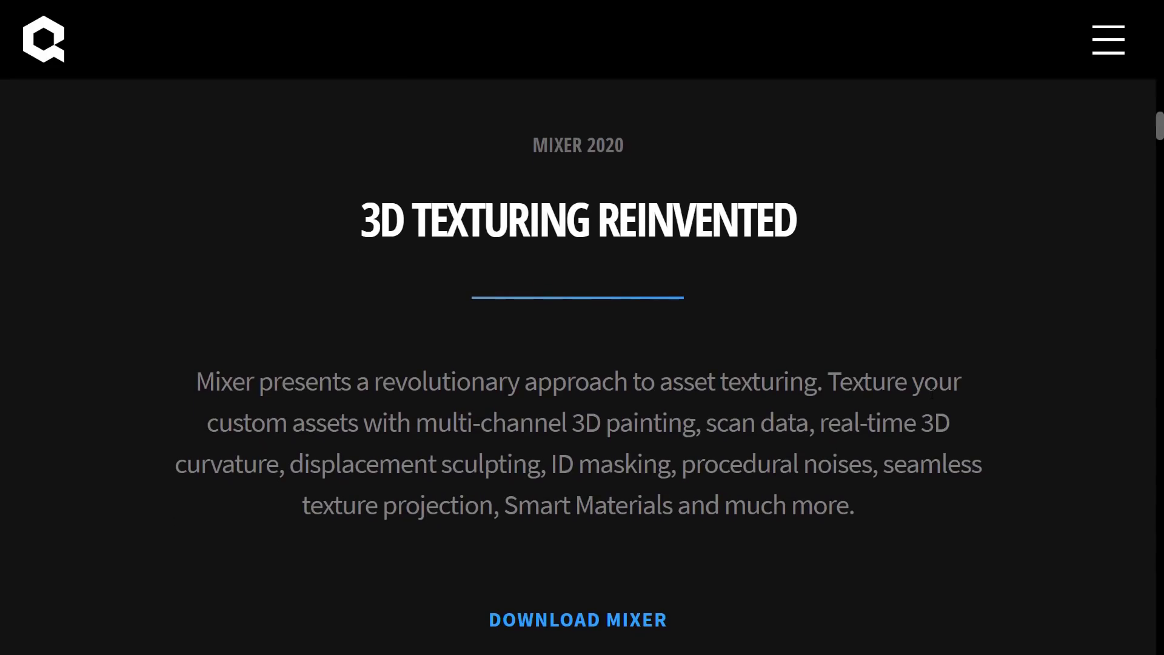
scroll("down", 3)
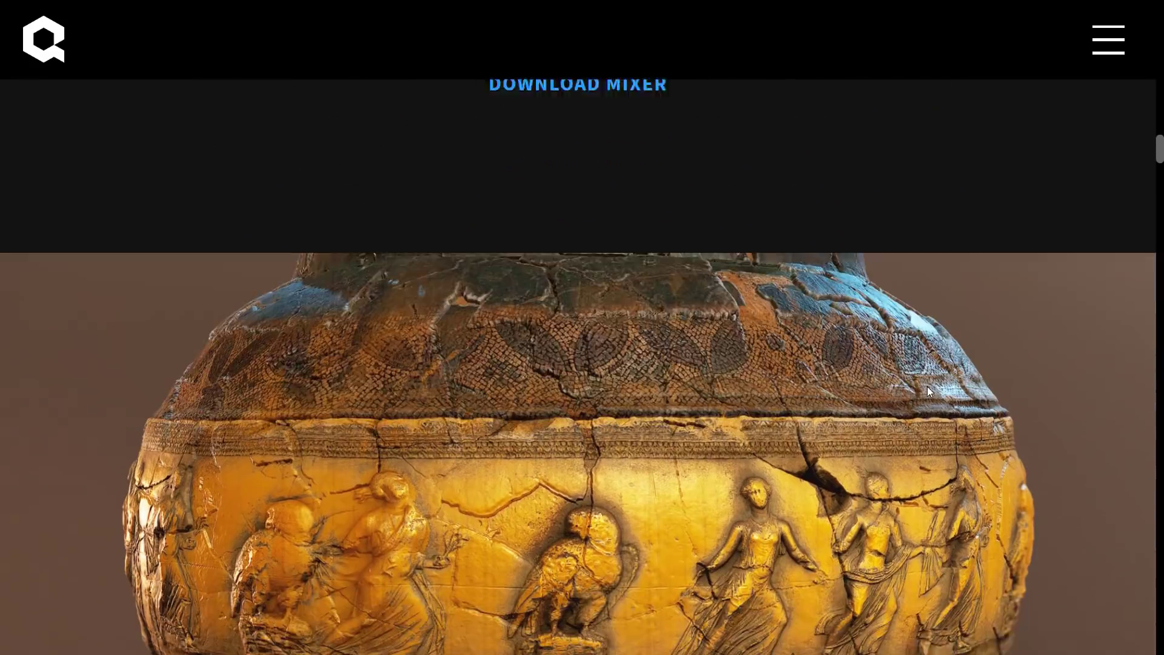
scroll("down", 3)
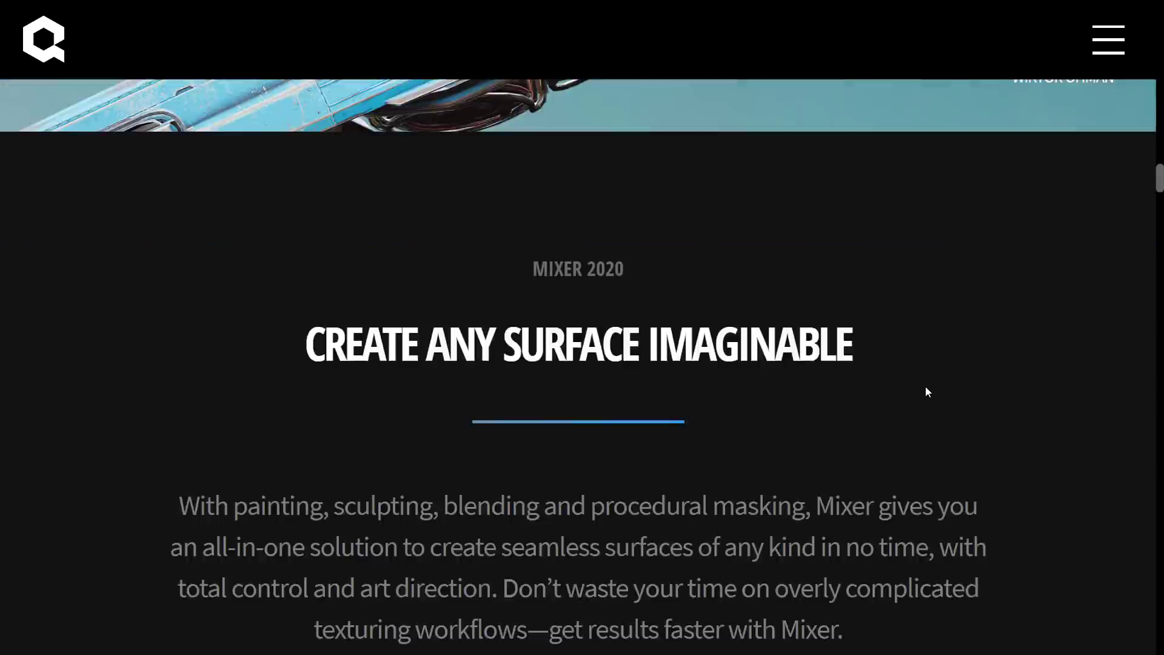
scroll("down", 3)
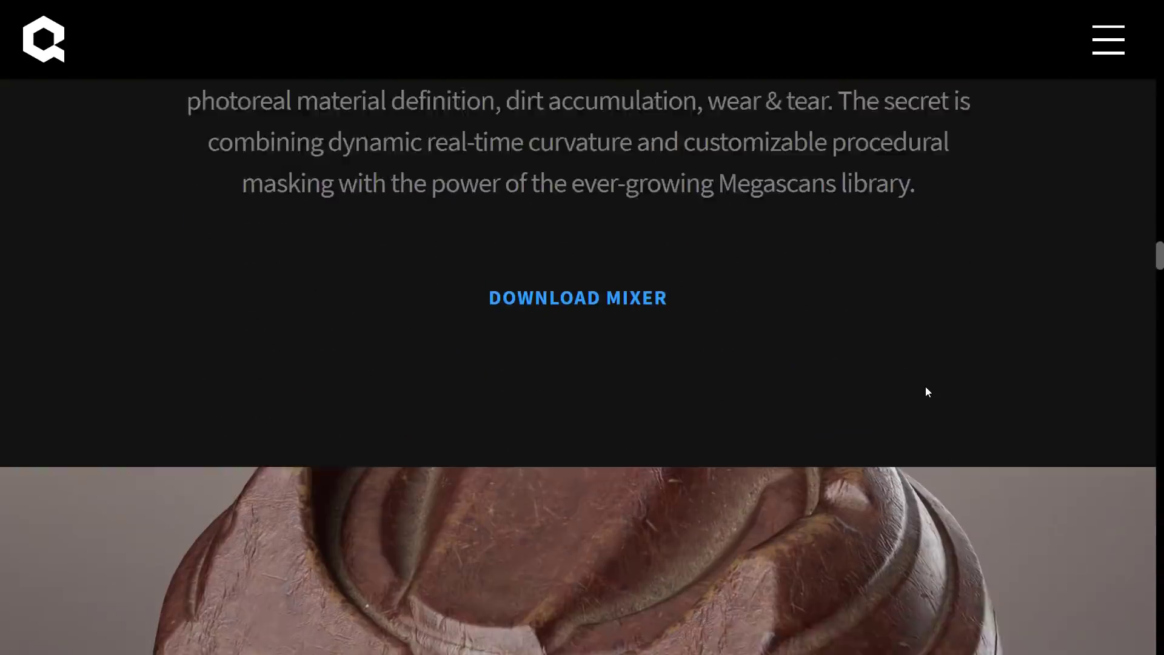
scroll("down", 3)
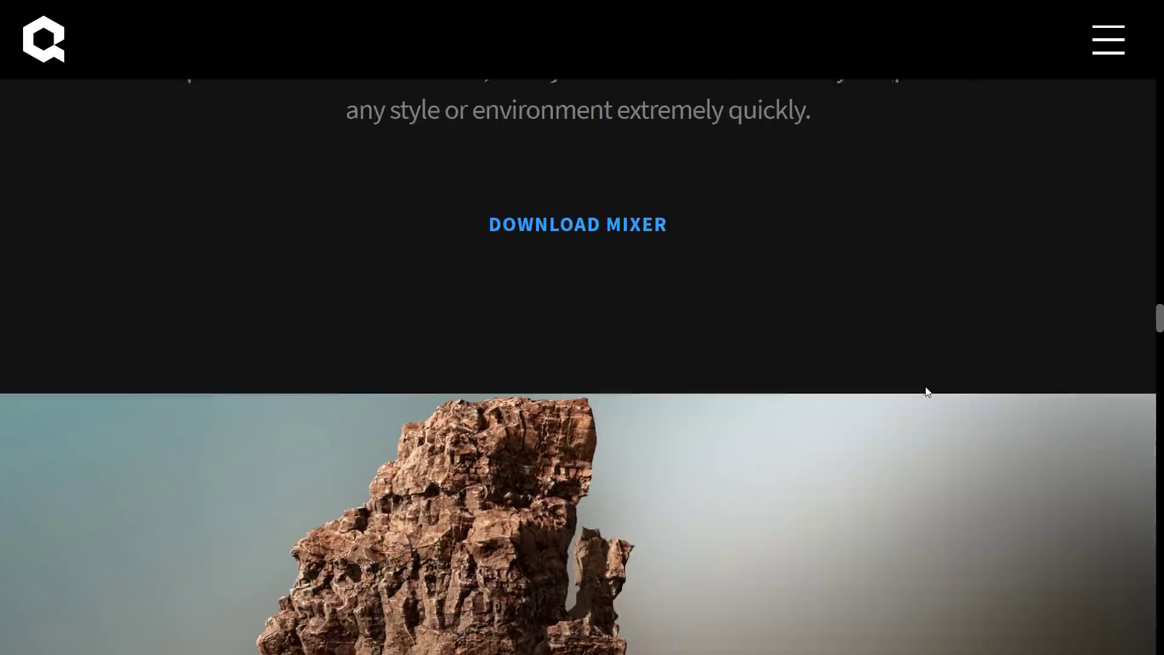
scroll("down", 3)
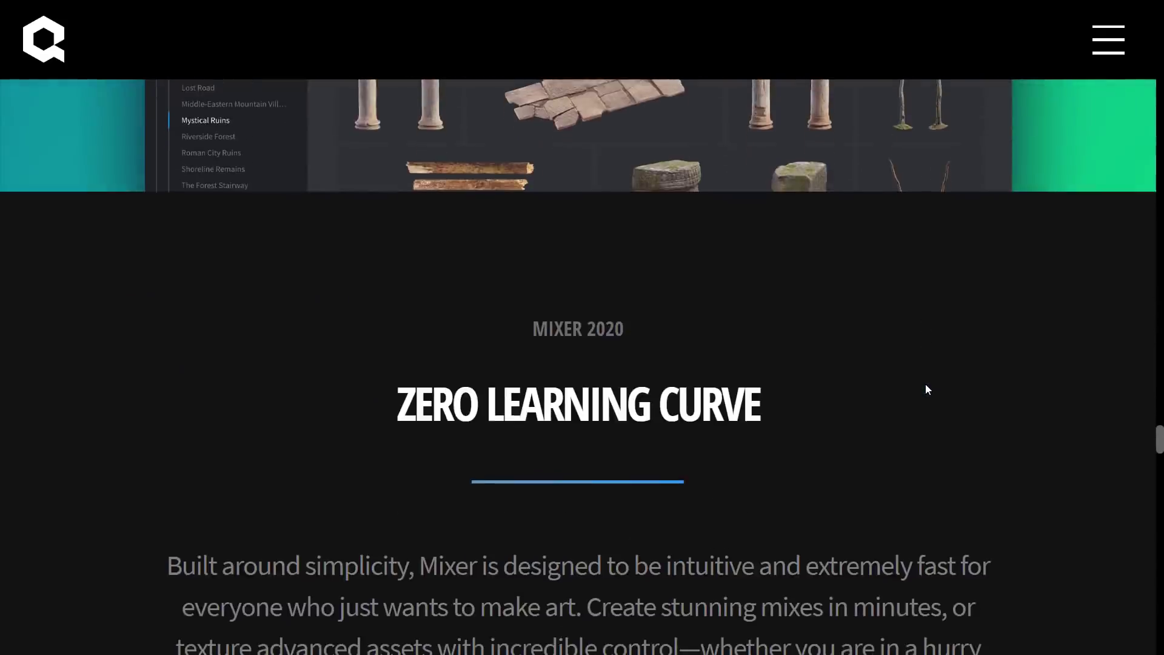
scroll("down", 3)
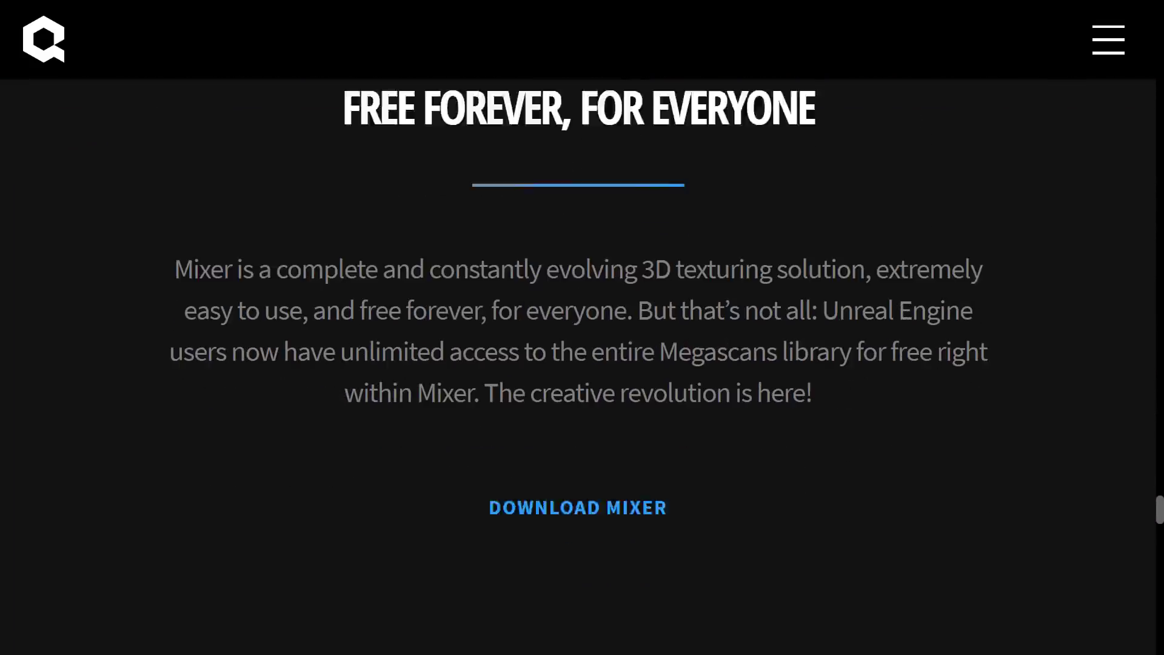
scroll("down", 3)
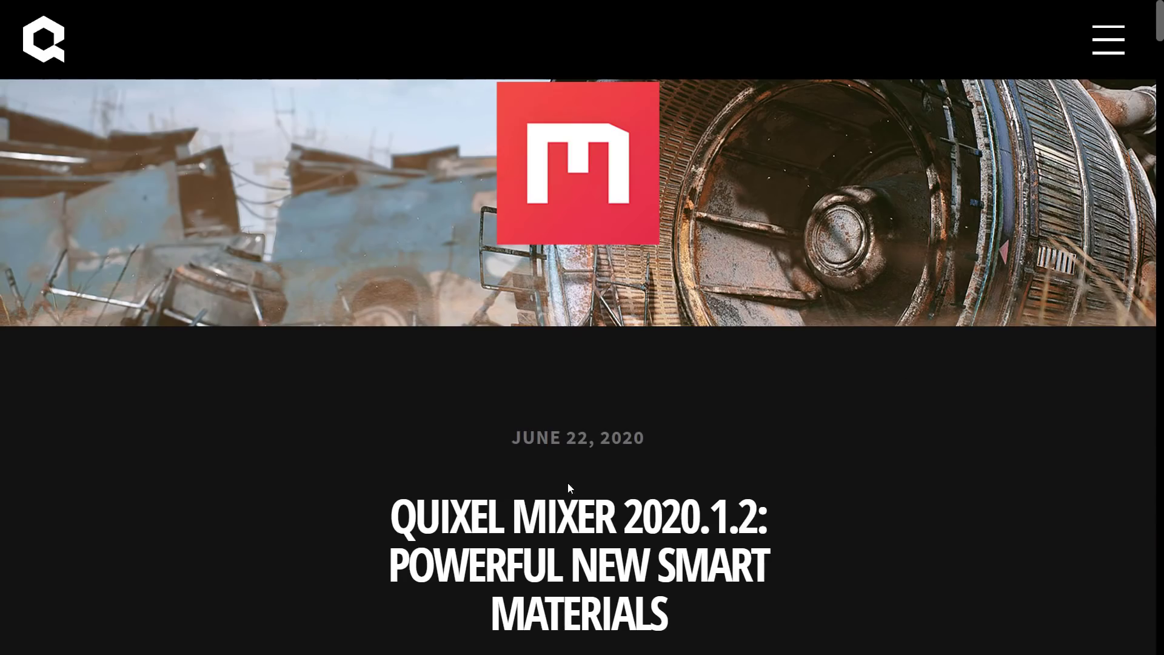
scroll("down", 3)
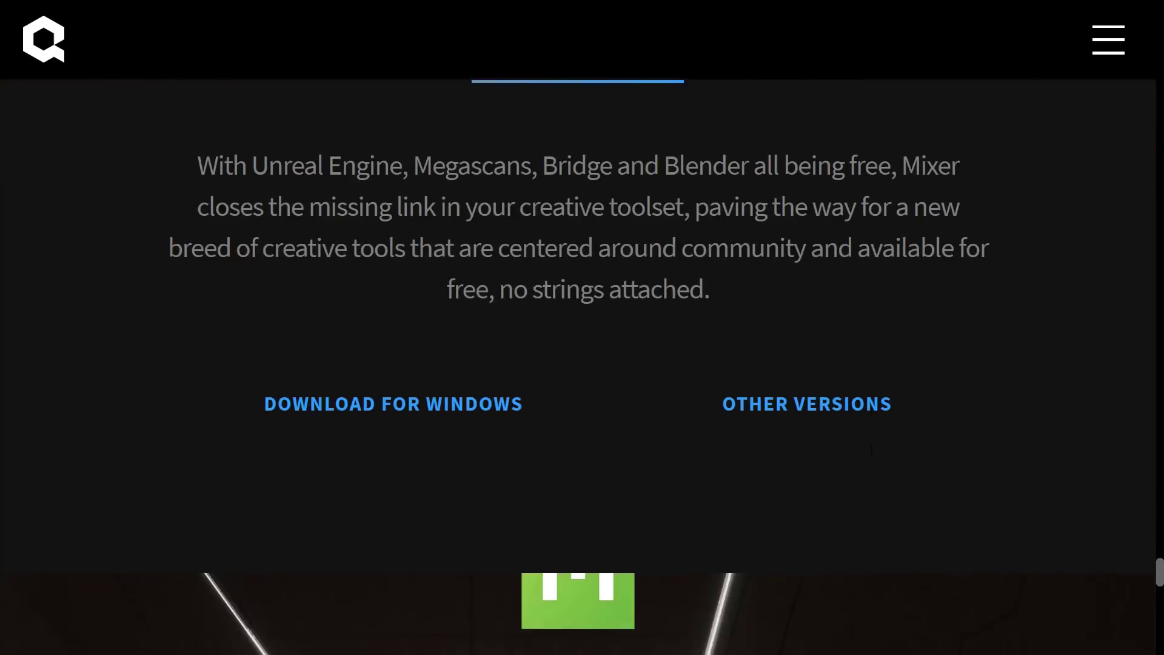
scroll("up", 3)
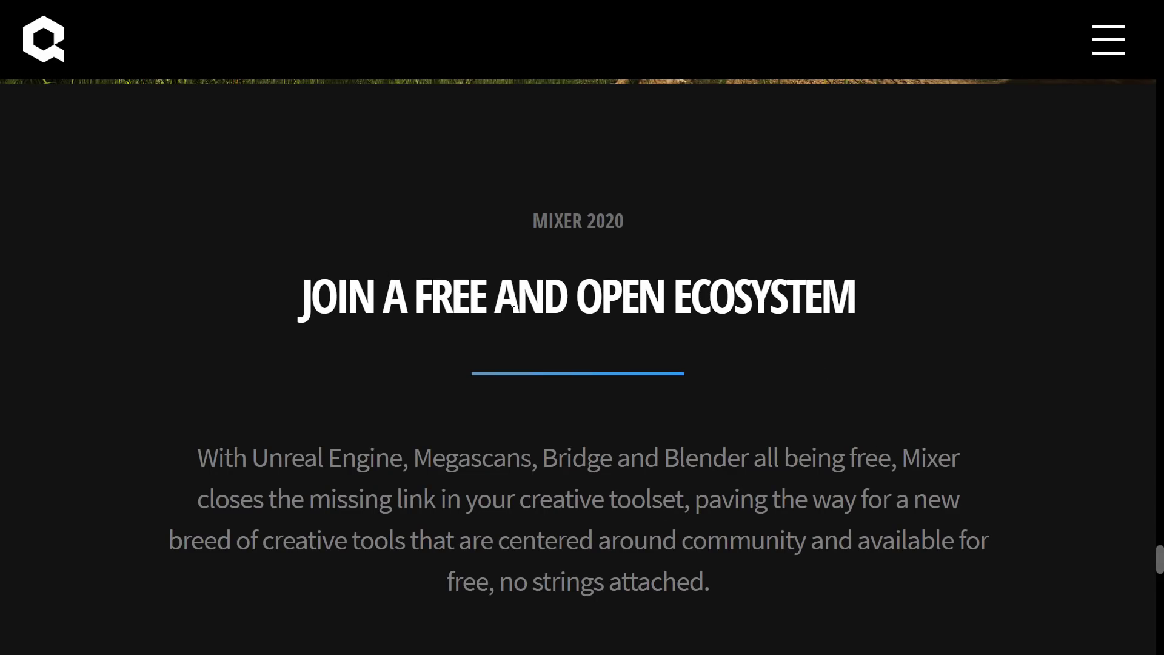
scroll("down", 3)
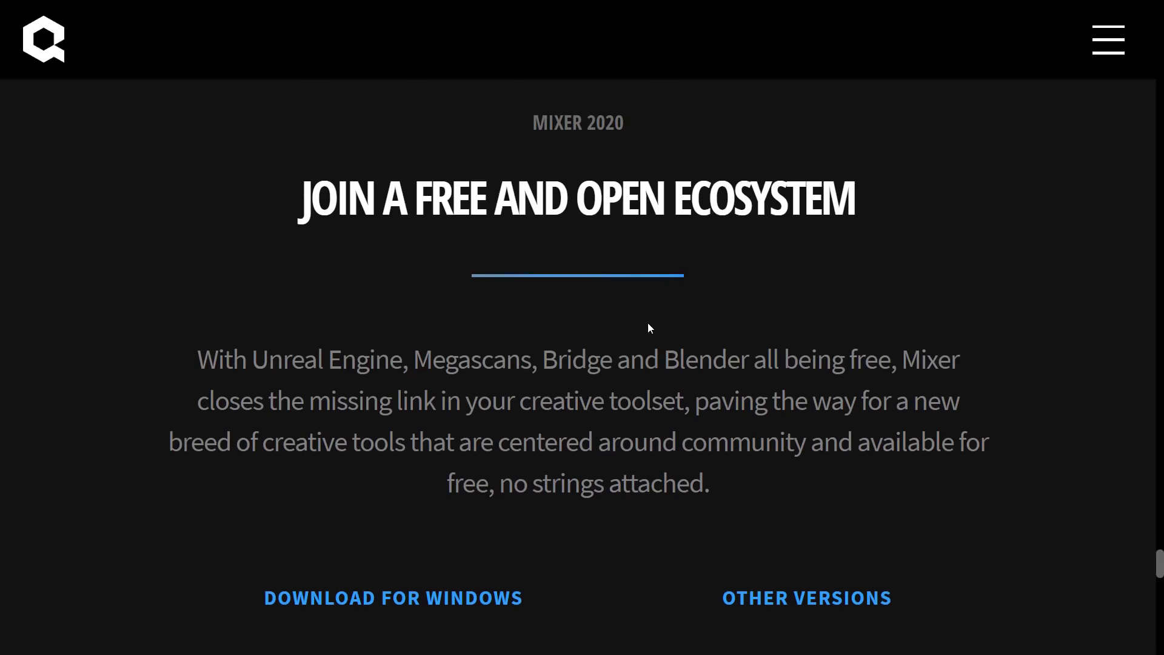
scroll("down", 3)
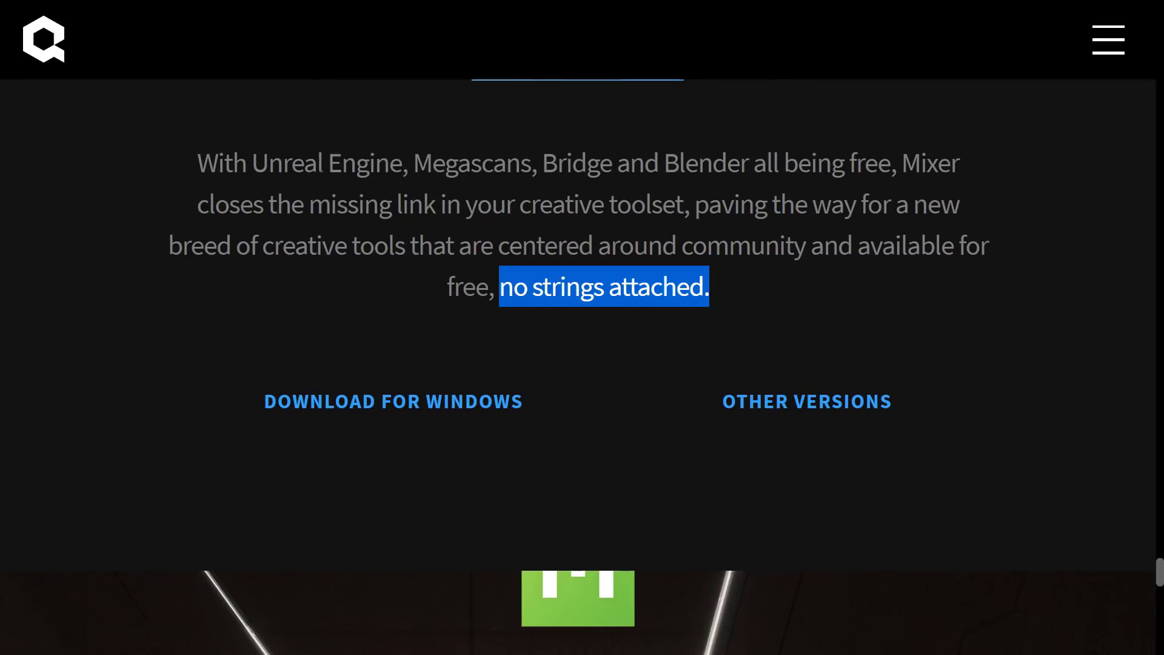
- Highlight 'no strings attached' and 'Blender' in the ecosystem paragraph and scroll on toward the 2020.1.2 blog post
double_click(363, 163)
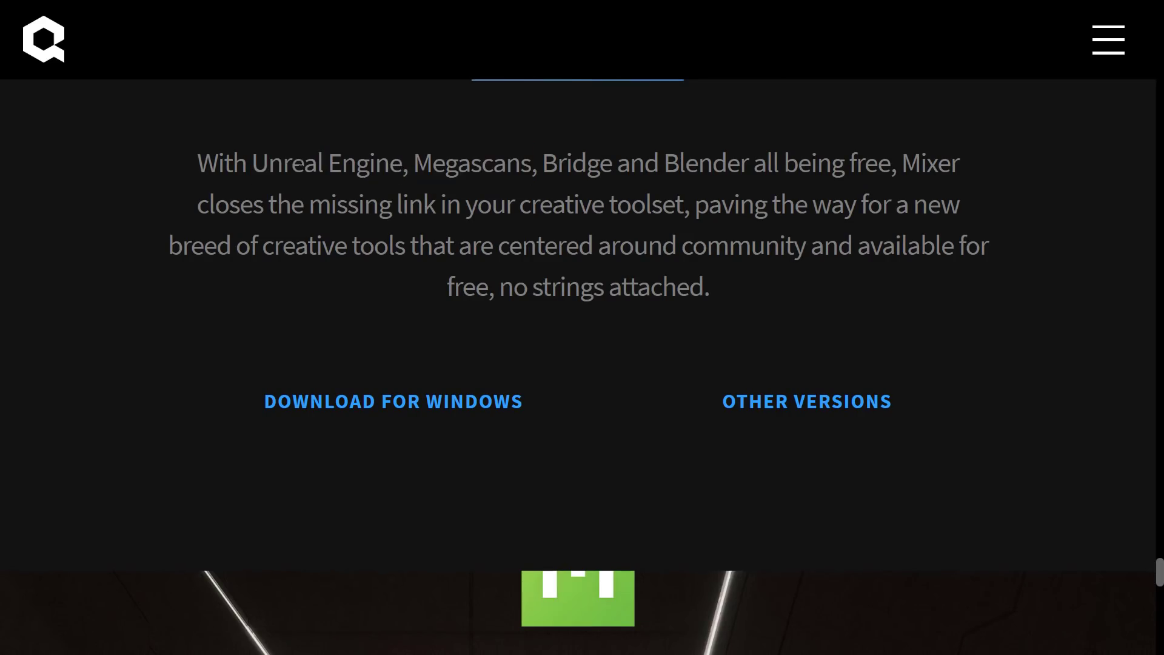
double_click(706, 162)
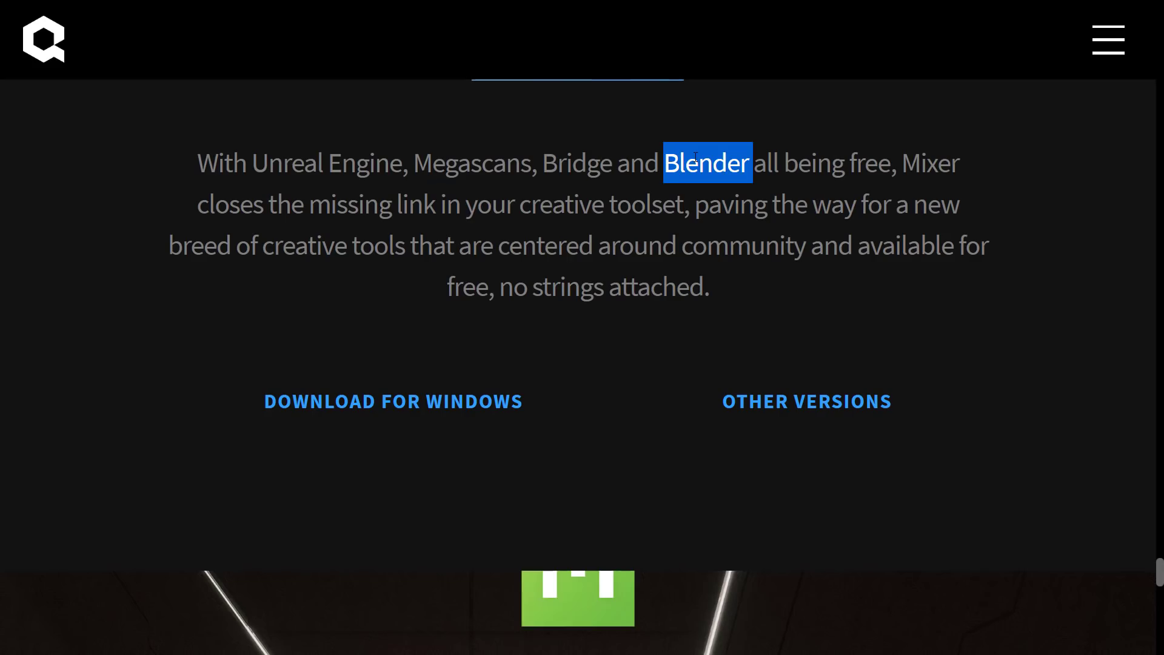
scroll("down", 3)
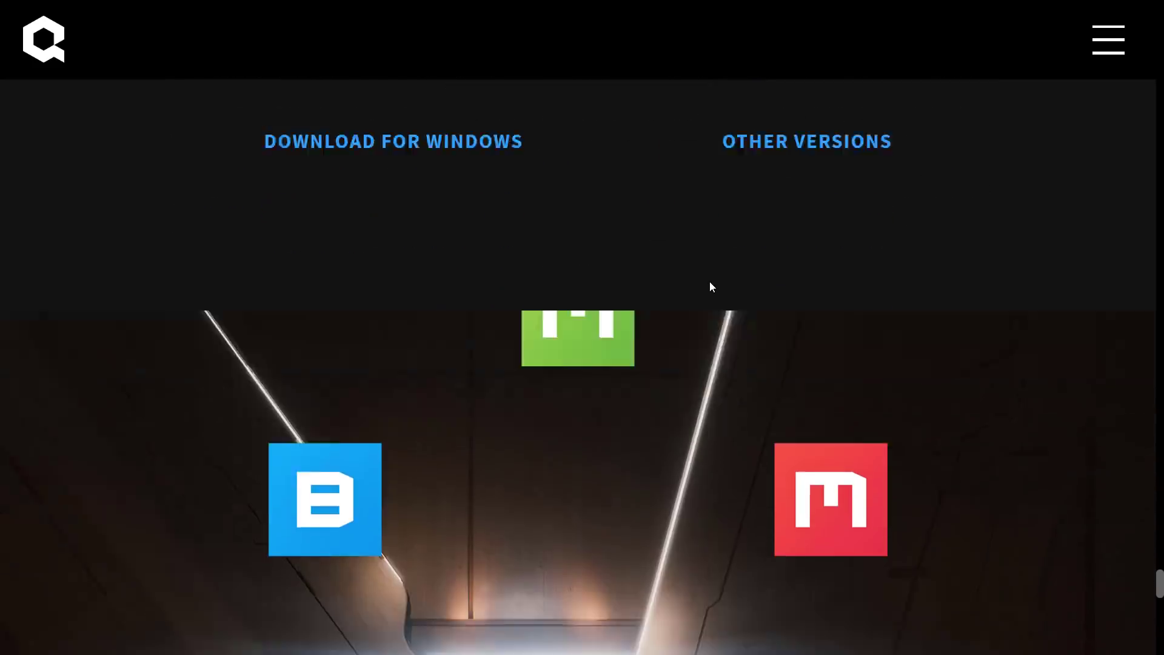
scroll("down", 3)
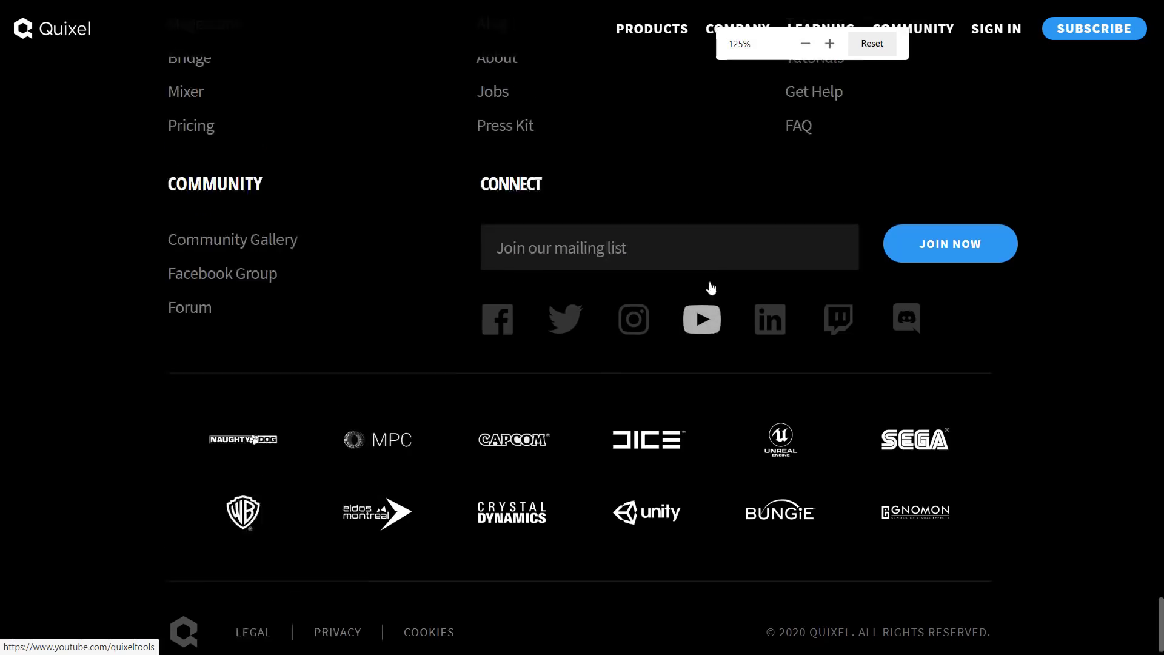
scroll("up", 3)
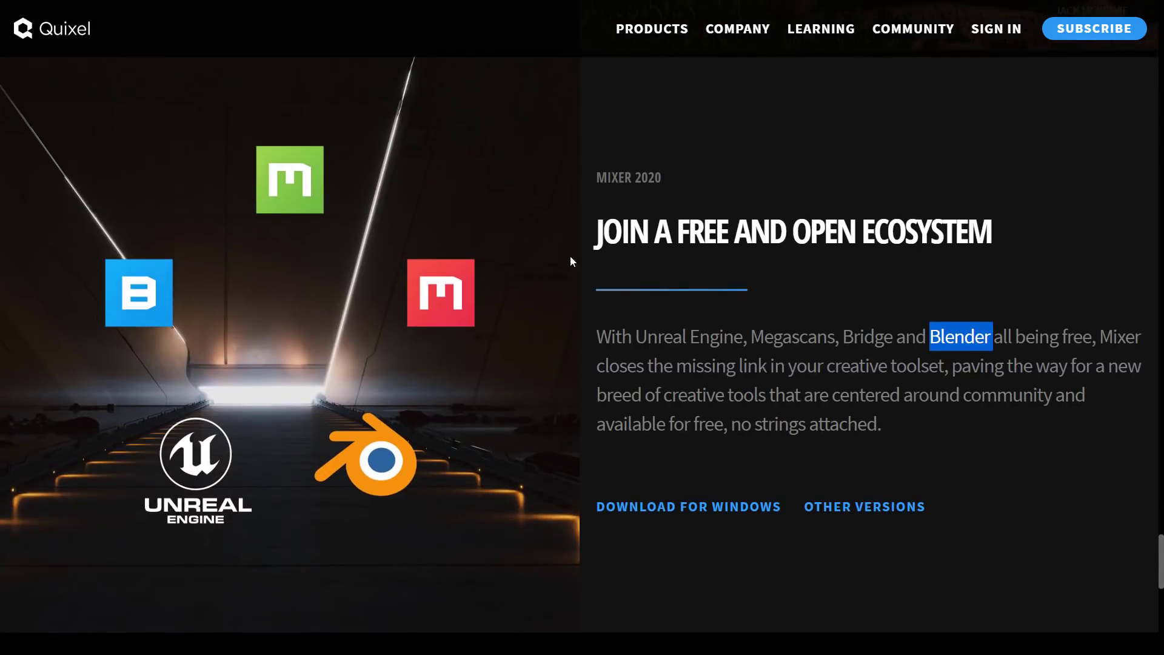
mouse_move(225, 259)
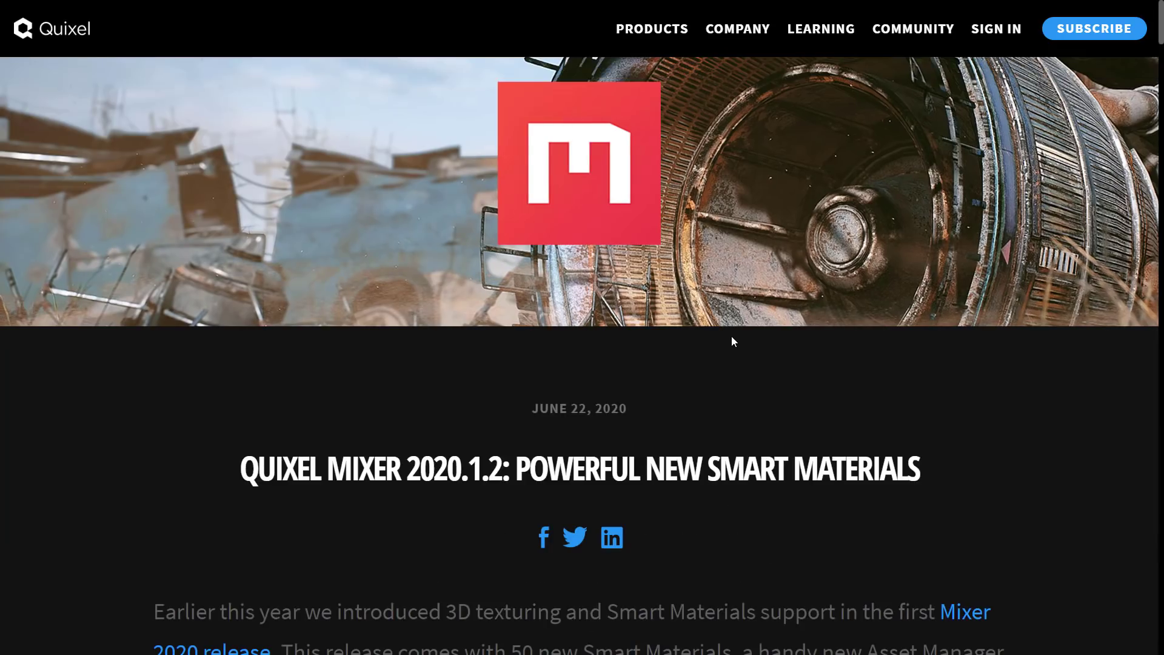
scroll("down", 3)
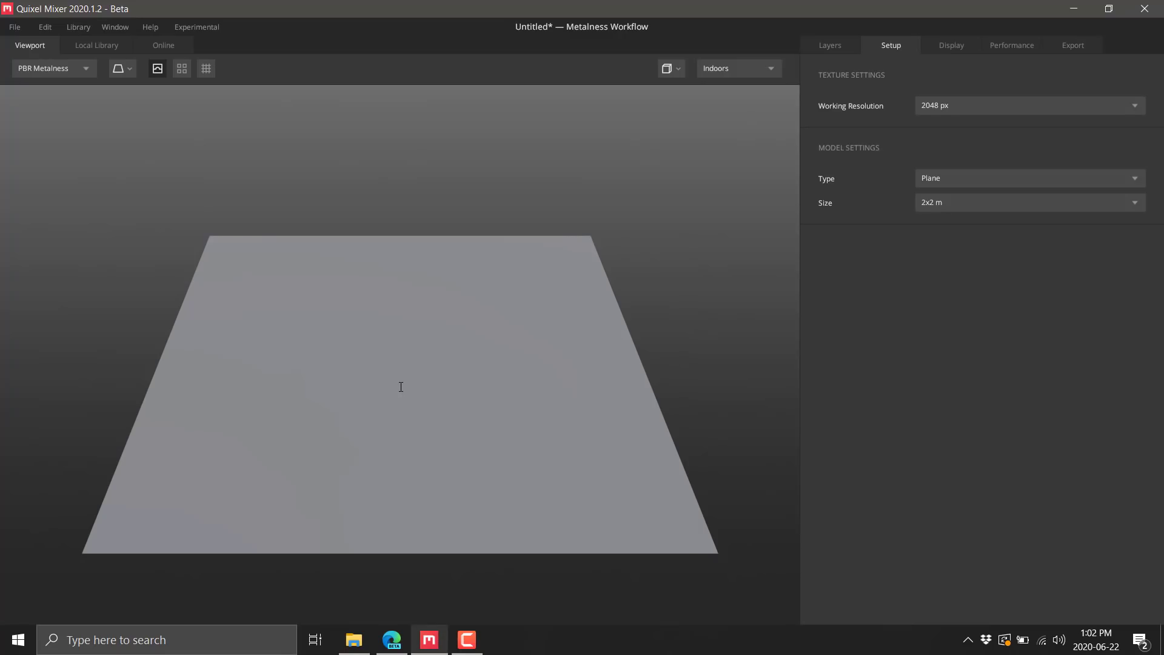
mouse_move(350, 325)
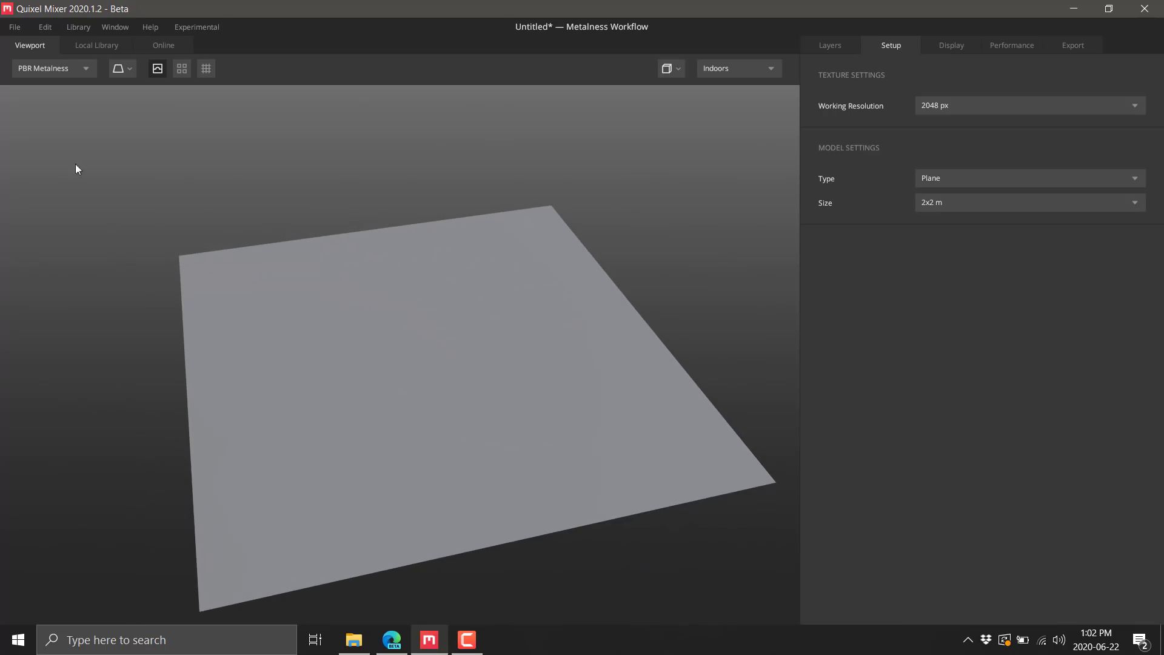
left_click(52, 67)
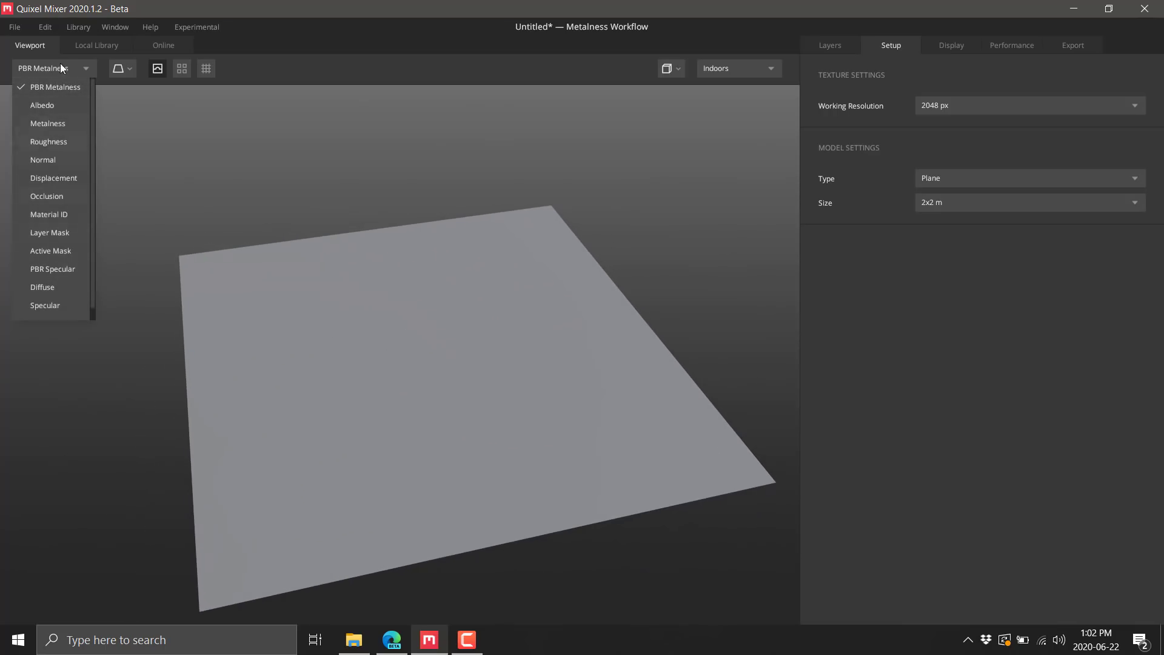
left_click(53, 68)
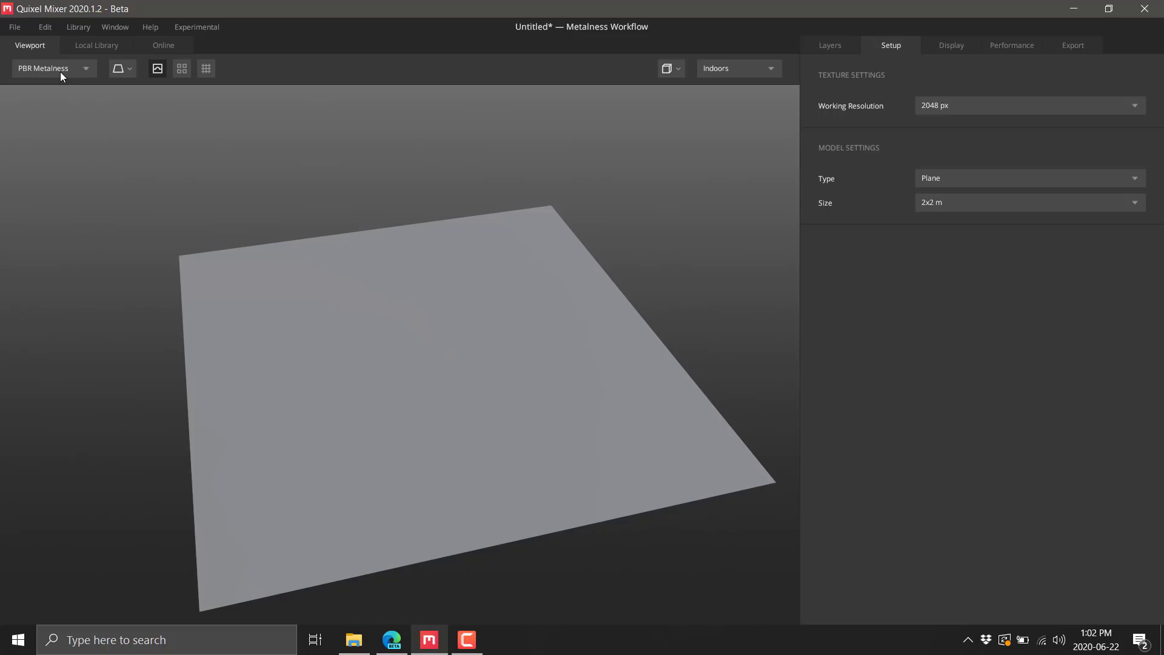
mouse_move(97, 45)
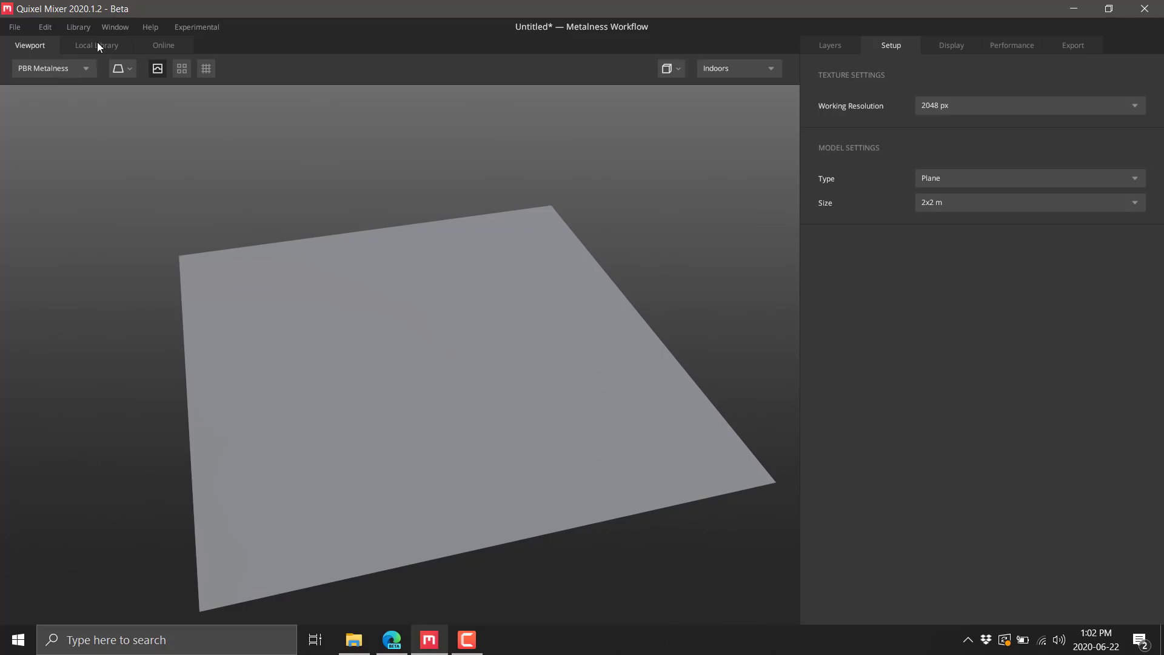
- Scroll through the Local Library's smart material thumbnails, then return to the Viewport showing the textured plane
left_click(96, 45)
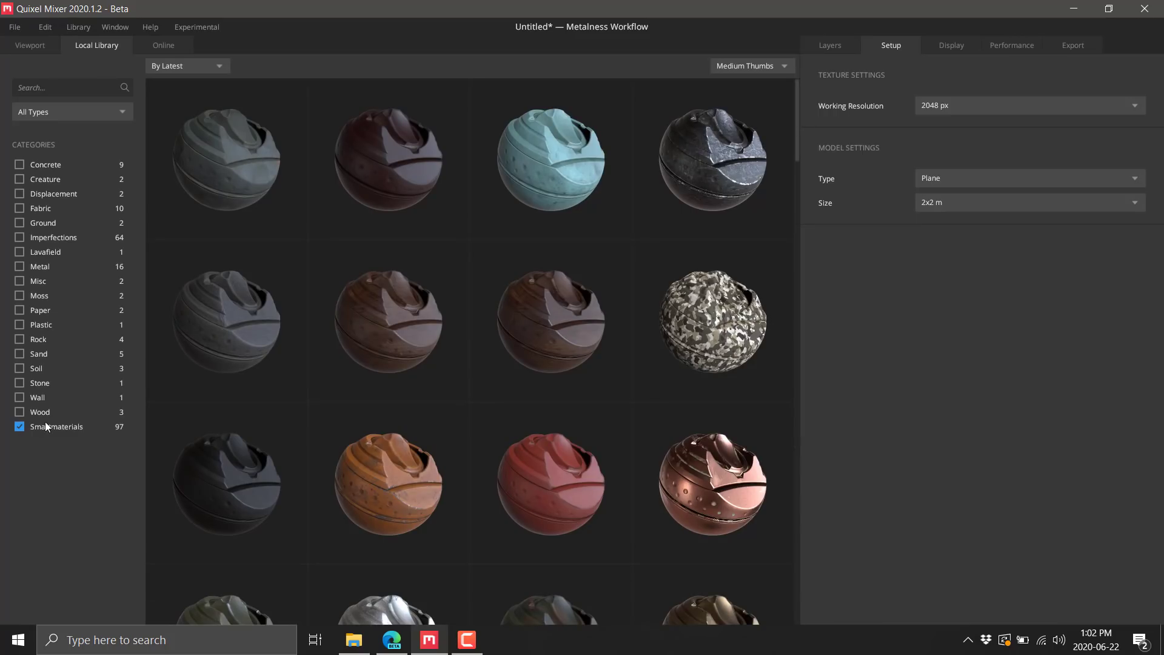
mouse_move(53, 435)
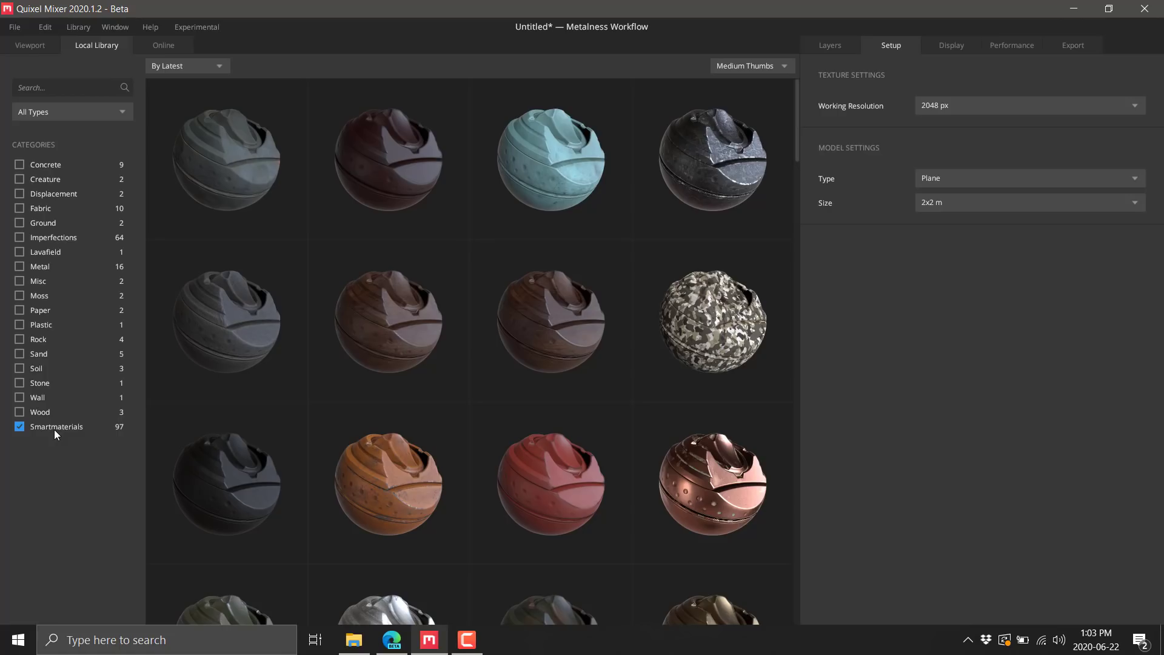
mouse_move(104, 428)
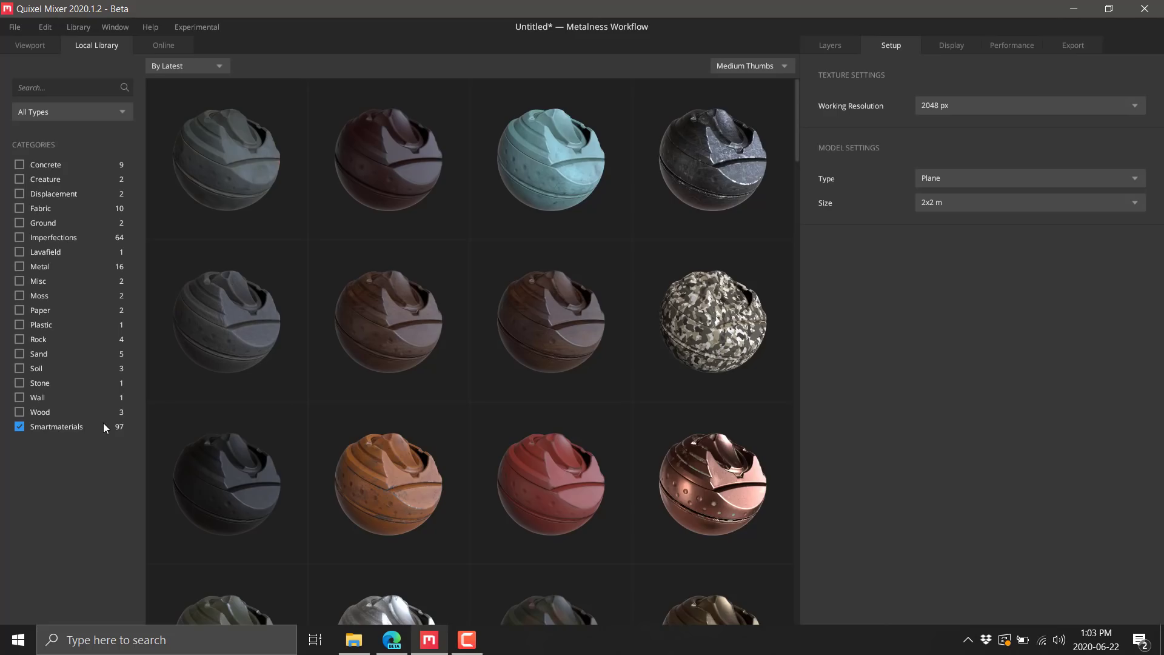
scroll("down", 3)
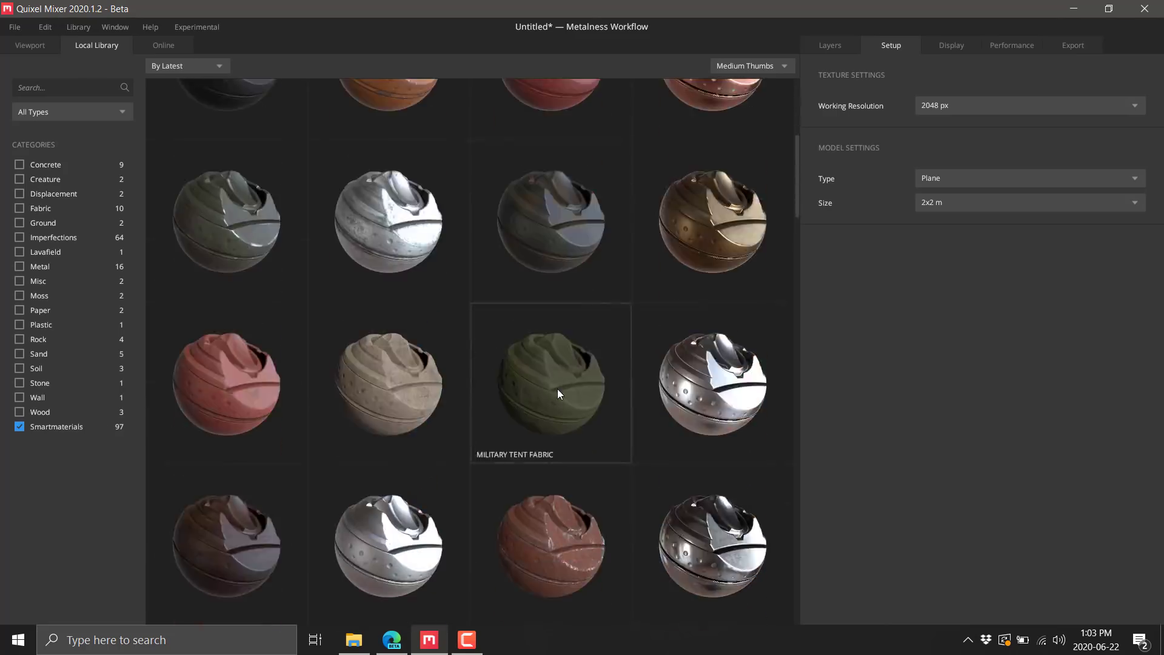
scroll("down", 3)
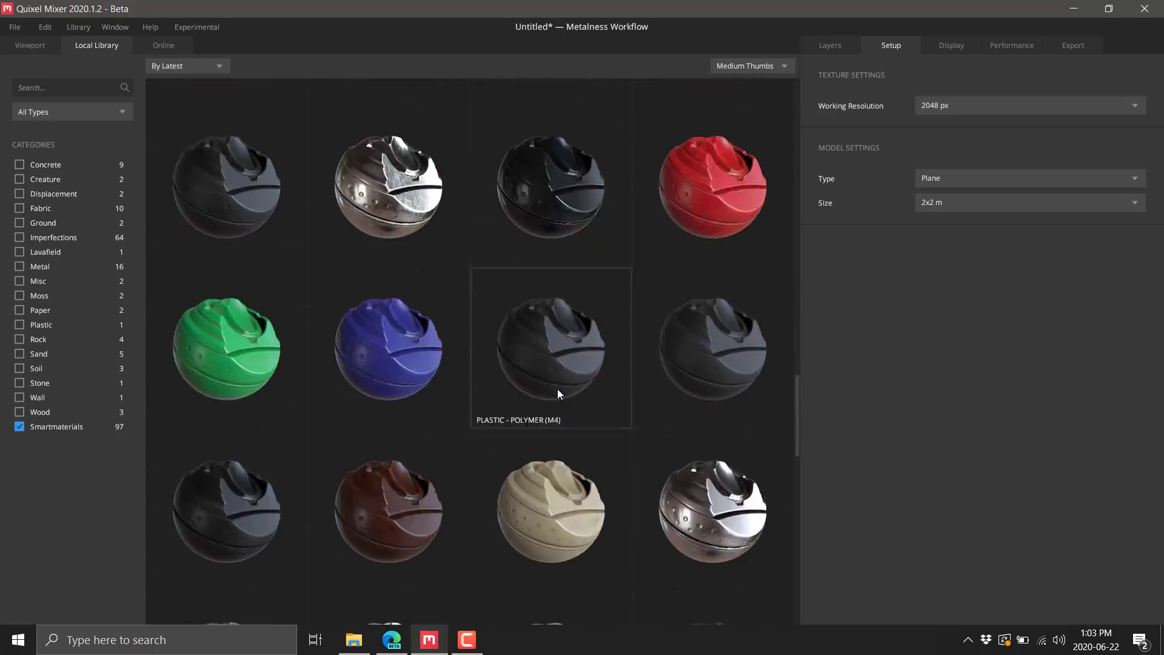
scroll("down", 3)
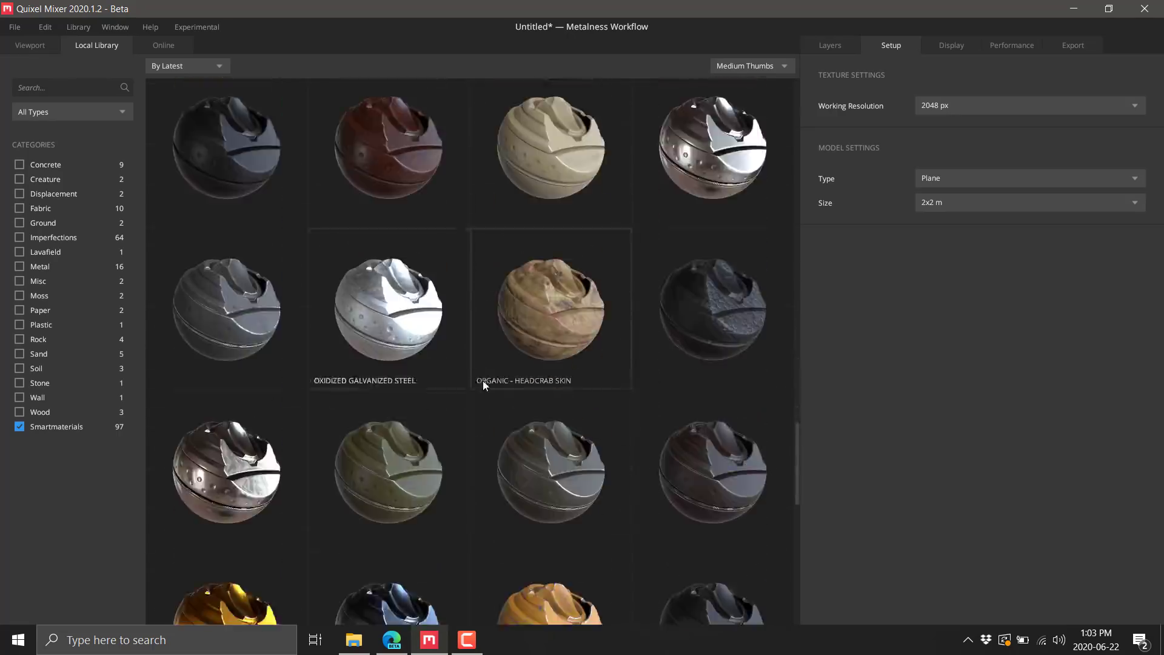
scroll("down", 3)
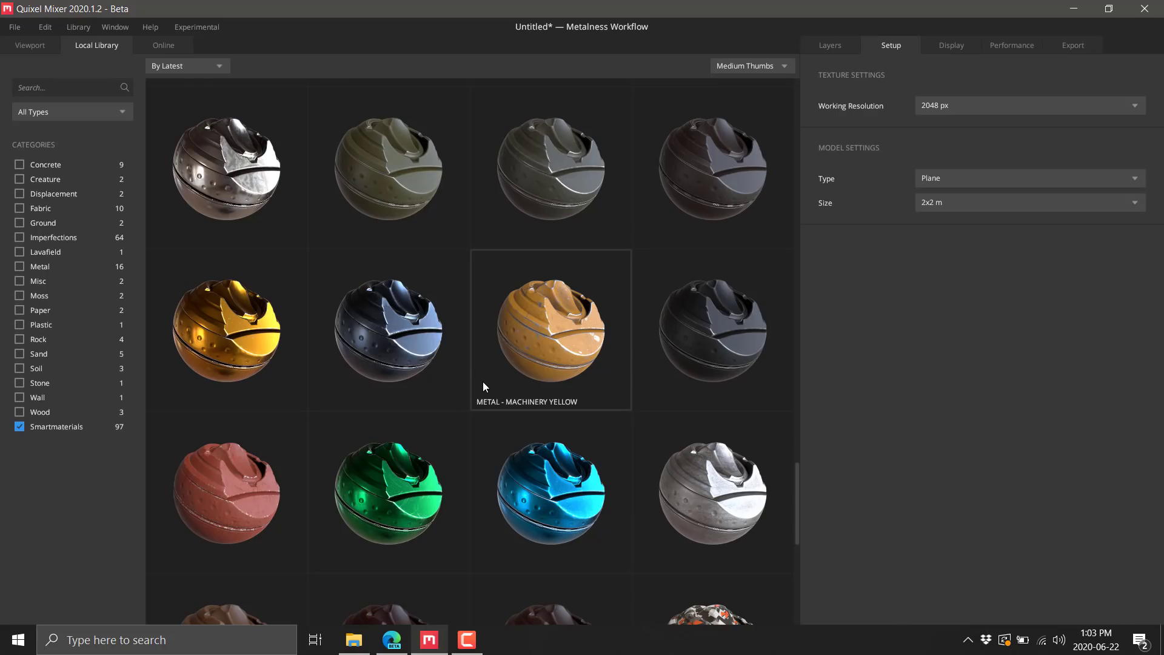
scroll("down", 3)
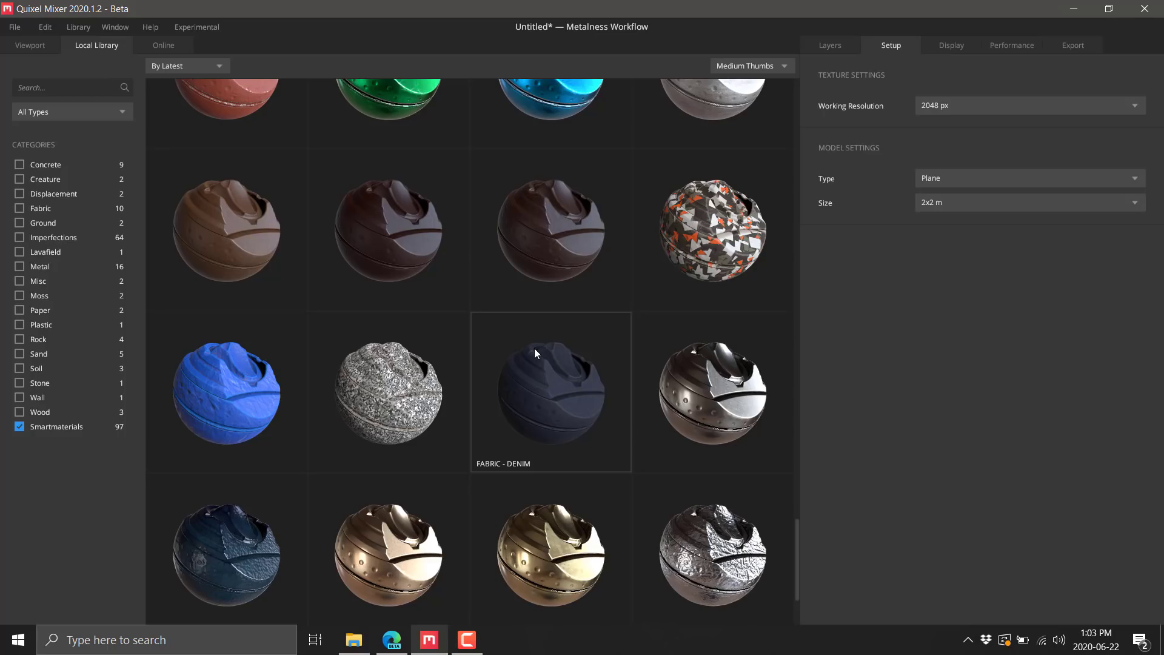
scroll("down", 3)
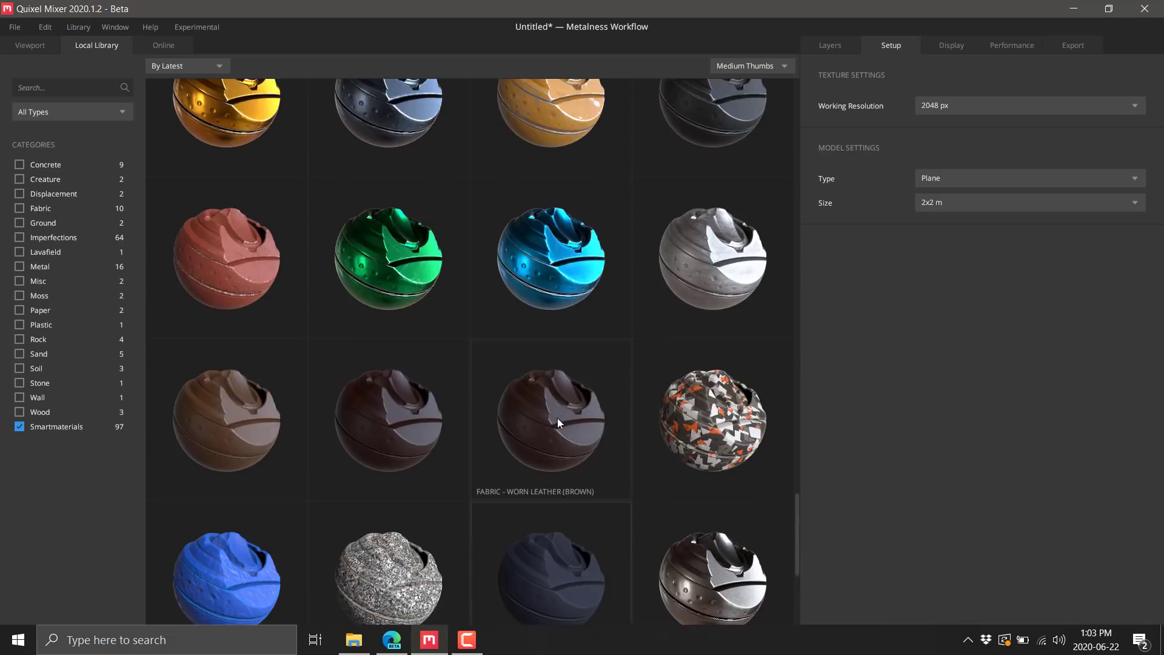
scroll("down", 3)
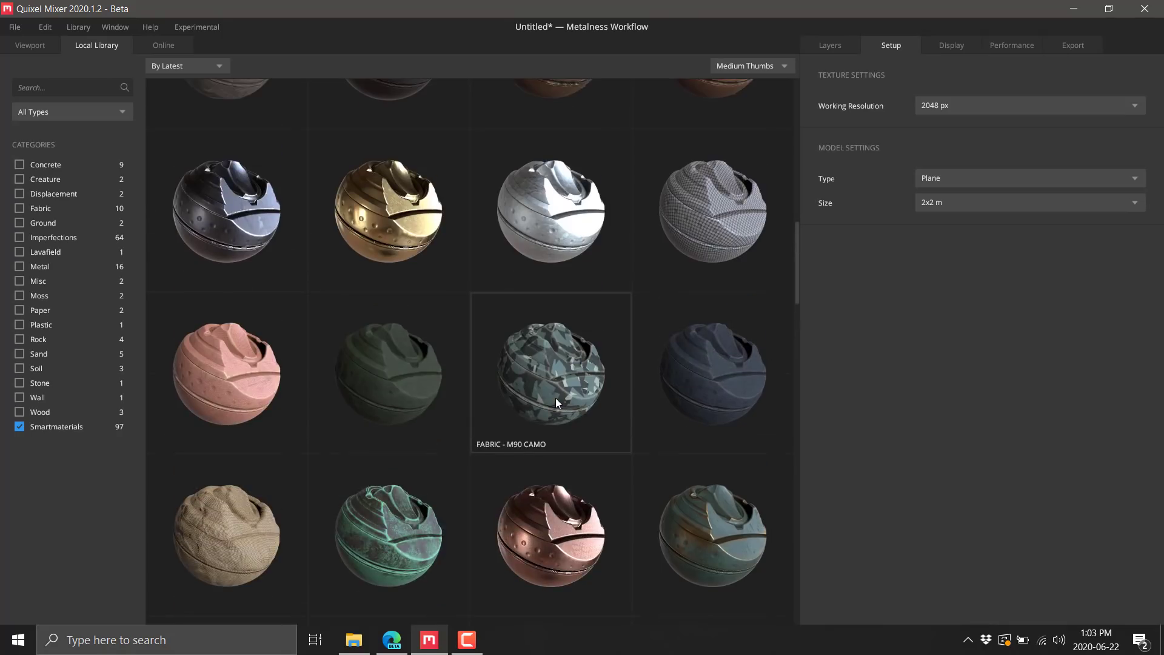
mouse_move(339, 147)
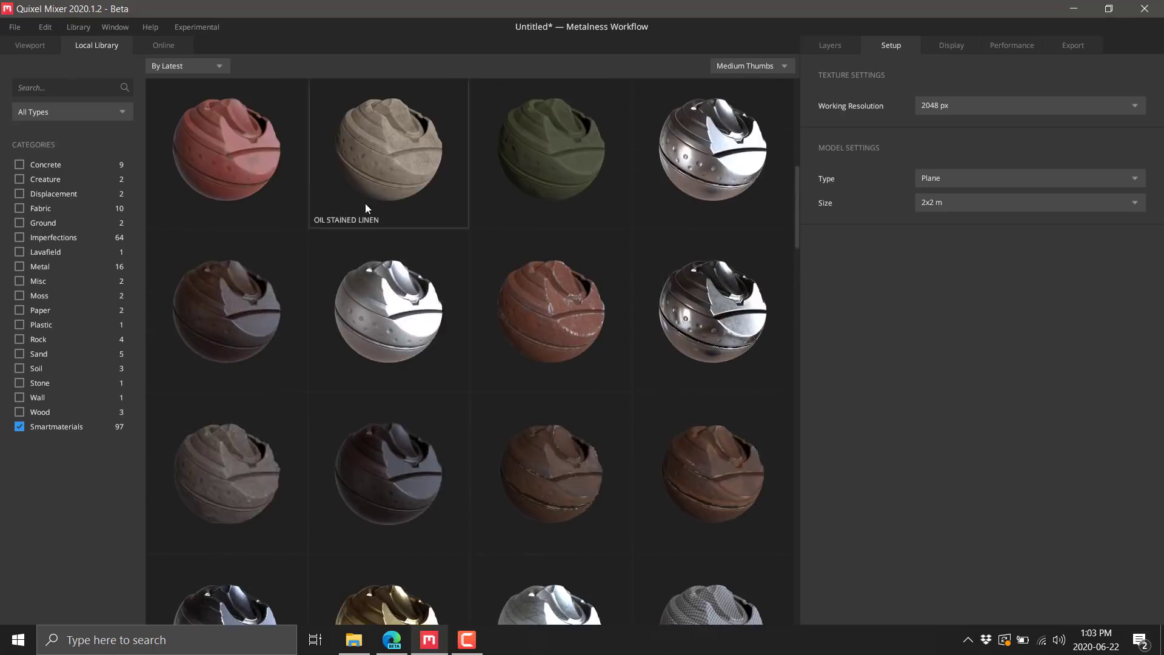
scroll("down", 3)
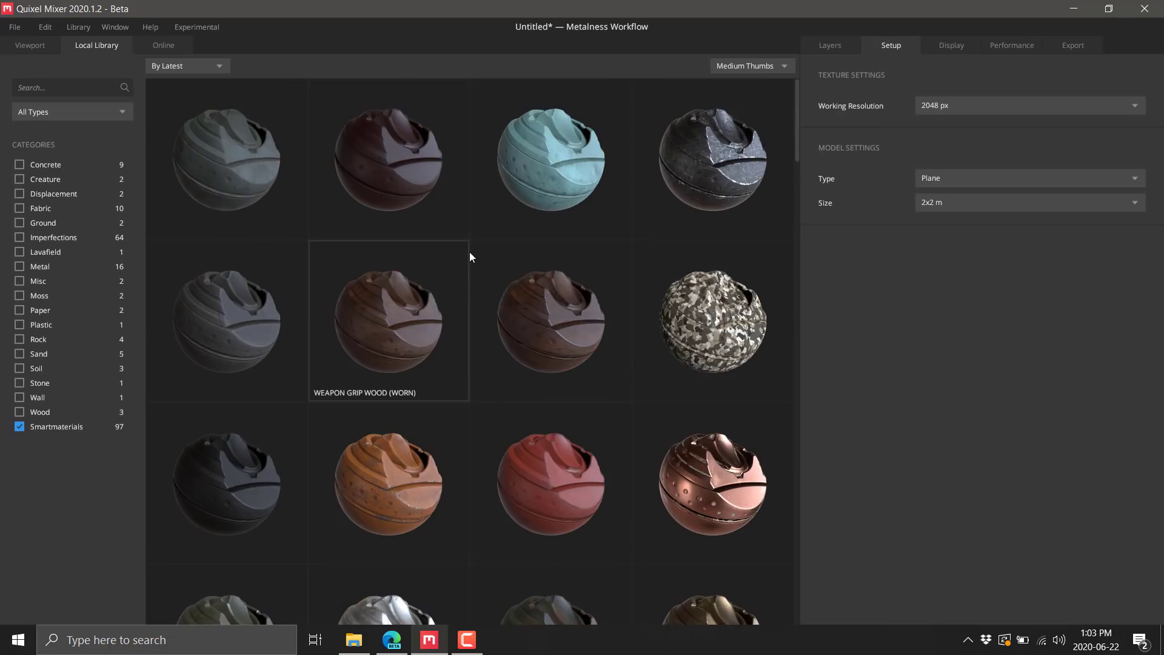
left_click(29, 45)
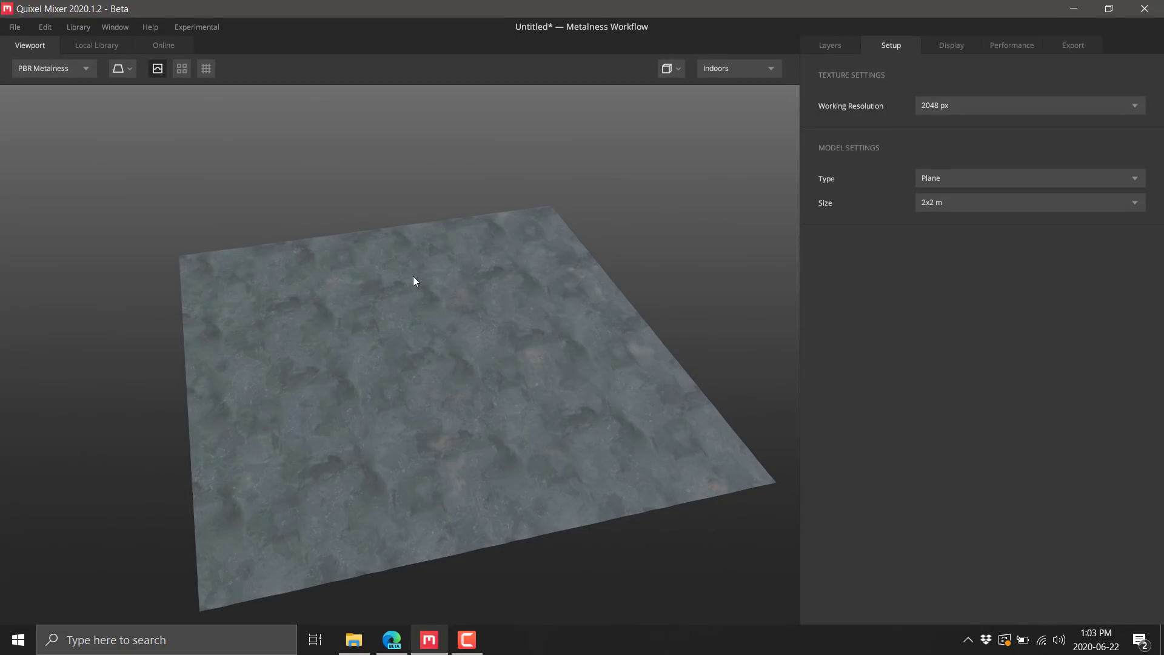
- Expand the Worn Tank Metal group in Layers and show the Weathering layer's Albedo blend settings
left_click(828, 45)
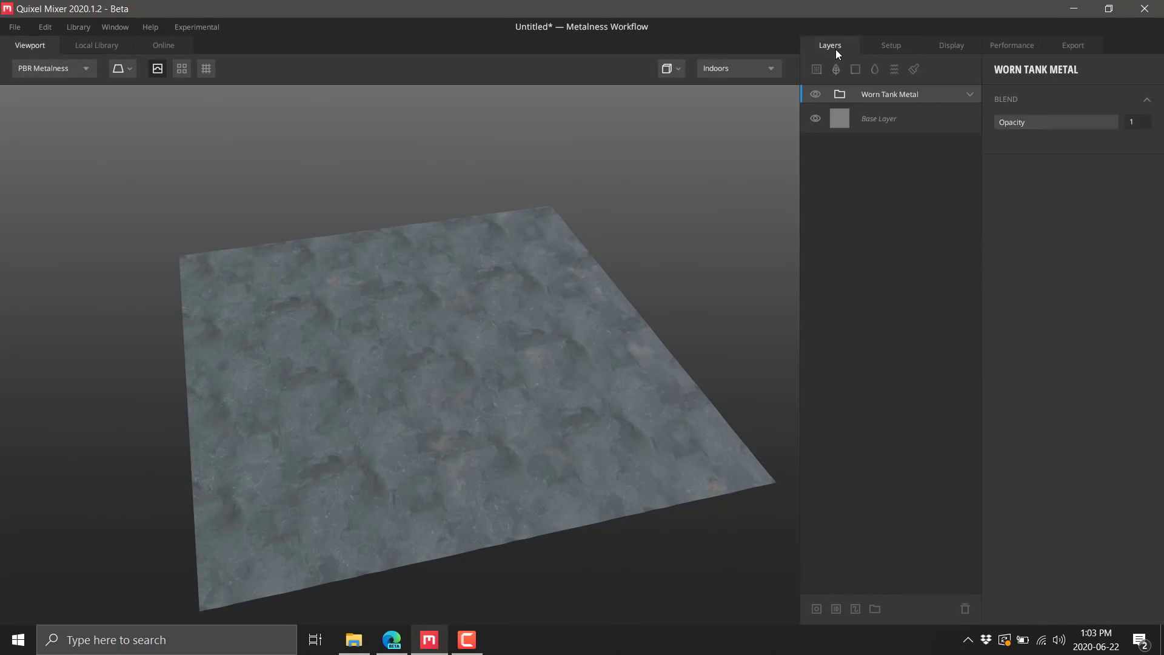
mouse_move(892, 95)
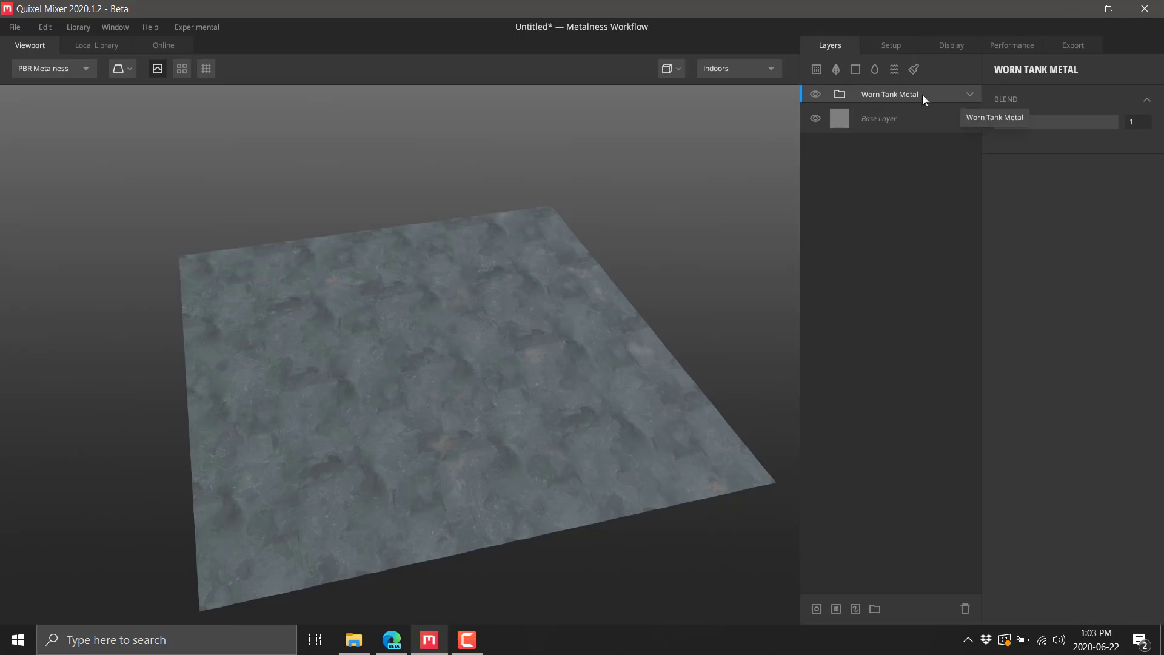
left_click(971, 94)
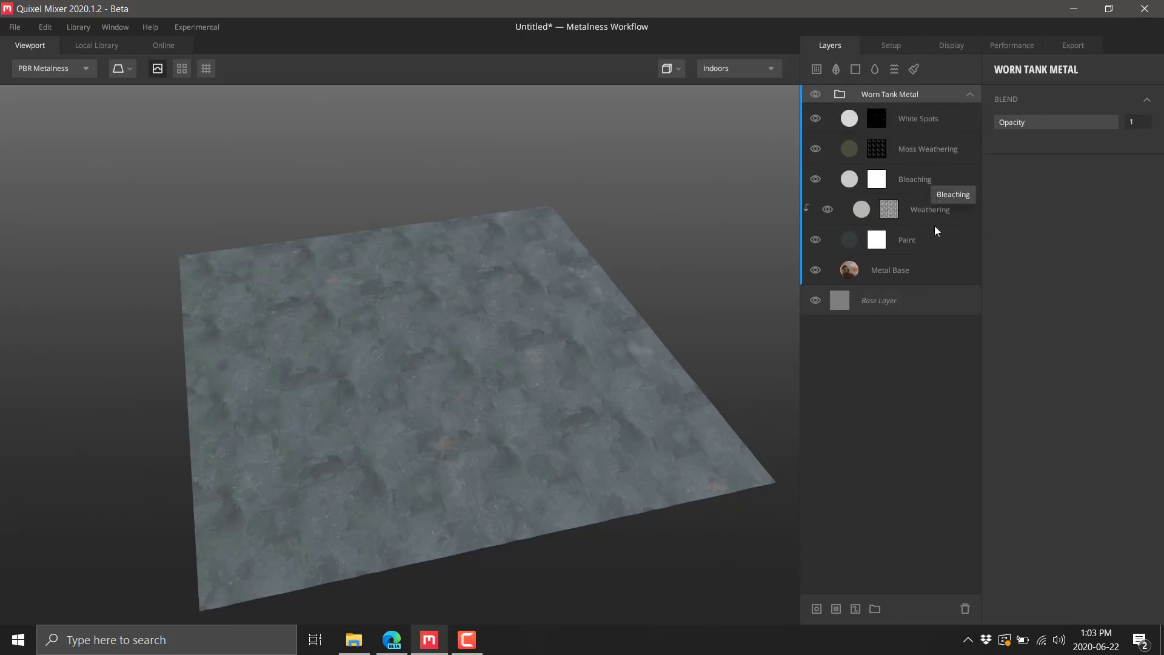
left_click(930, 209)
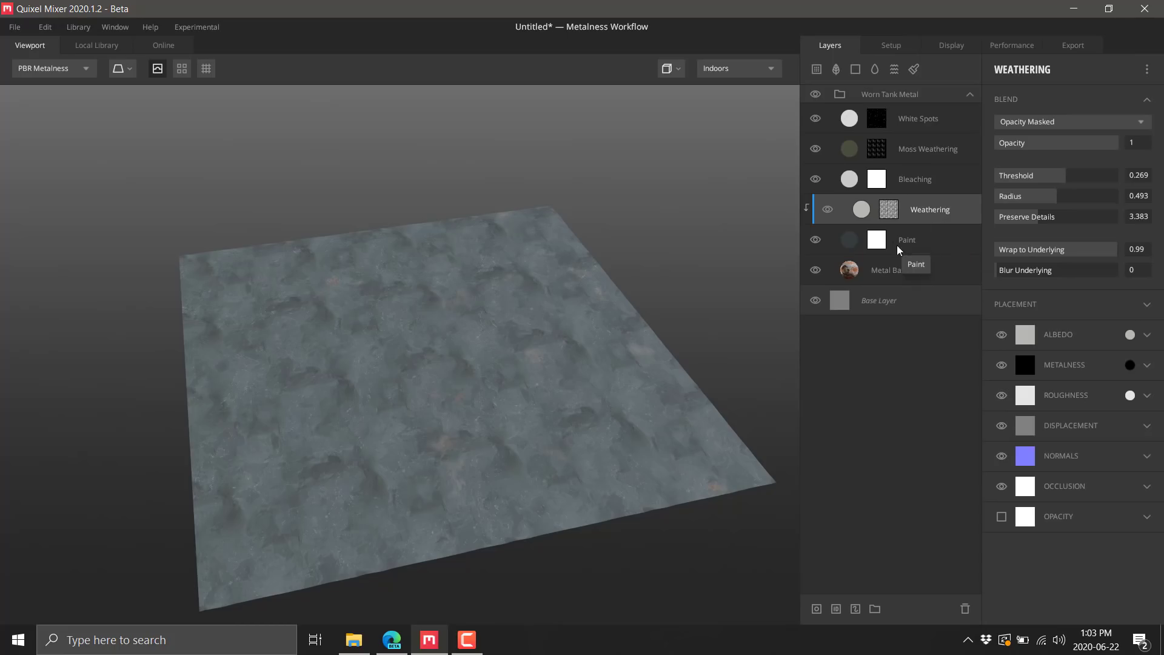
mouse_move(1060, 497)
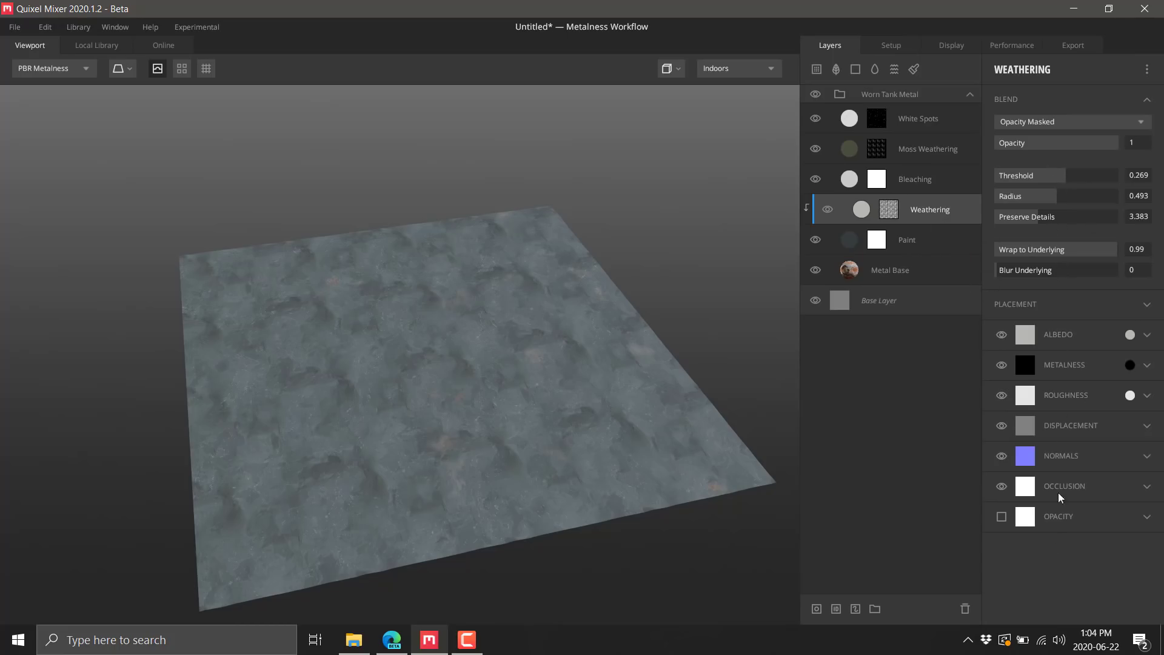
mouse_move(1090, 349)
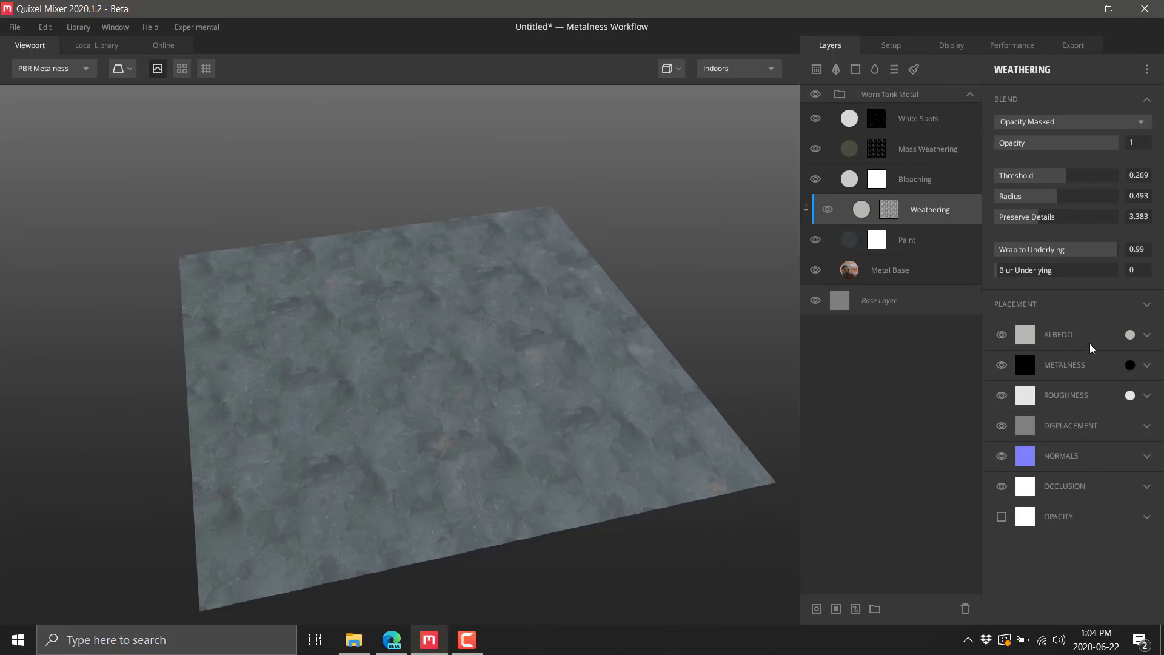
left_click(1146, 335)
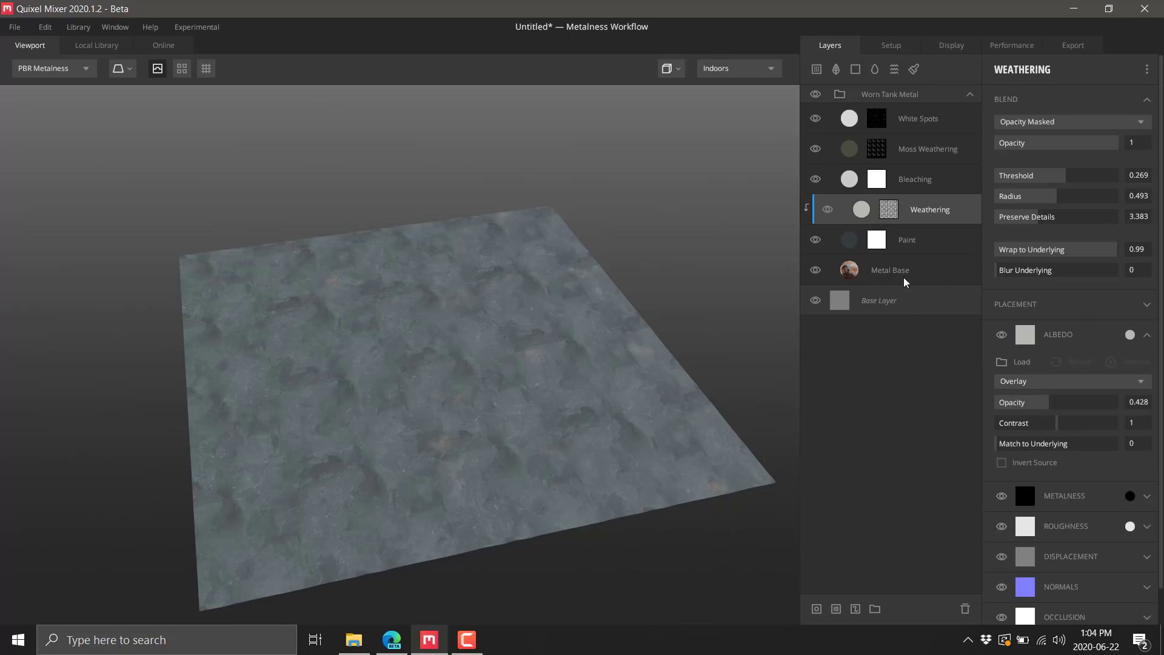
- Apply turquoise to the Paint layer's albedo, adjust the Weathering layer, and collapse the Worn Tank Metal group
left_click(906, 239)
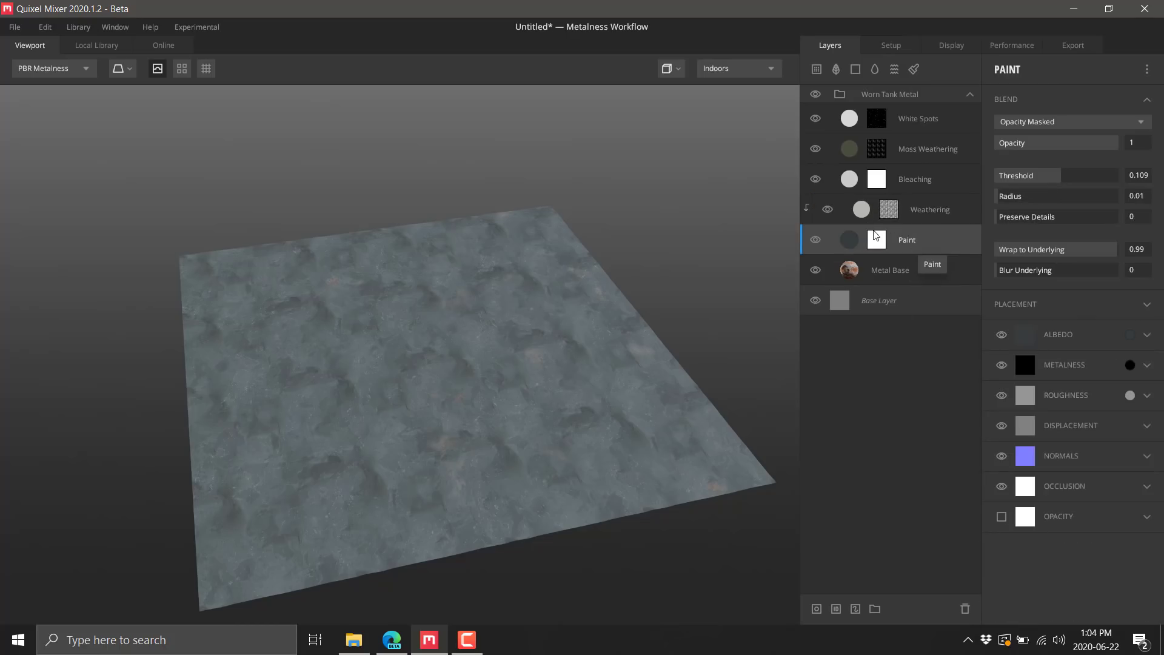
mouse_move(849, 248)
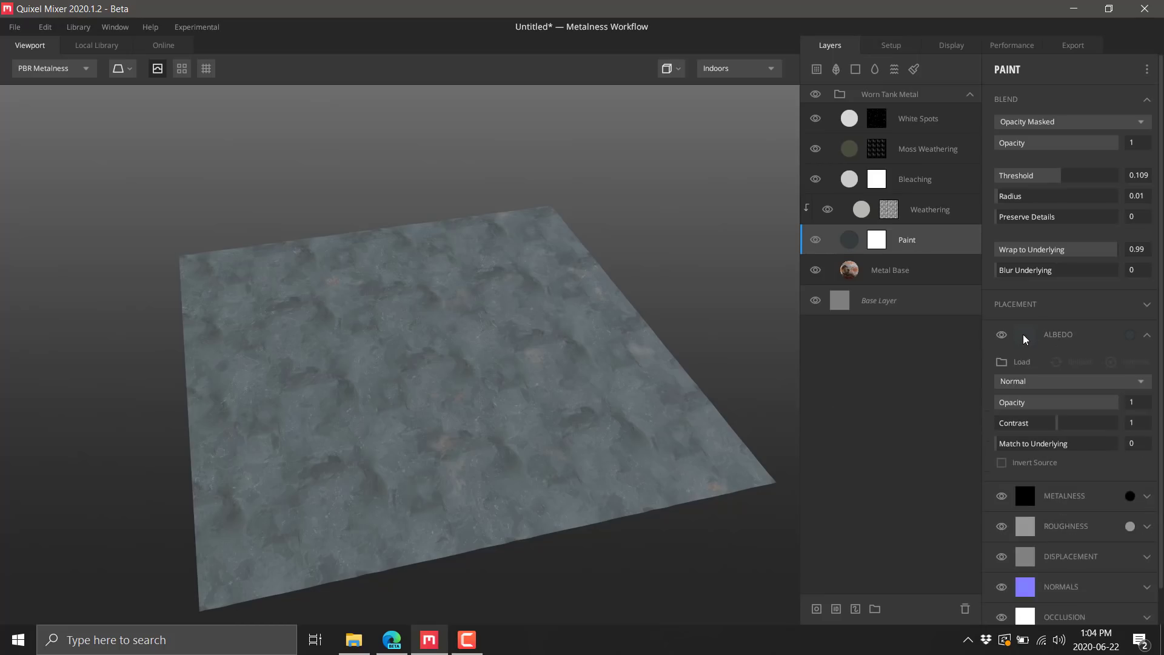
mouse_move(1090, 361)
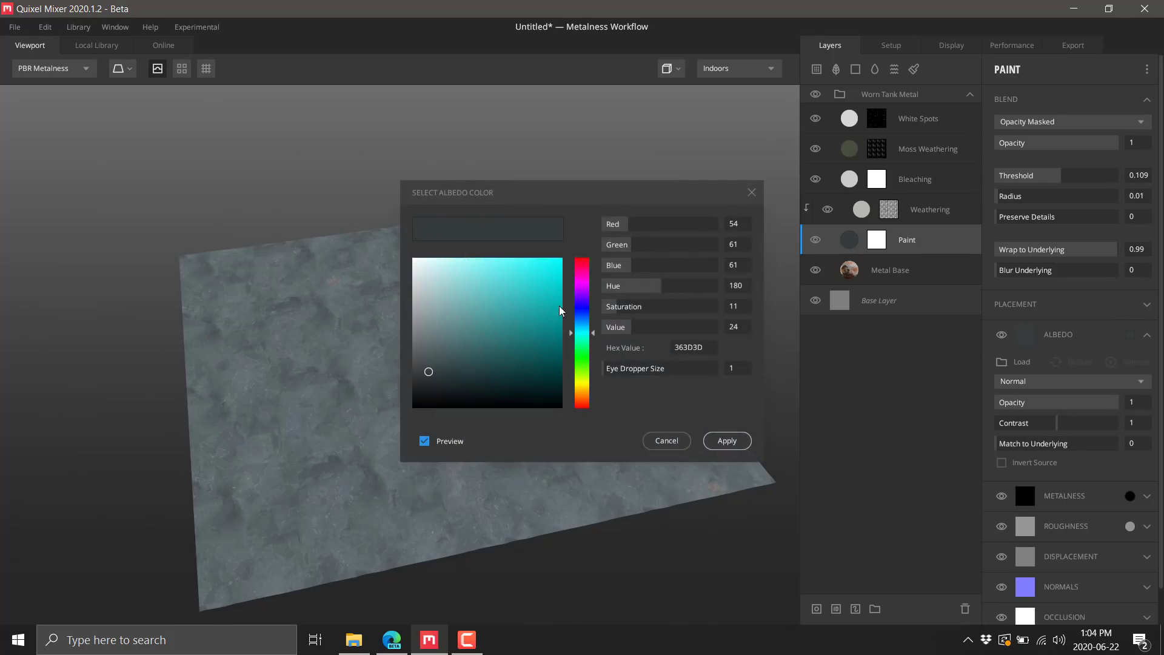
left_click(726, 440)
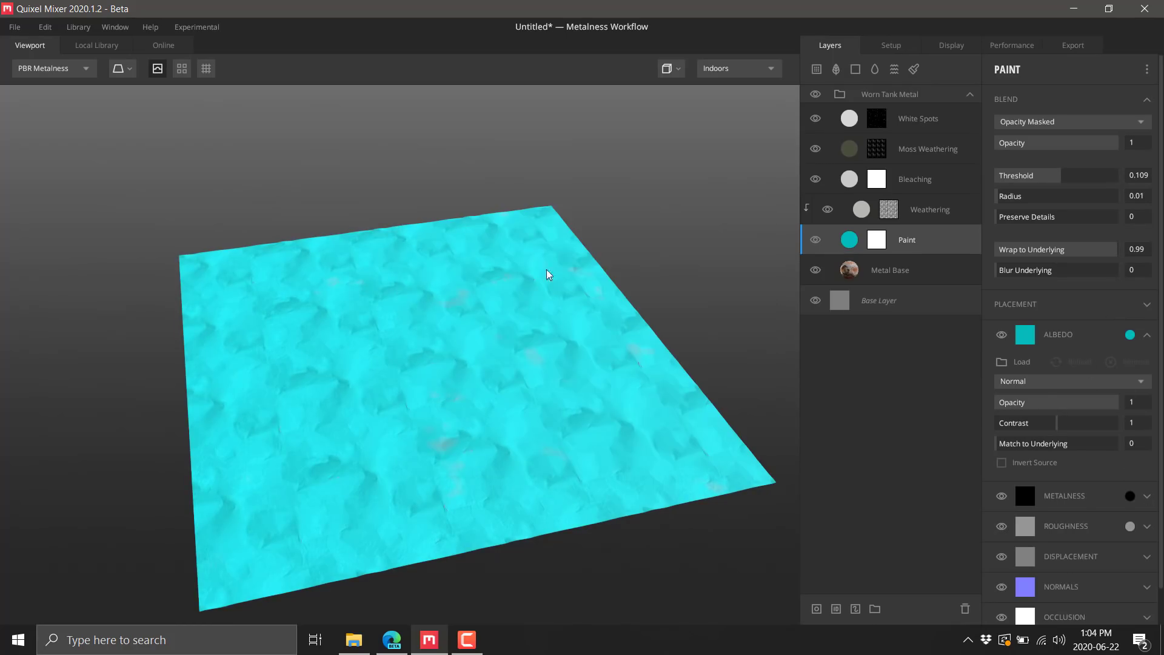
left_click(930, 209)
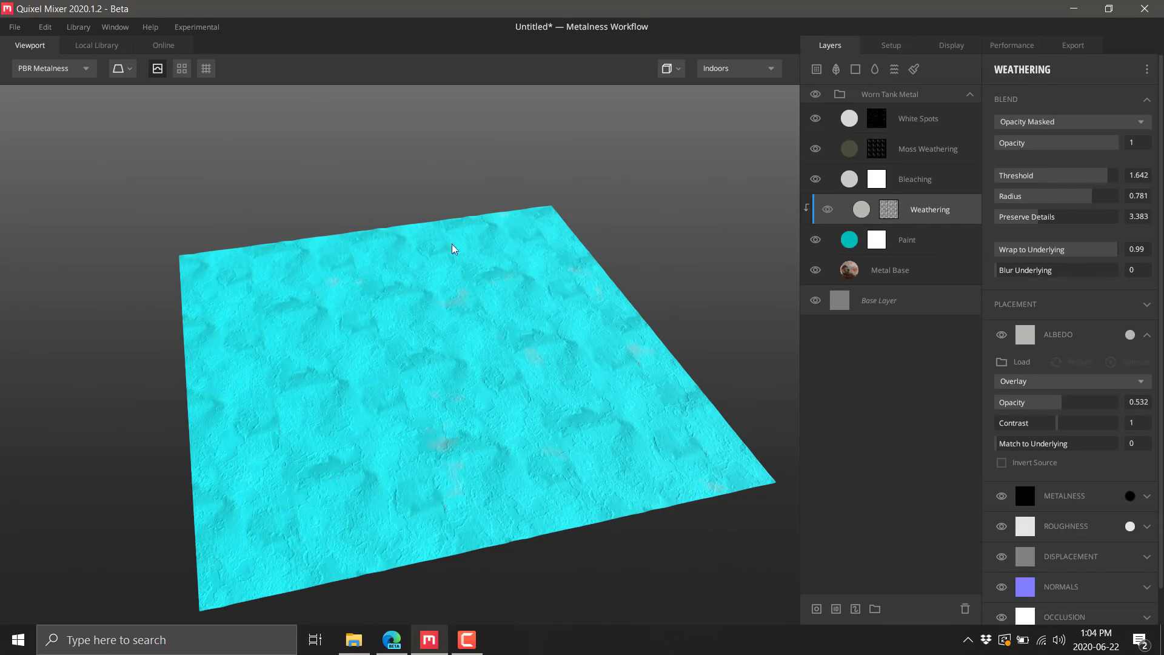
mouse_move(836, 68)
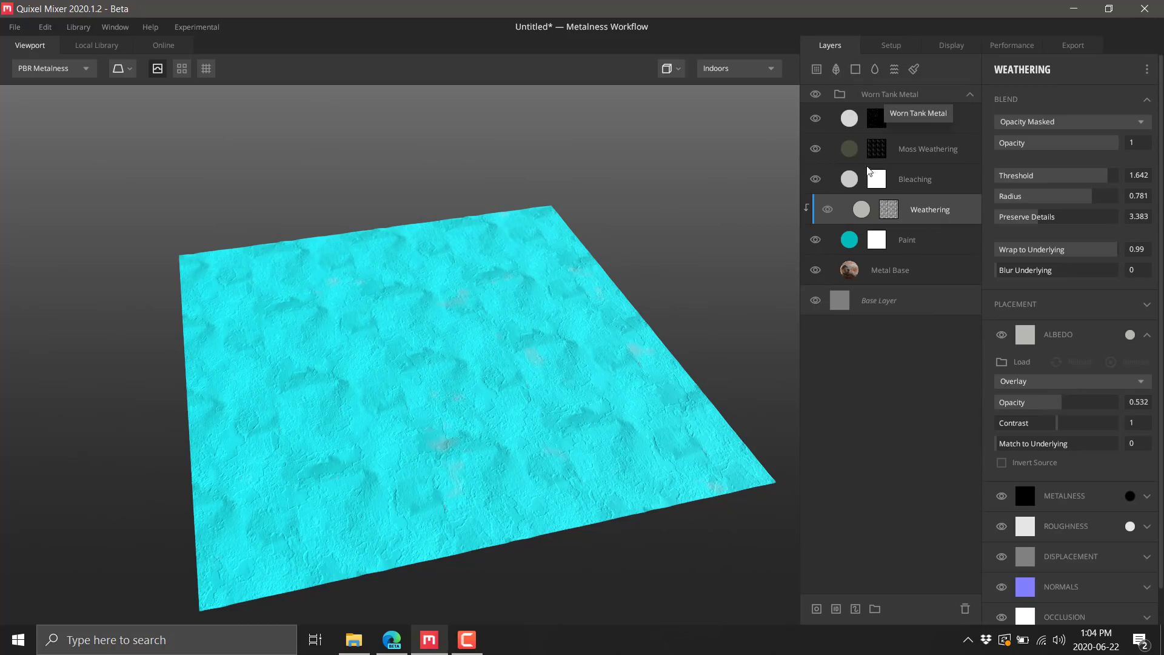
left_click(970, 95)
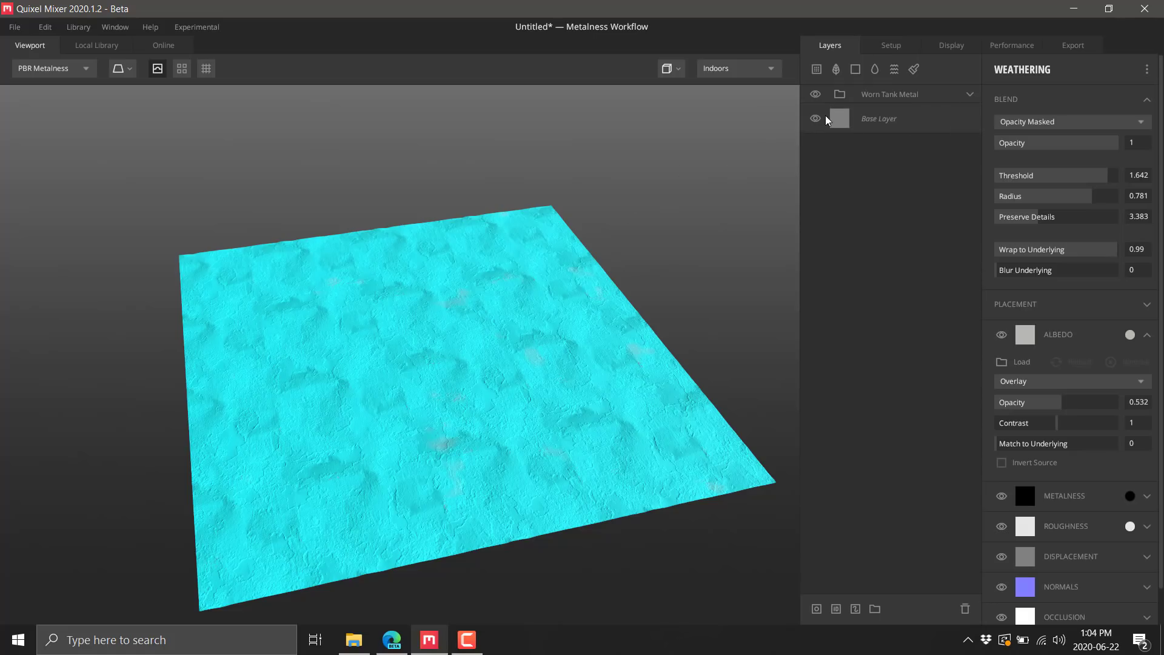
mouse_move(841, 193)
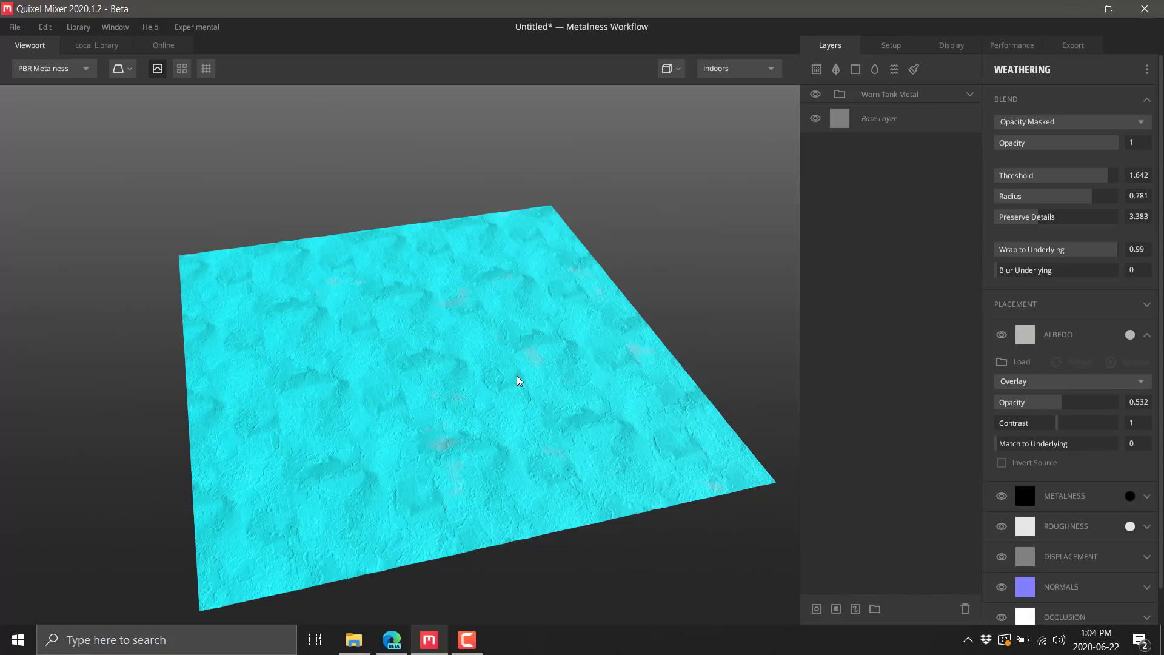
mouse_move(521, 371)
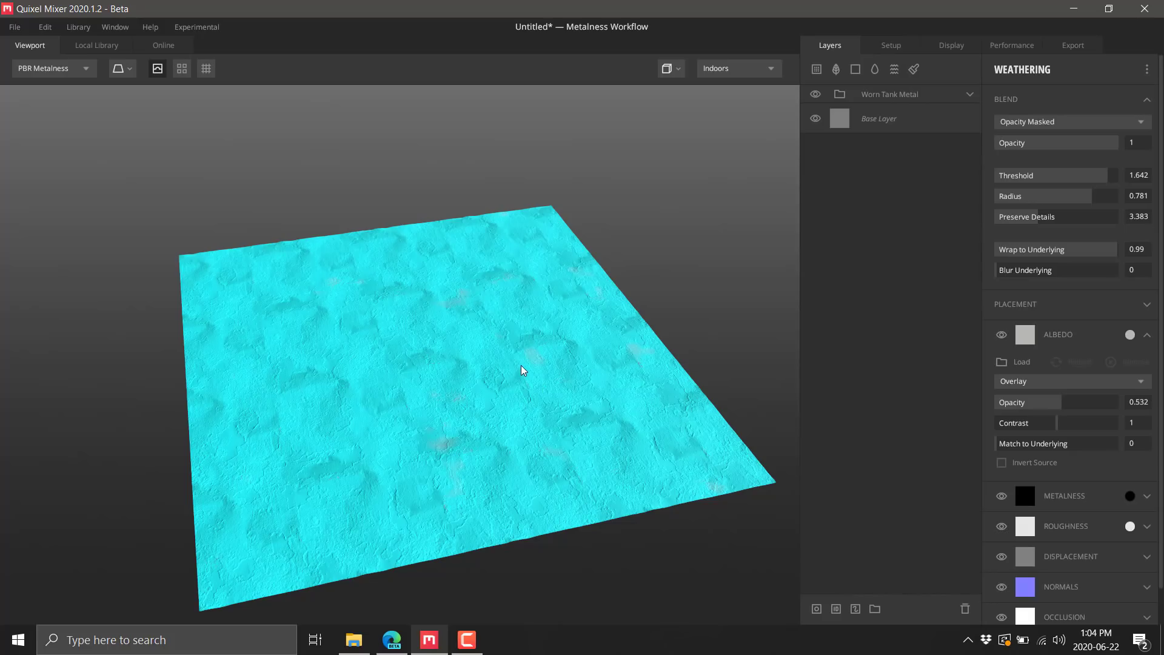
mouse_move(765, 99)
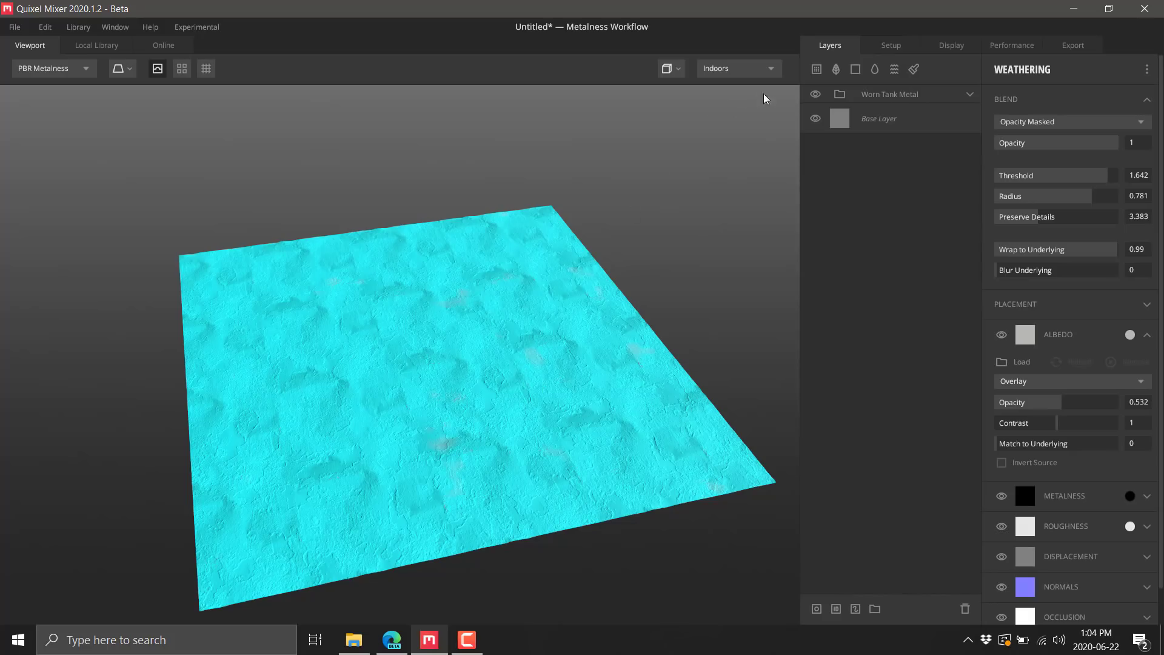
mouse_move(890, 53)
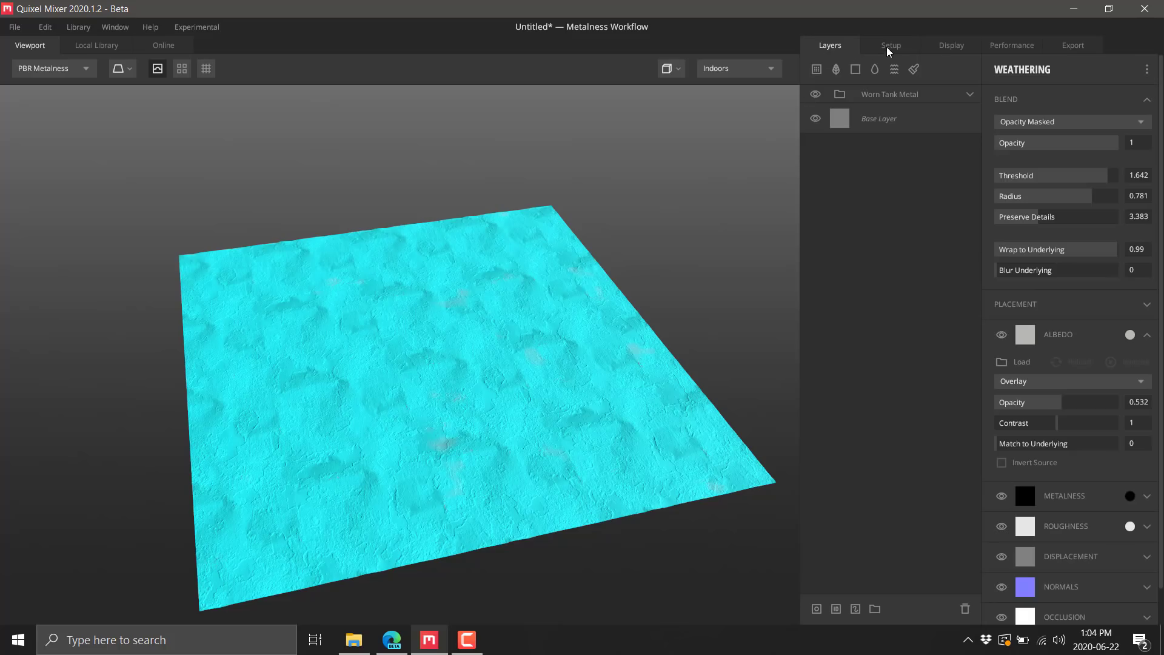
mouse_move(180, 47)
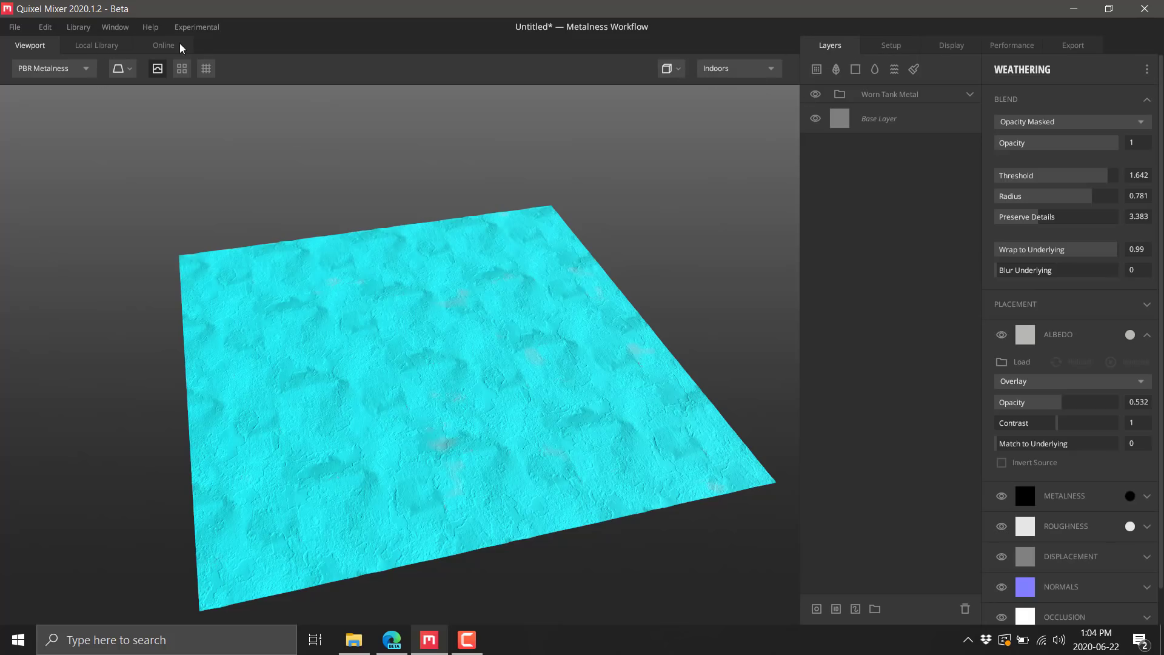
- Download the Broken Wall asset from the online Wall > Cement collection and return to the Viewport
left_click(163, 44)
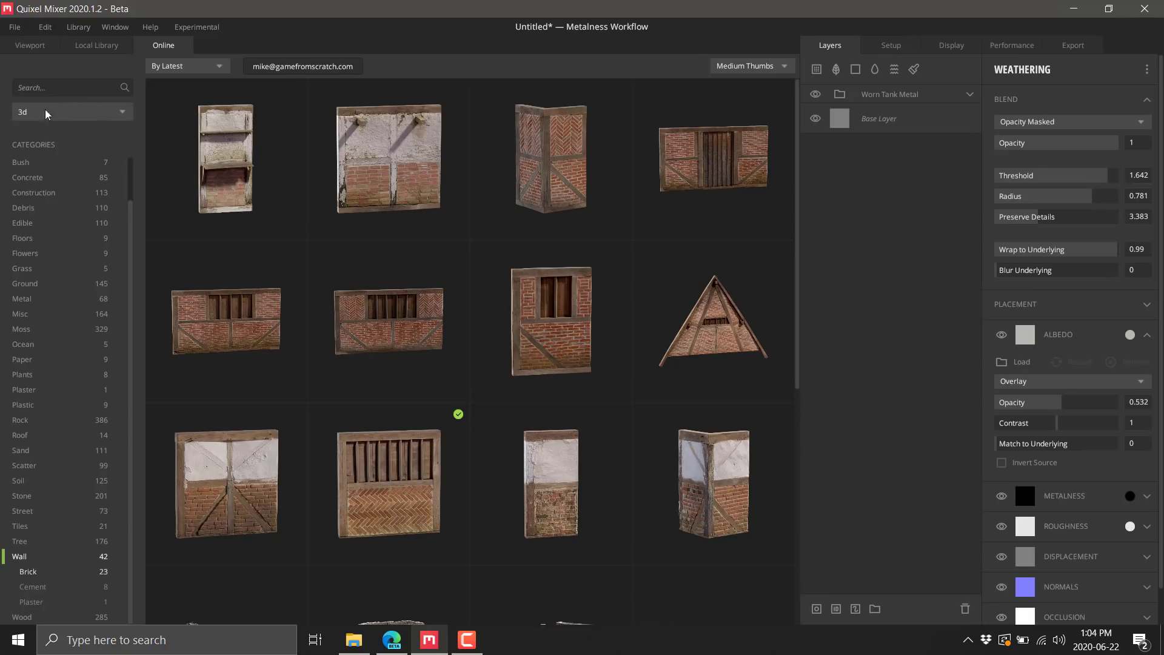
scroll("up", 3)
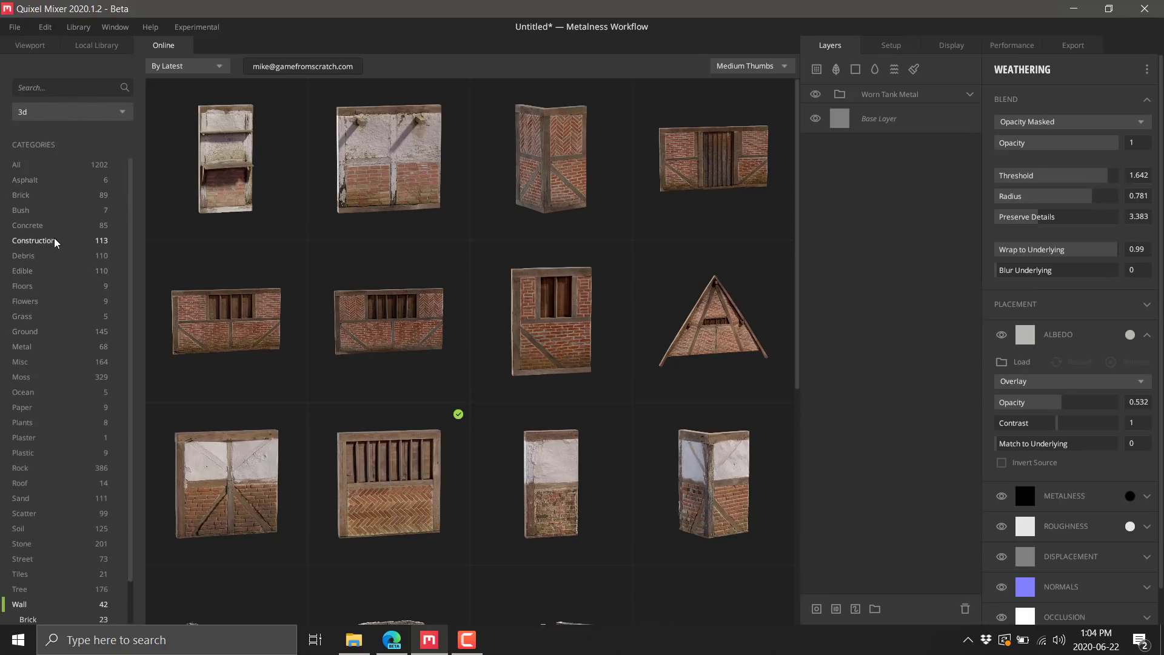
mouse_move(31, 387)
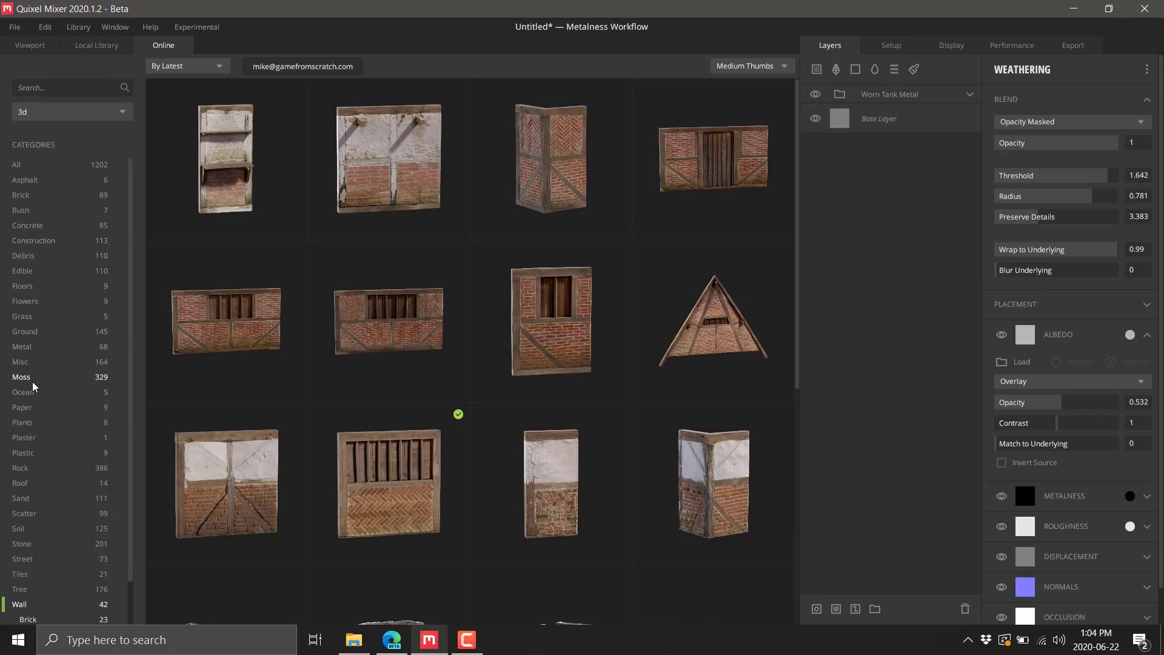
scroll("down", 3)
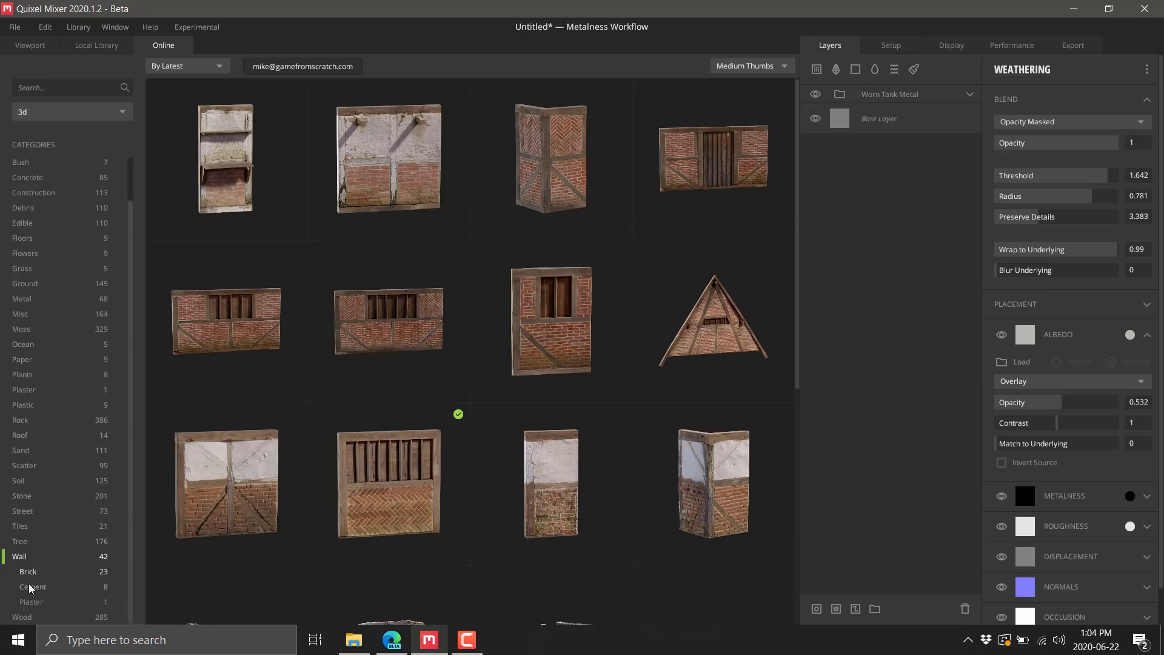
left_click(32, 587)
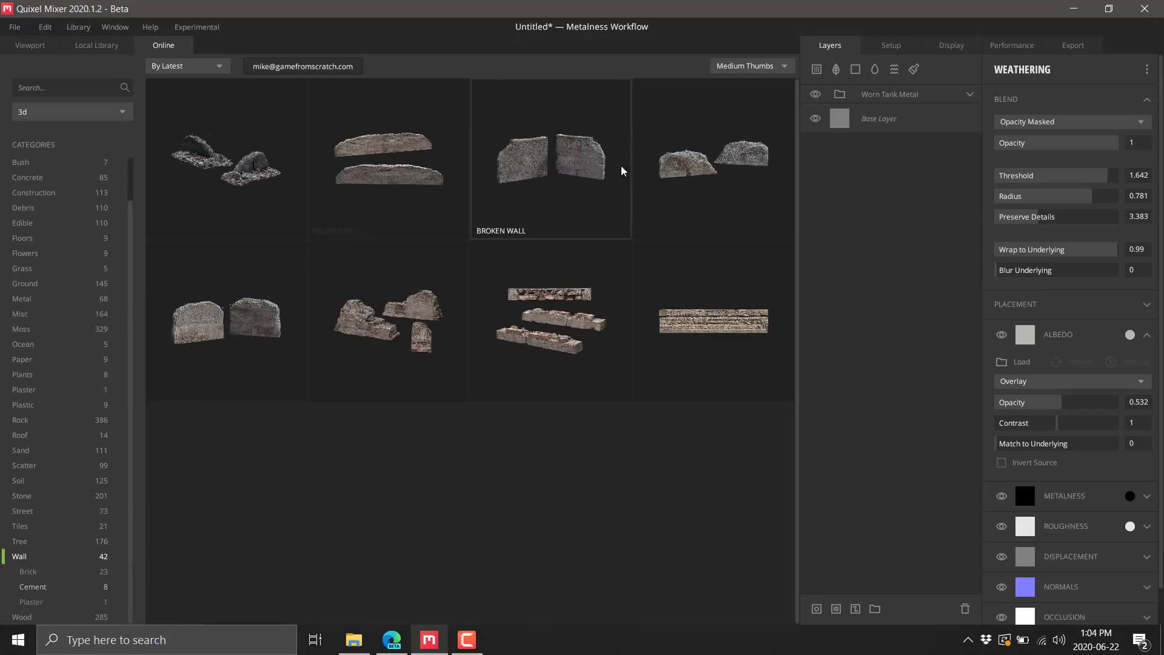
mouse_move(211, 318)
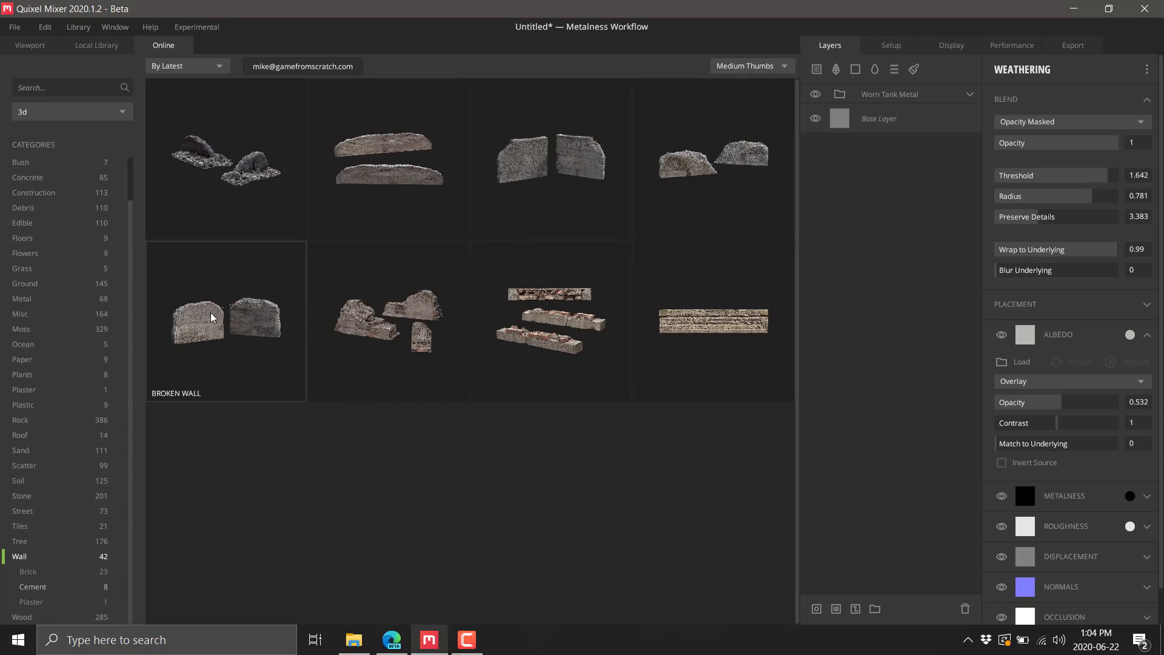
double_click(226, 320)
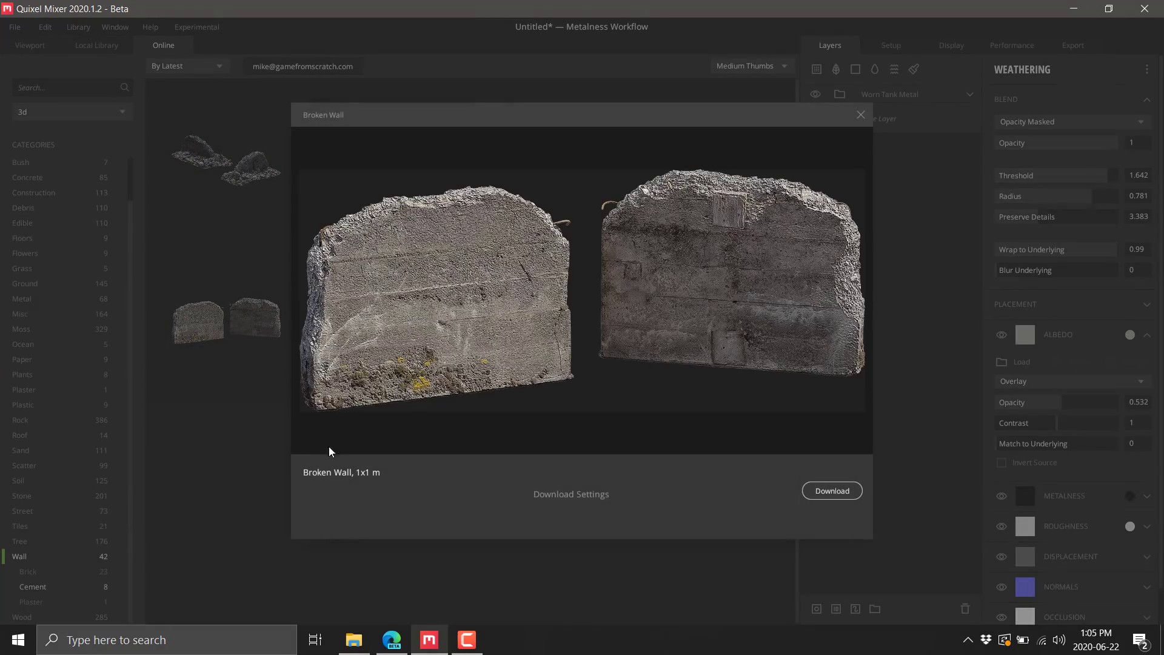
left_click(861, 114)
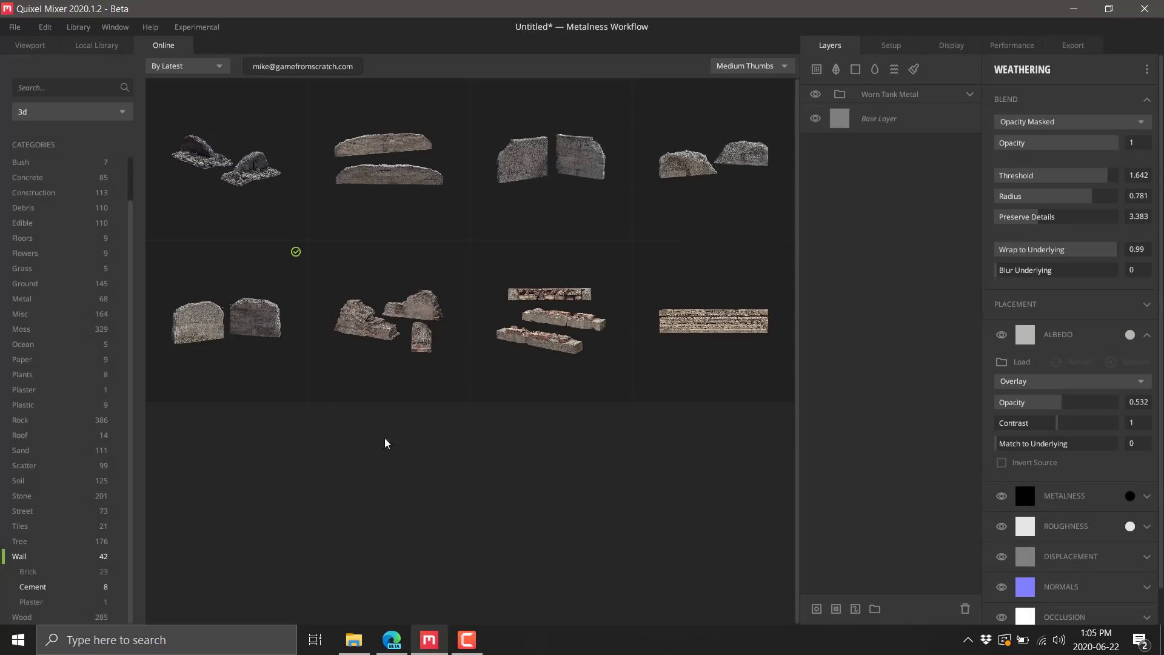
left_click(226, 319)
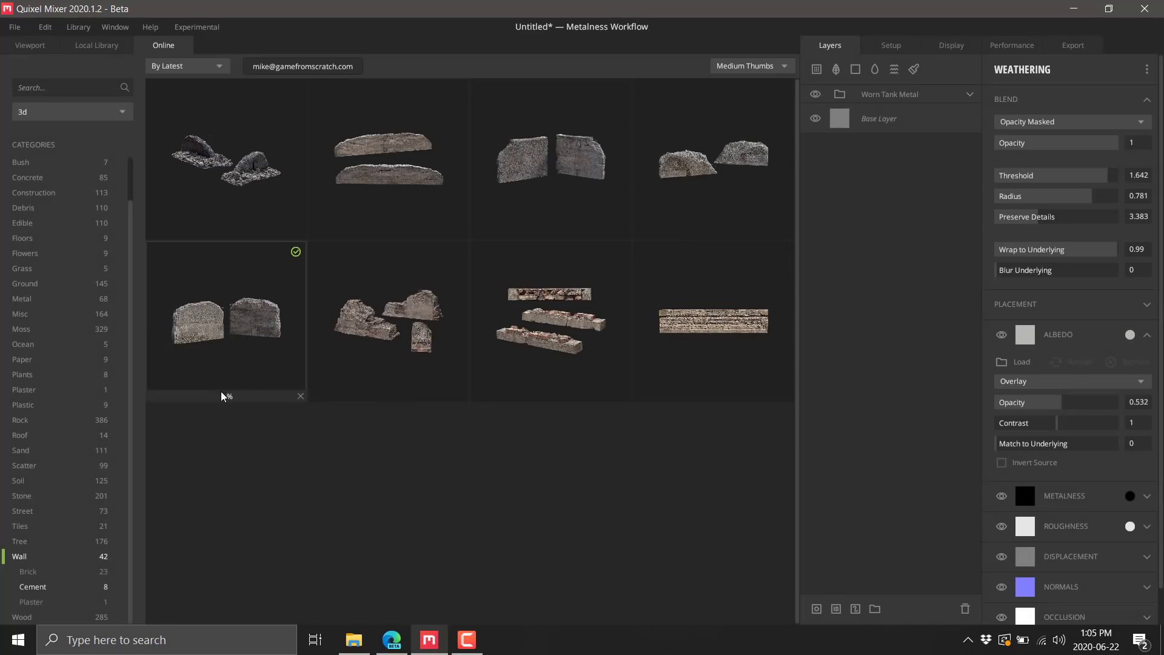
left_click(29, 45)
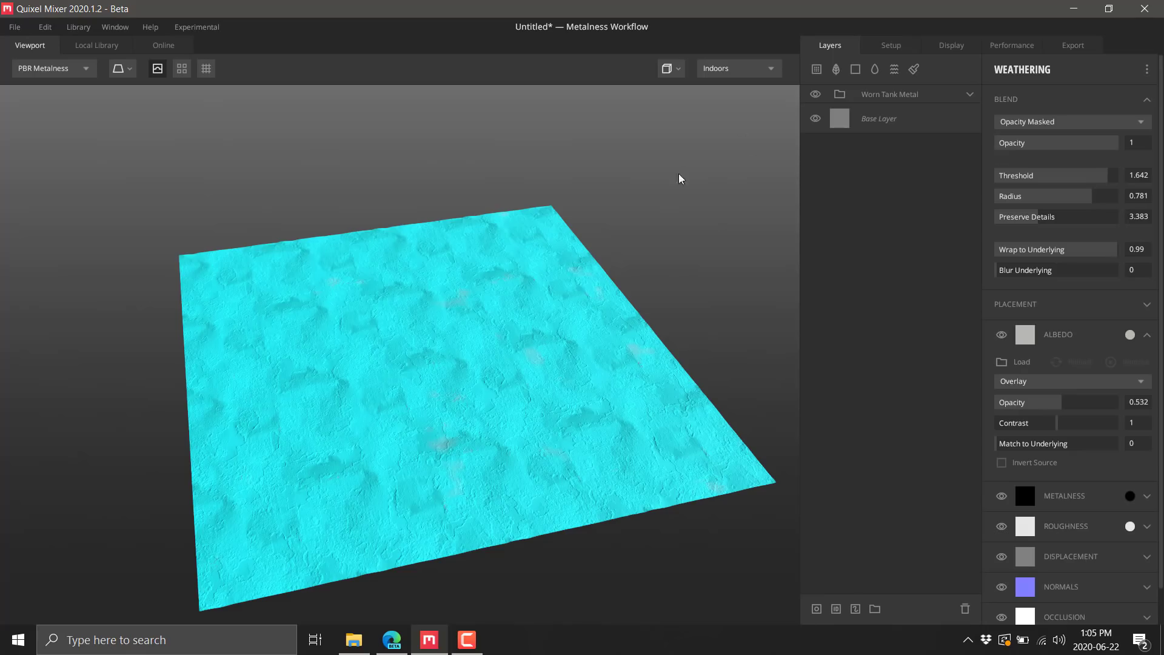
mouse_move(891, 66)
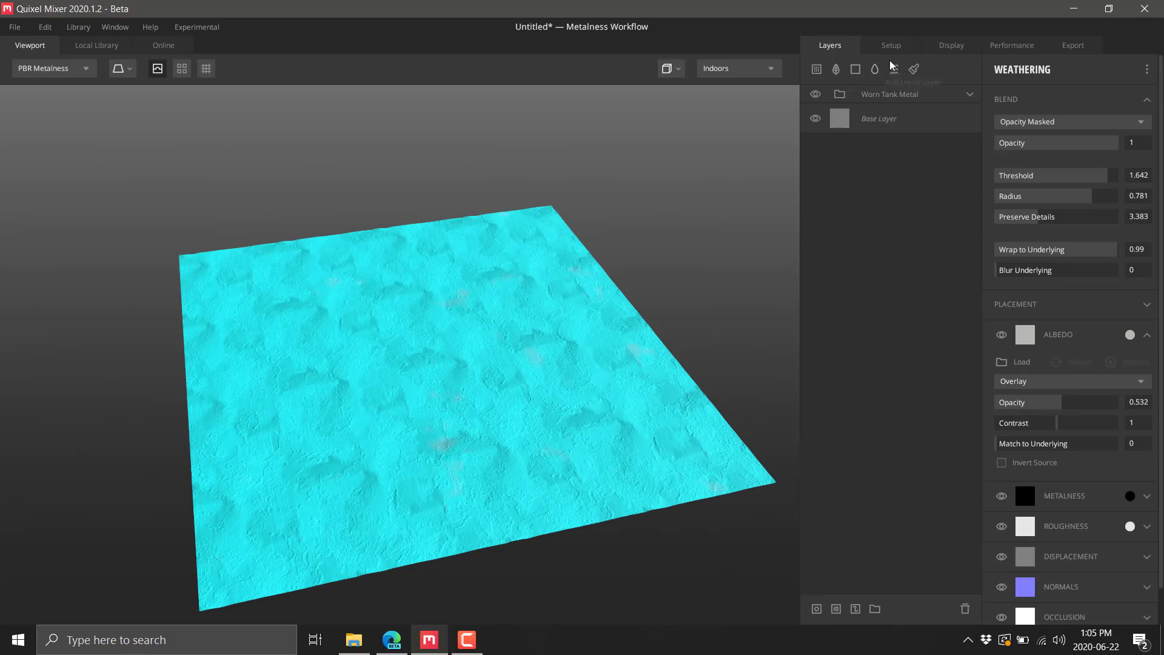
- Set the Setup tab's Model Settings Type from Plane to Shader Ball
left_click(890, 45)
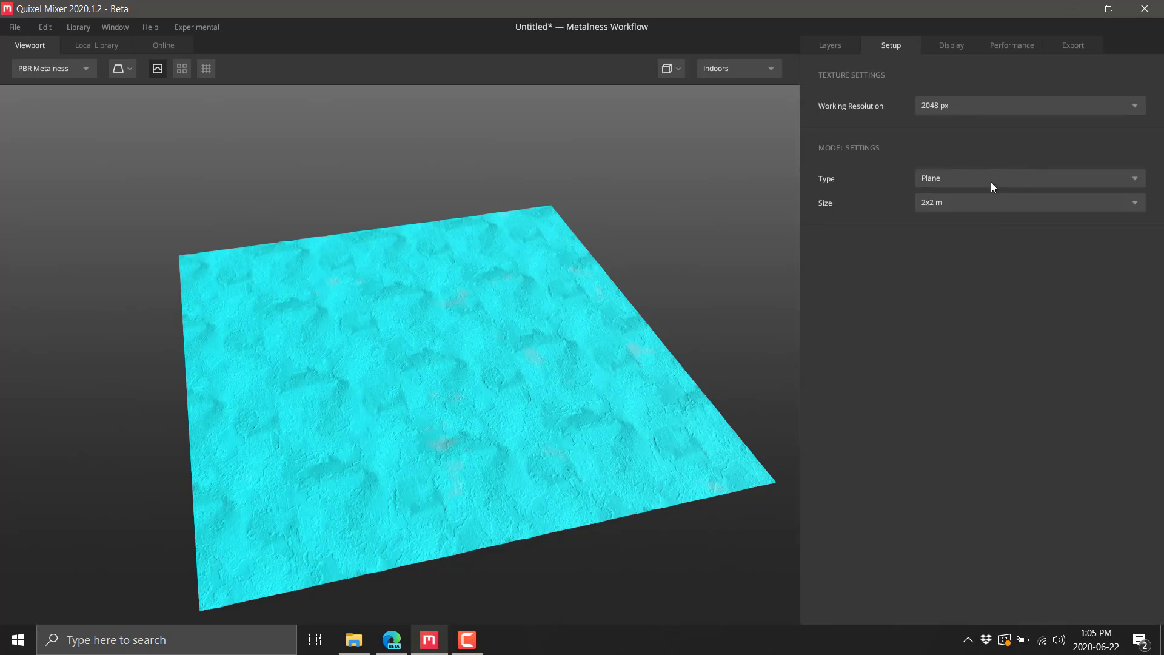
left_click(1028, 177)
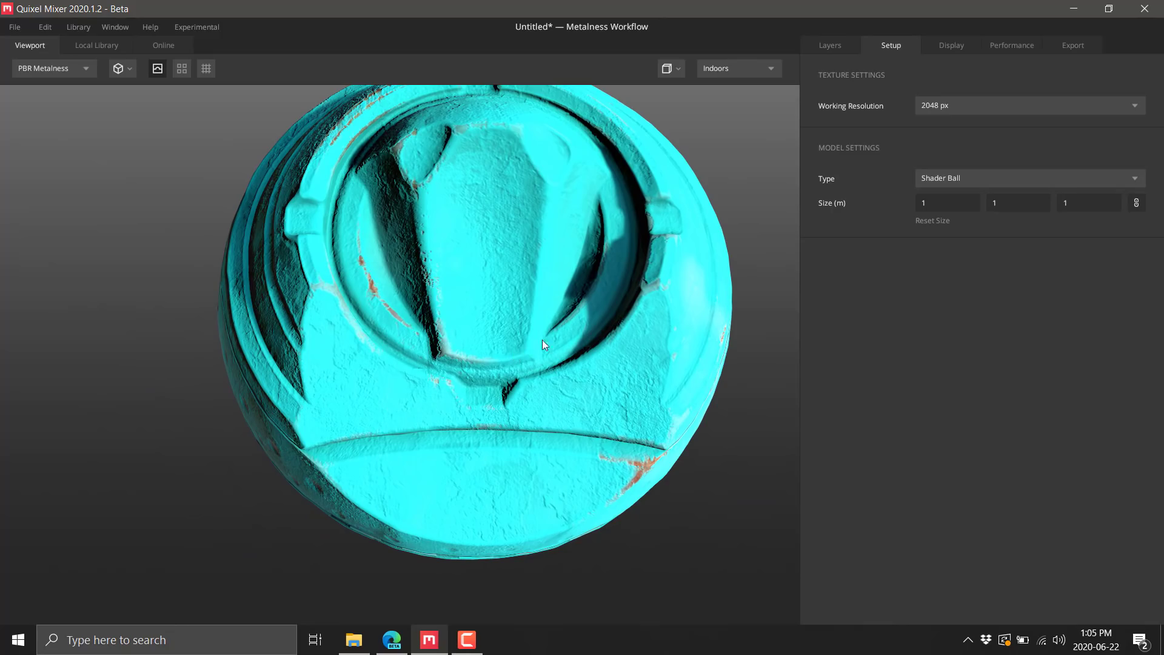
- Apply Old Polished Brass (Oxidized) from the Local Library as a new layer group and show the layer stack
left_click(97, 44)
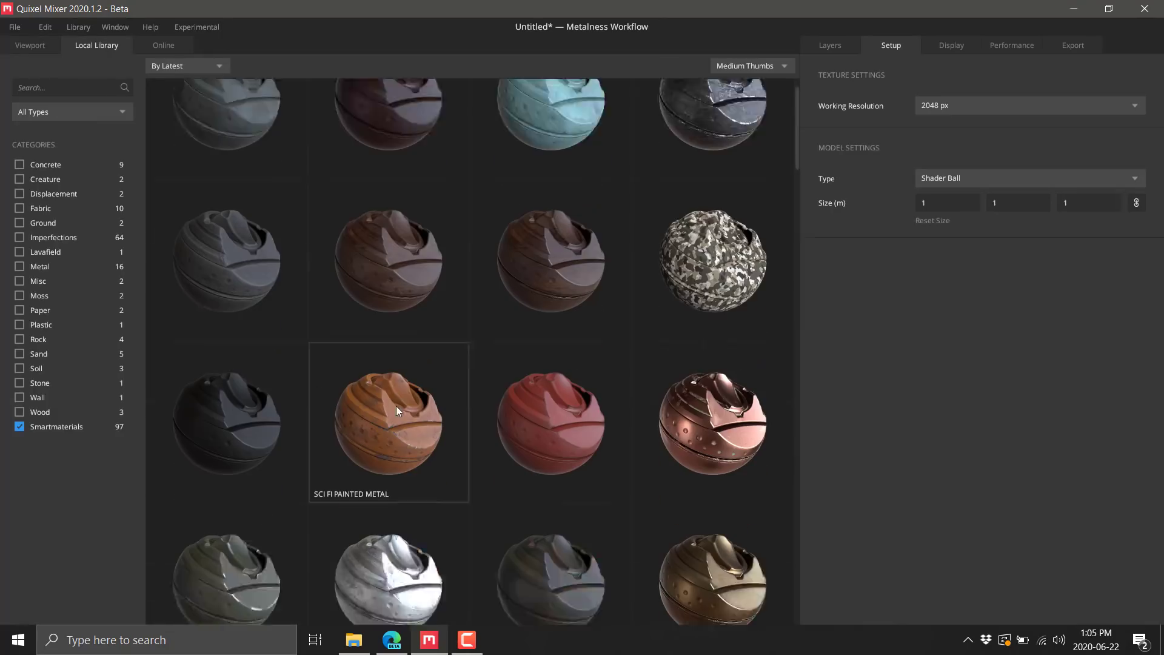
scroll("down", 3)
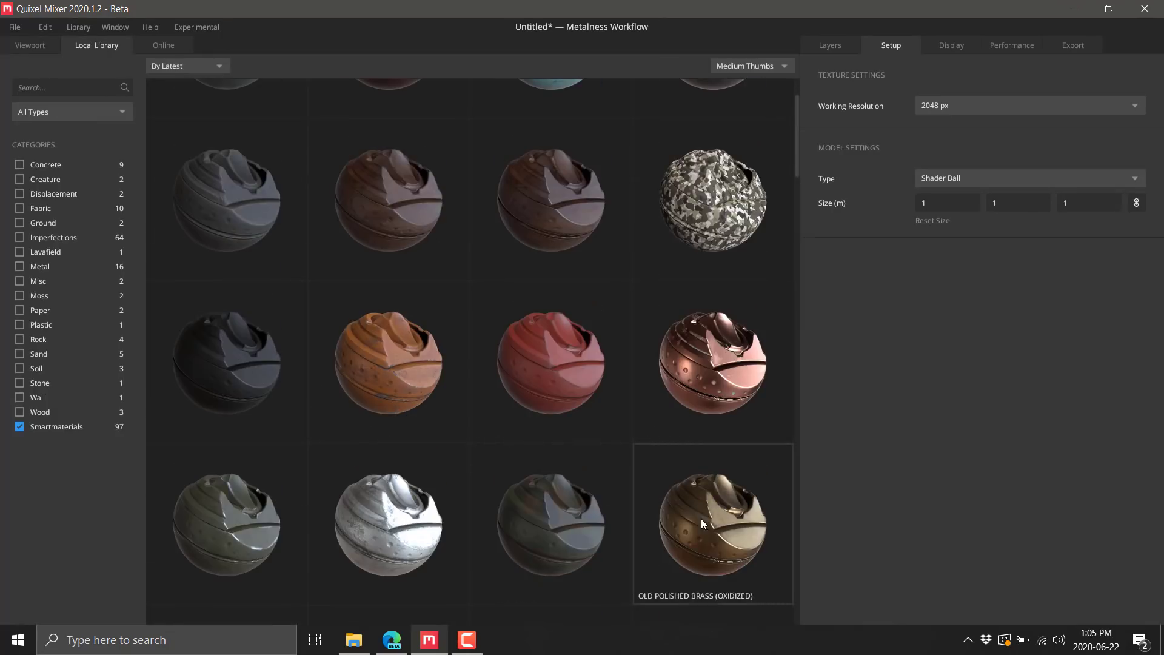
double_click(712, 523)
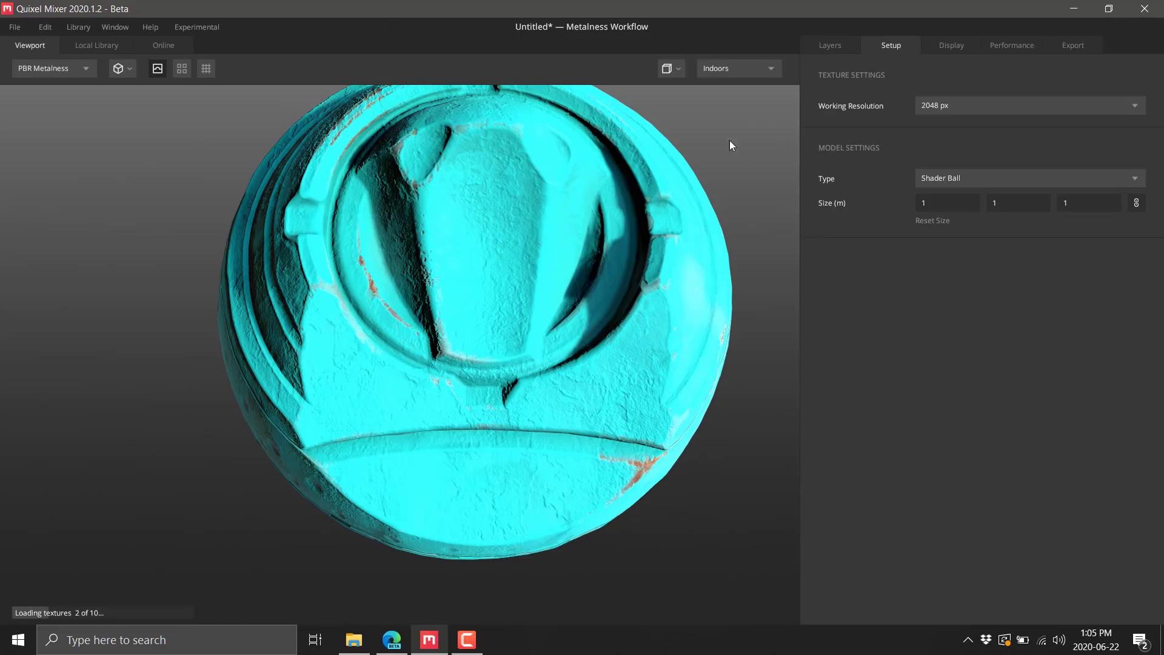
left_click(829, 45)
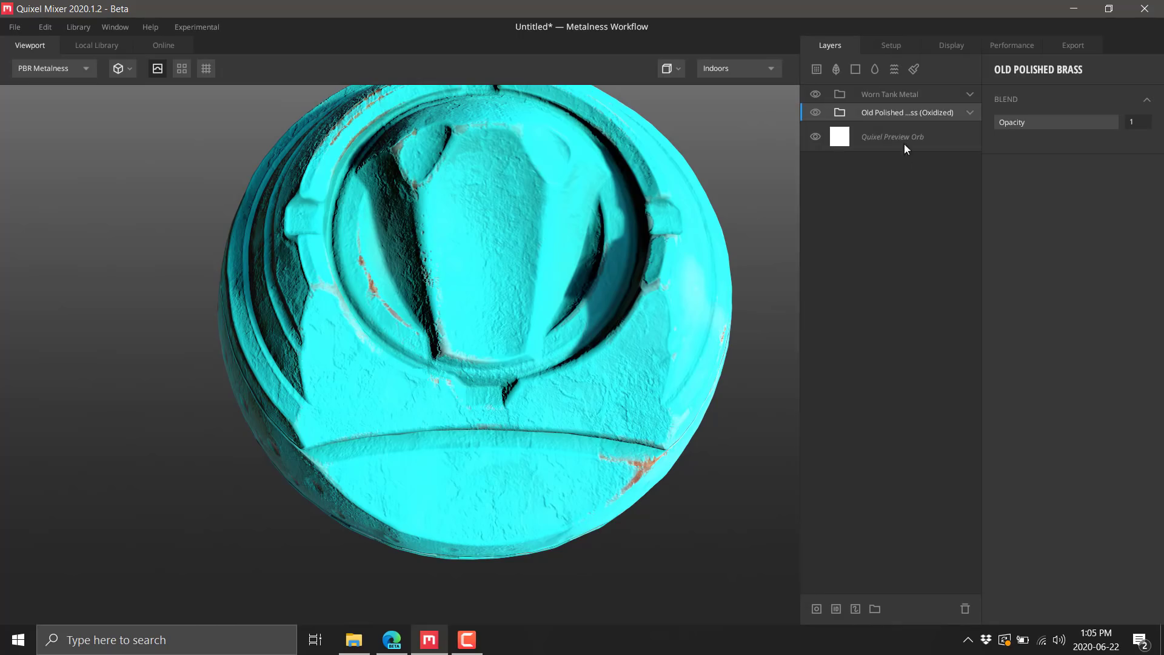
mouse_move(910, 101)
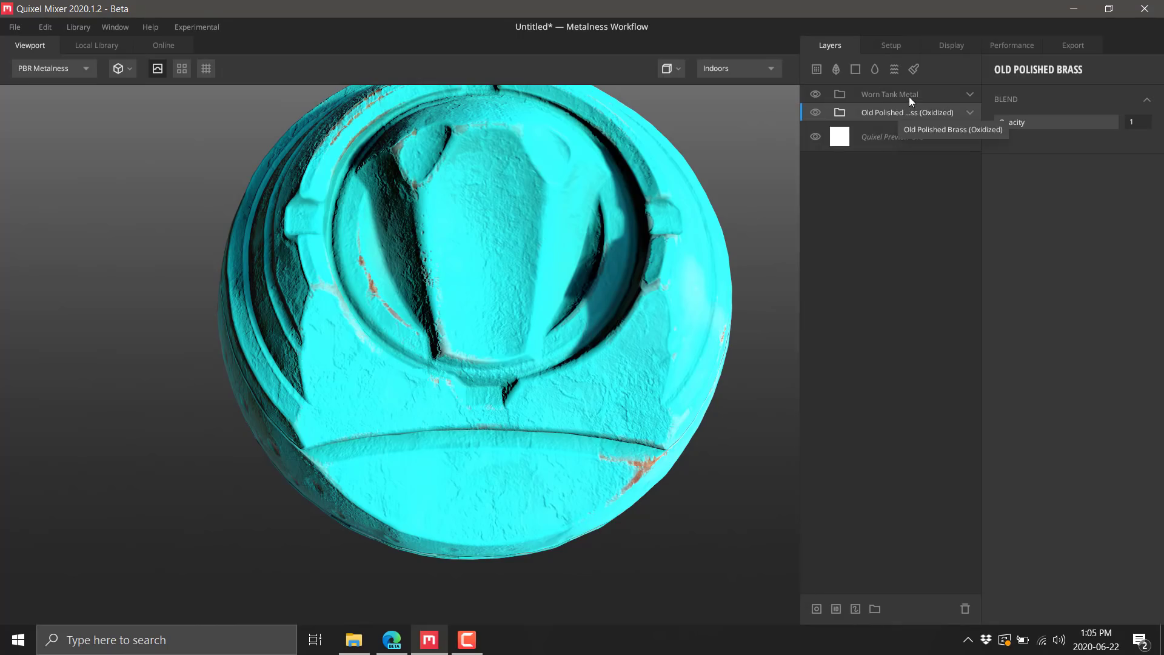
- Toggle Worn Tank Metal's visibility to reveal the brass beneath, then add a Liquid layer on top
left_click(815, 95)
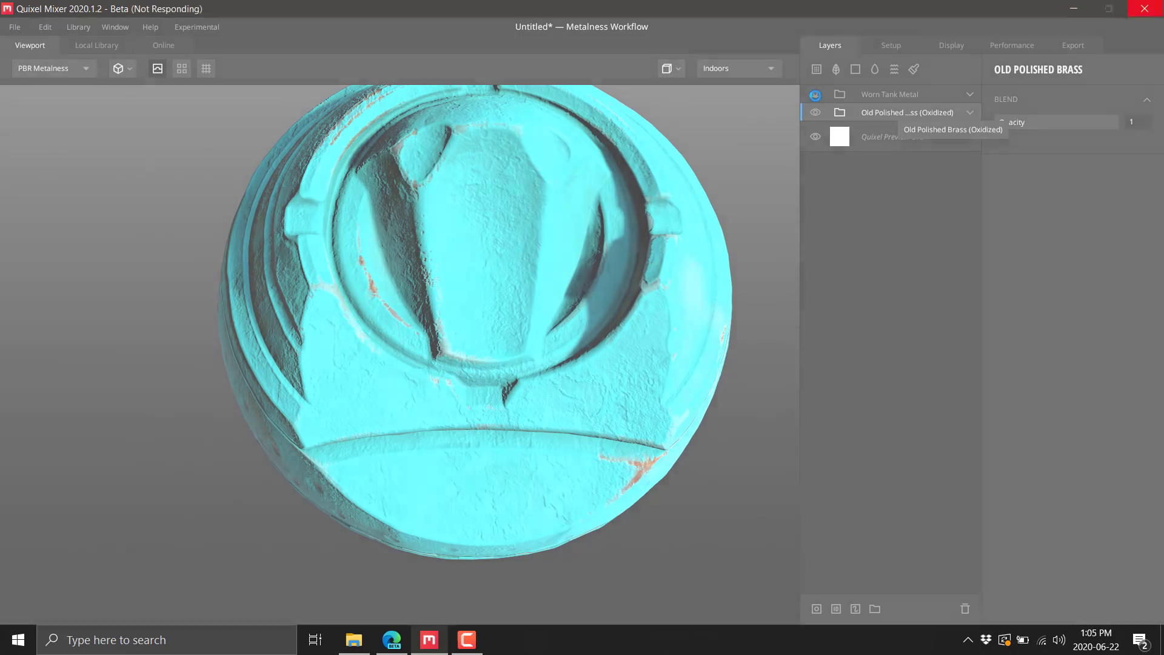
left_click(816, 95)
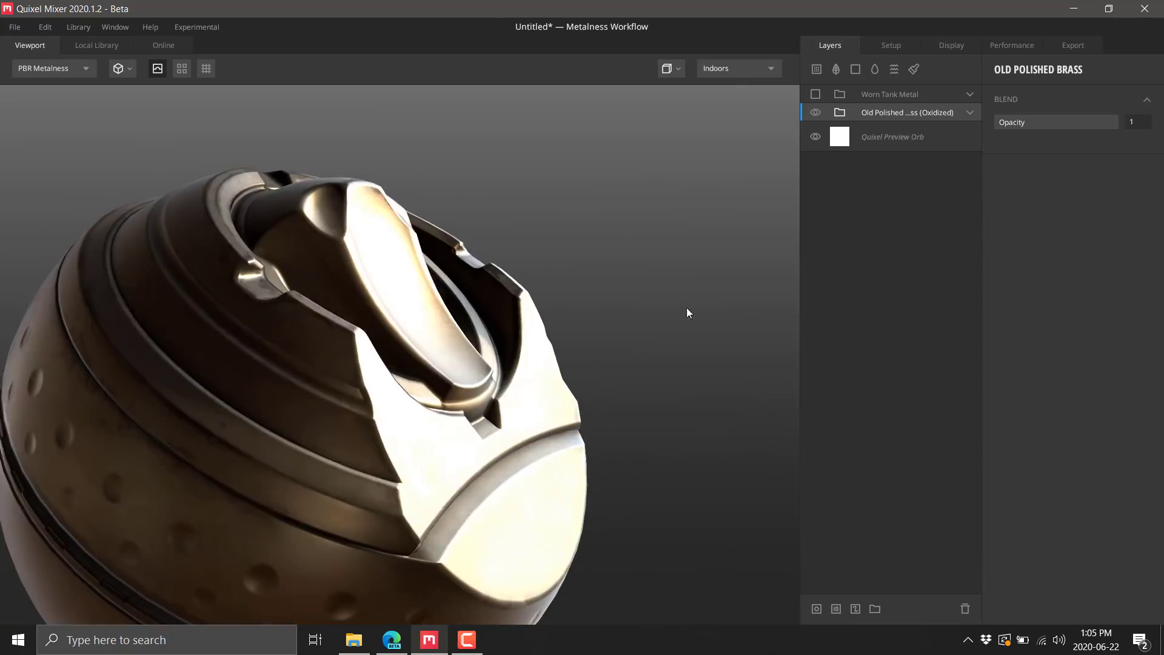
left_click(815, 94)
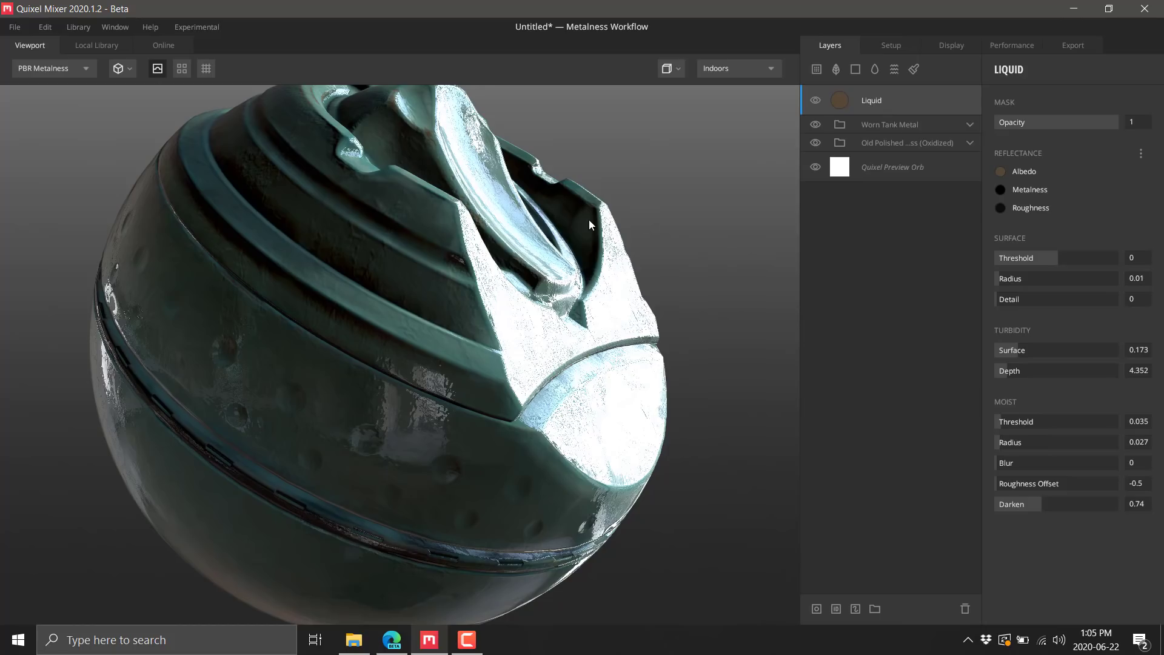
mouse_move(201, 88)
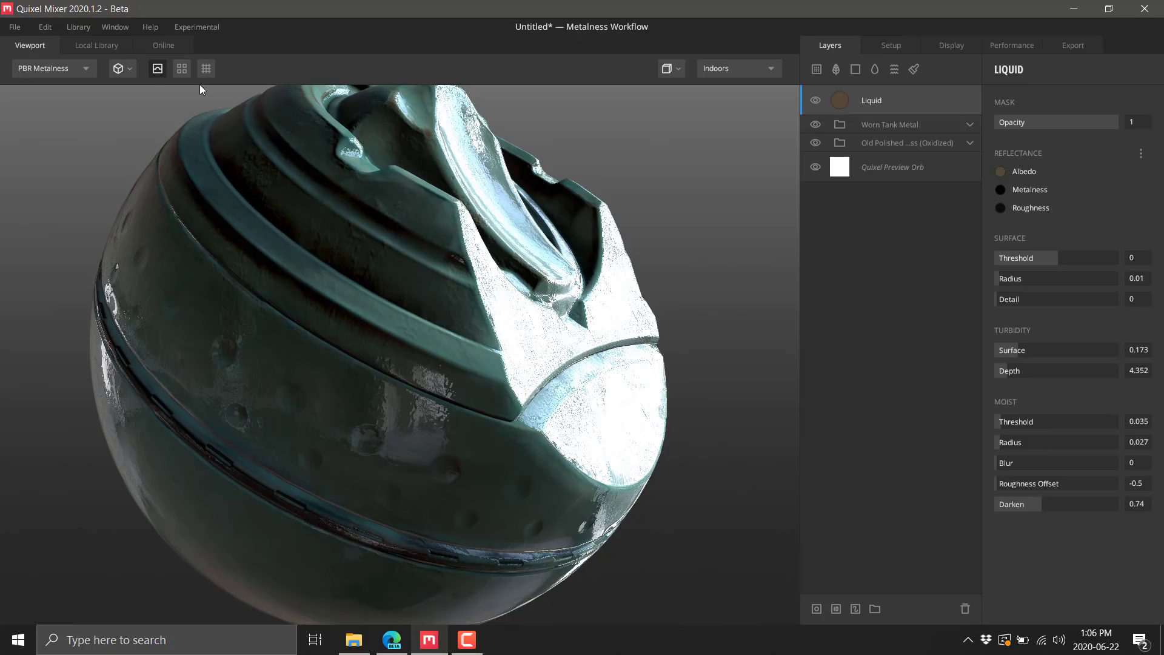
mouse_move(401, 285)
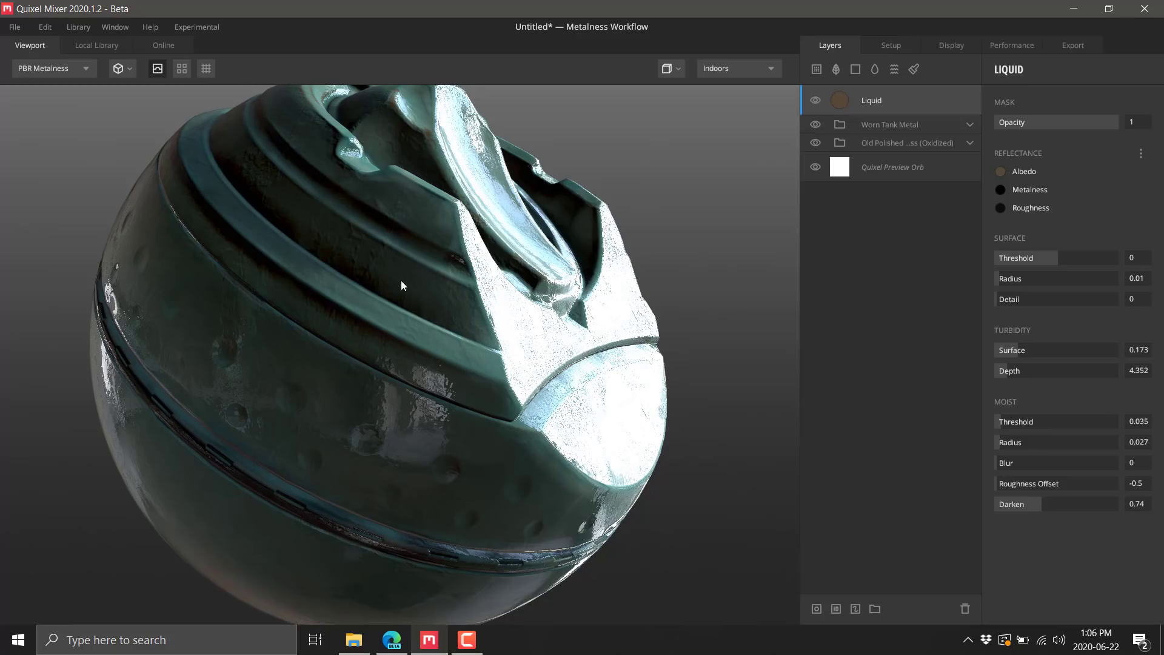
- Select the Worn Tank Metal group to show its Blend properties at 0.373 opacity
left_click(889, 123)
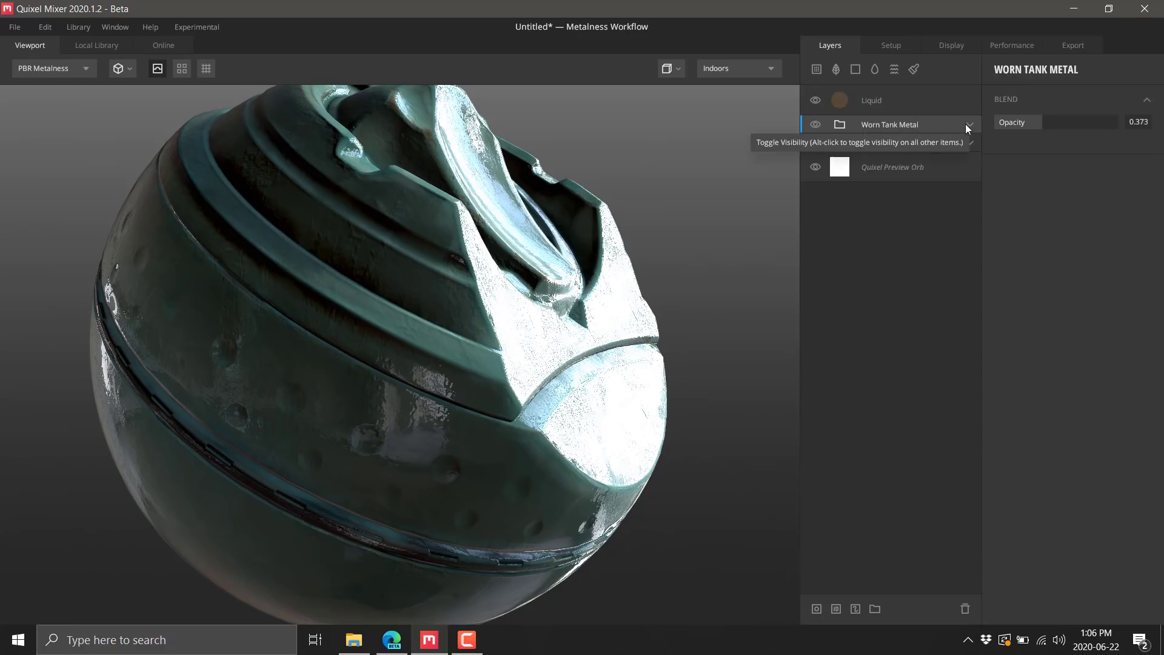
- List Worn Tank Metal's layers, scroll through the local smart-material thumbnails, and return to the shader-ball viewport
left_click(970, 123)
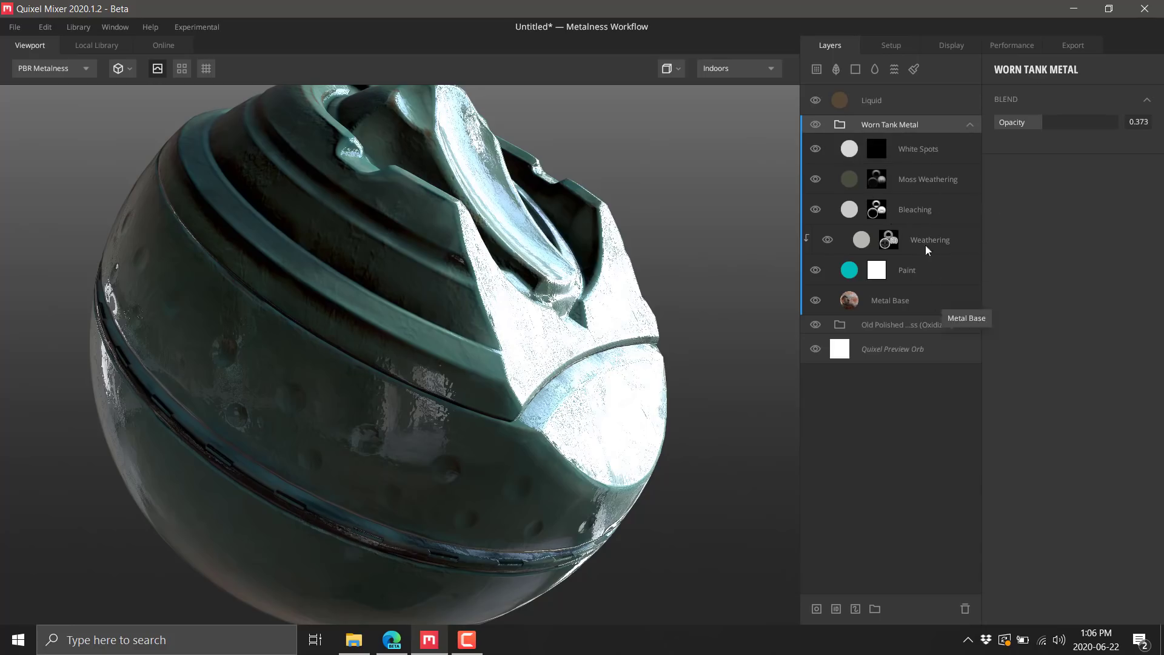
mouse_move(892, 327)
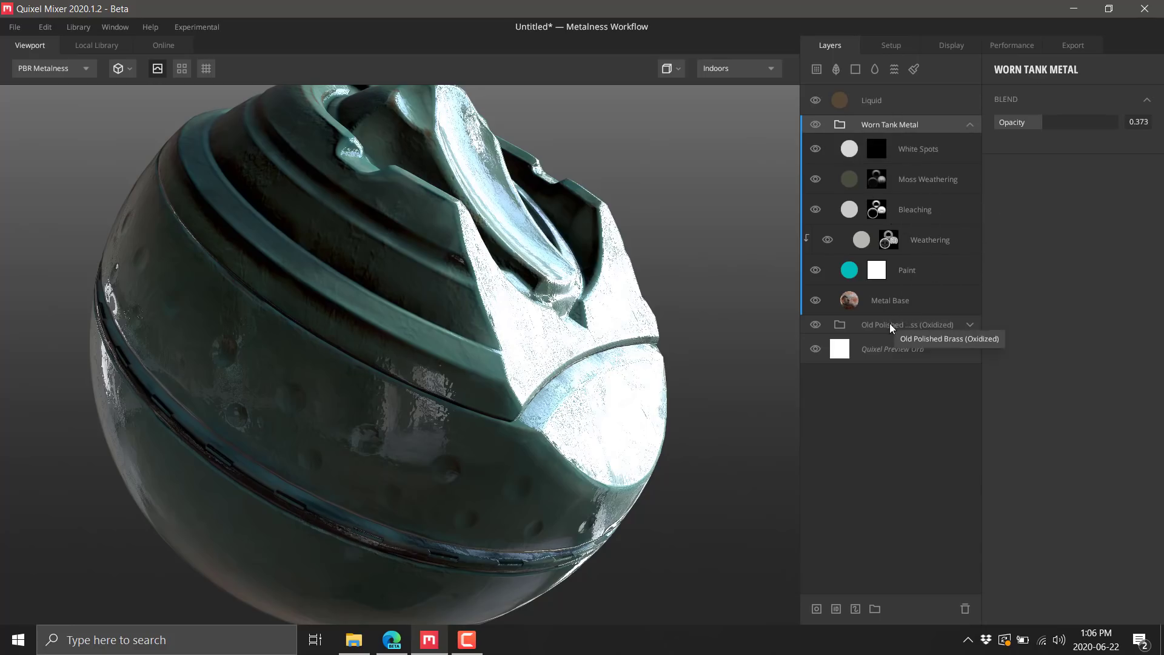
left_click(96, 45)
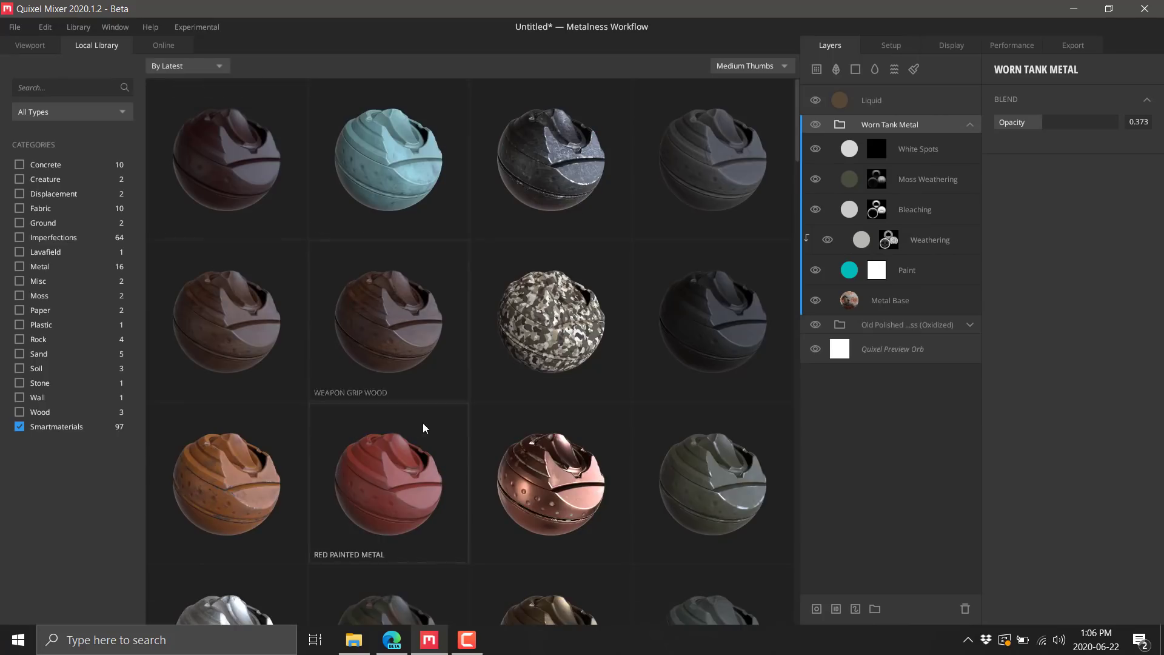
mouse_move(414, 353)
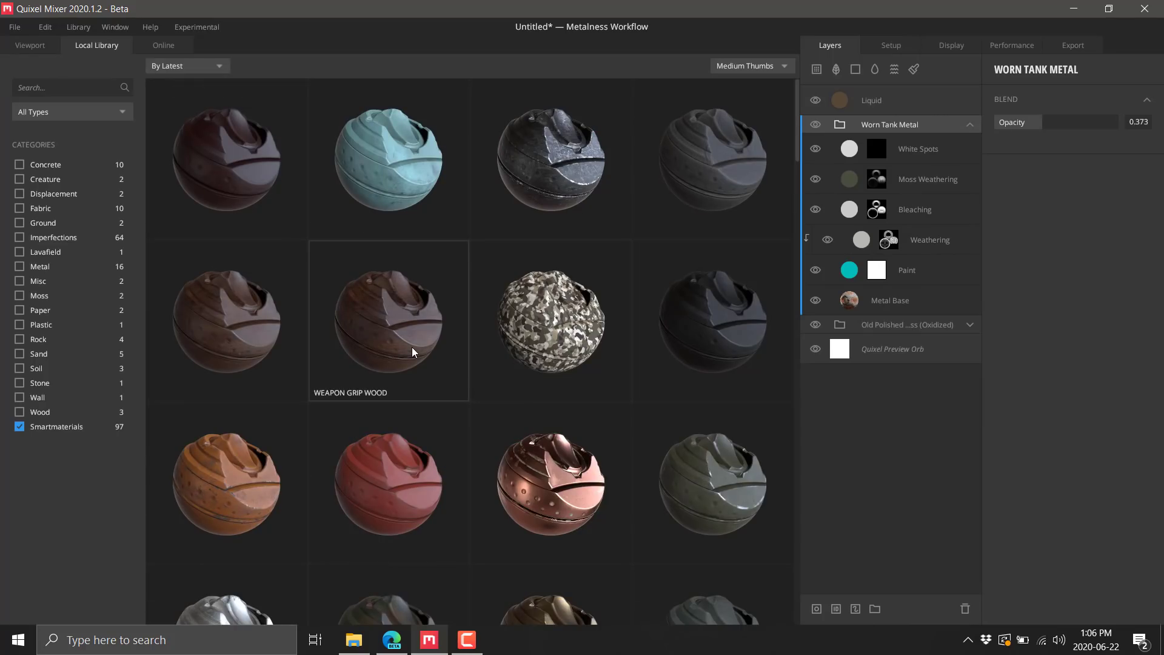
mouse_move(415, 338)
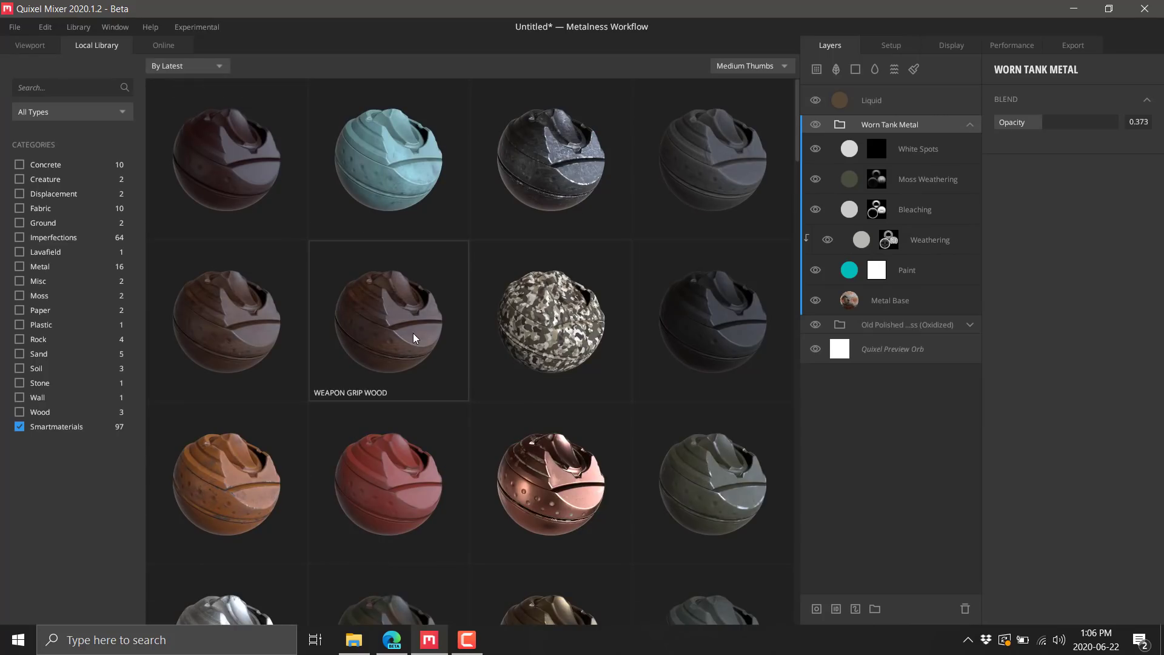
mouse_move(531, 335)
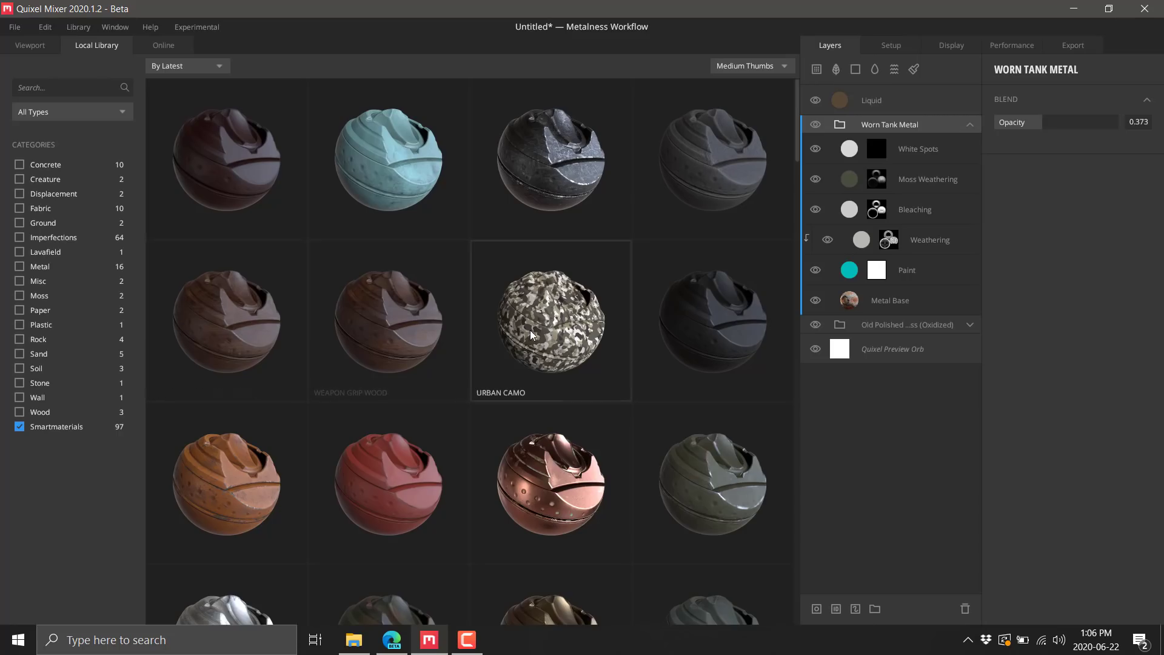
mouse_move(402, 177)
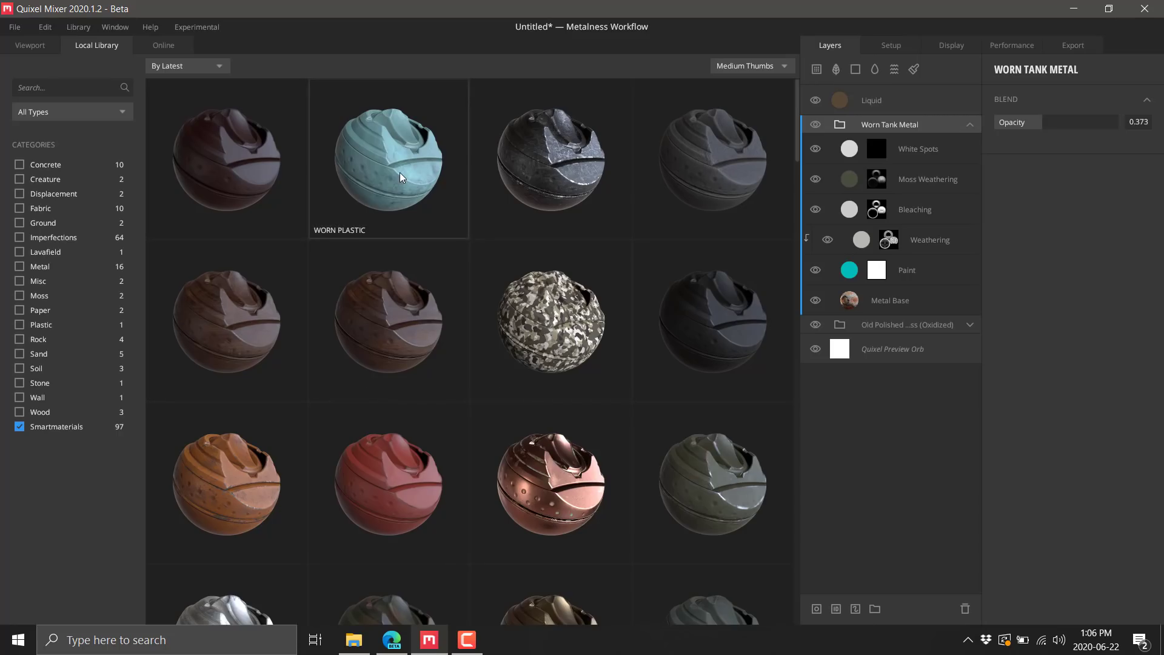
scroll("down", 3)
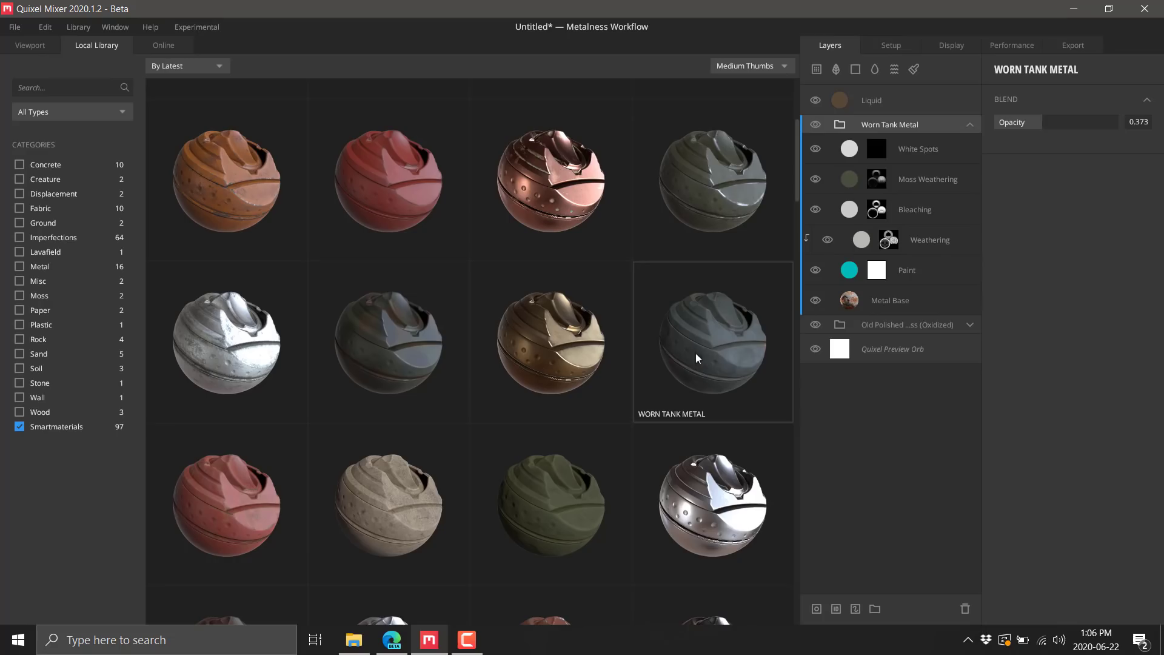
scroll("down", 3)
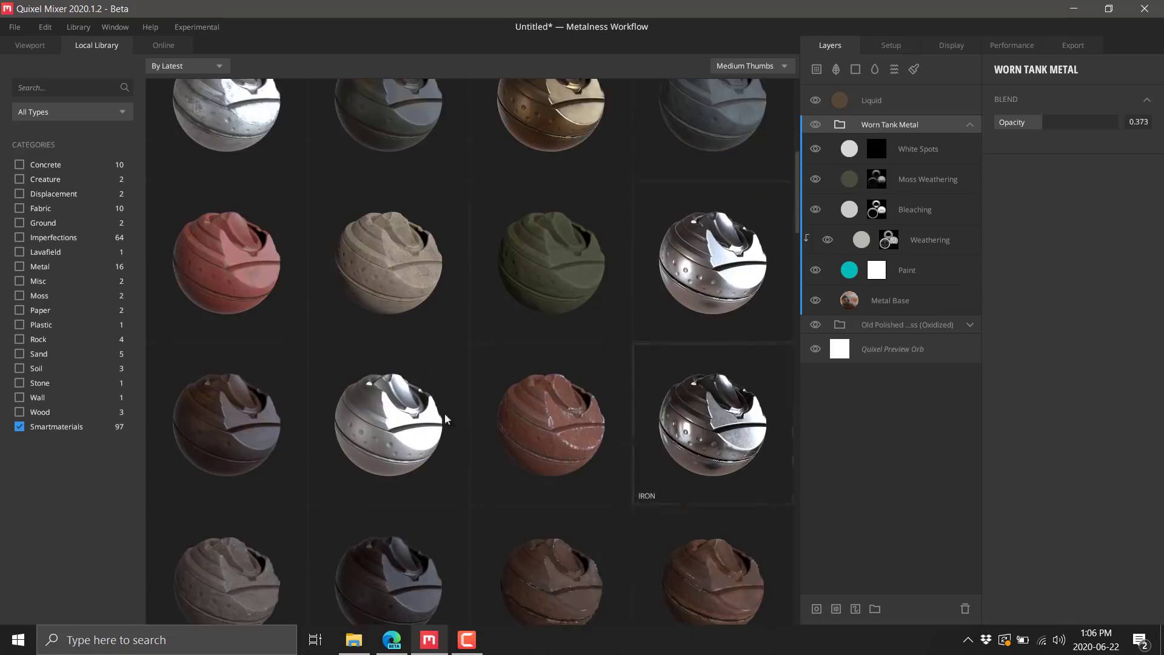
scroll("down", 3)
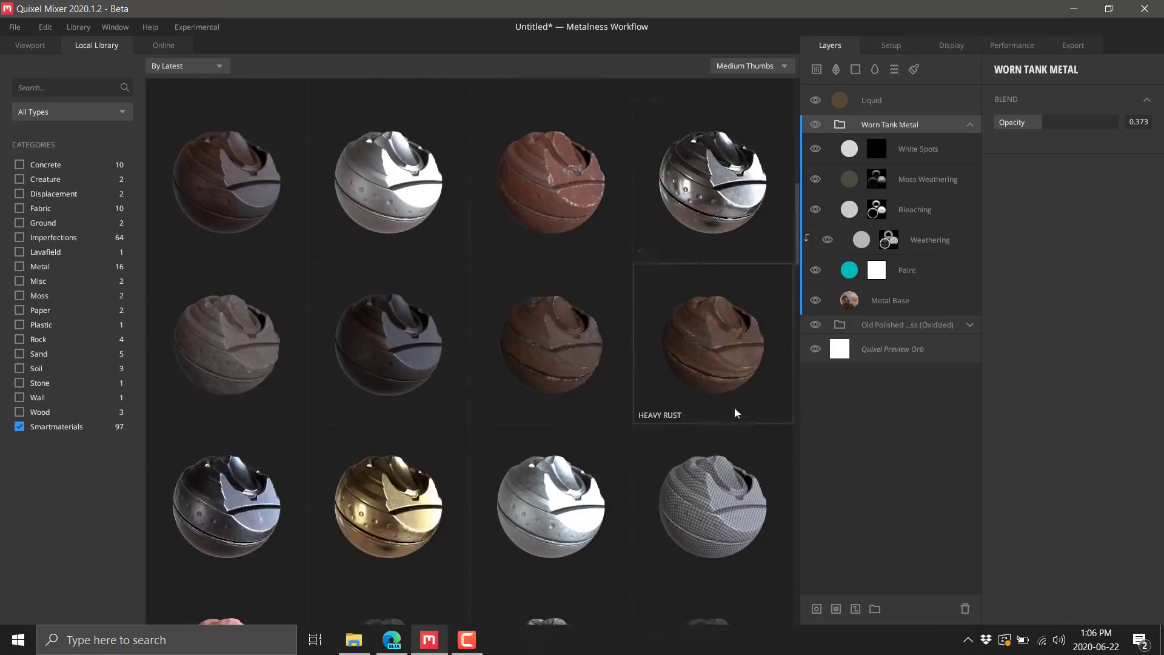
mouse_move(239, 369)
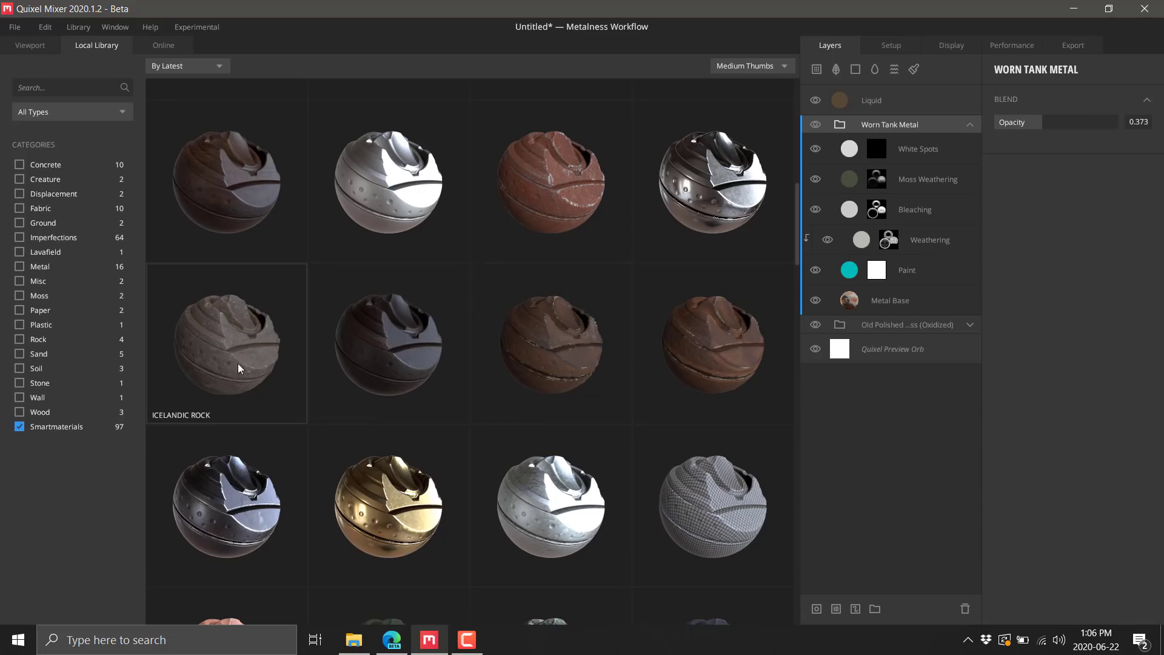
scroll("down", 3)
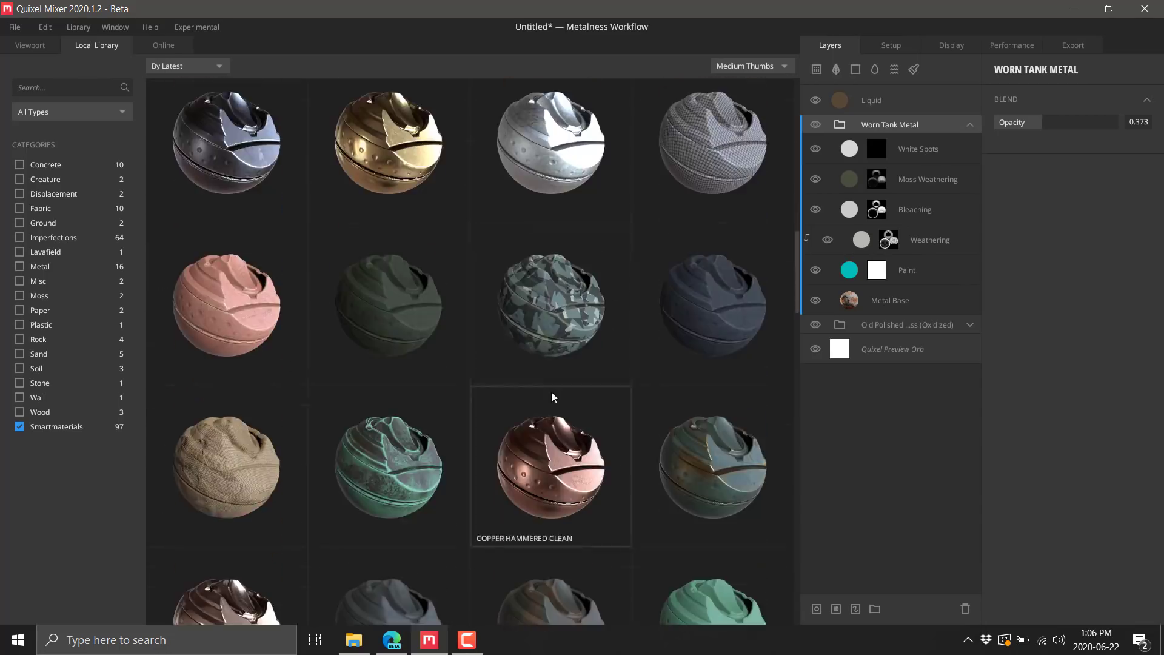
scroll("down", 3)
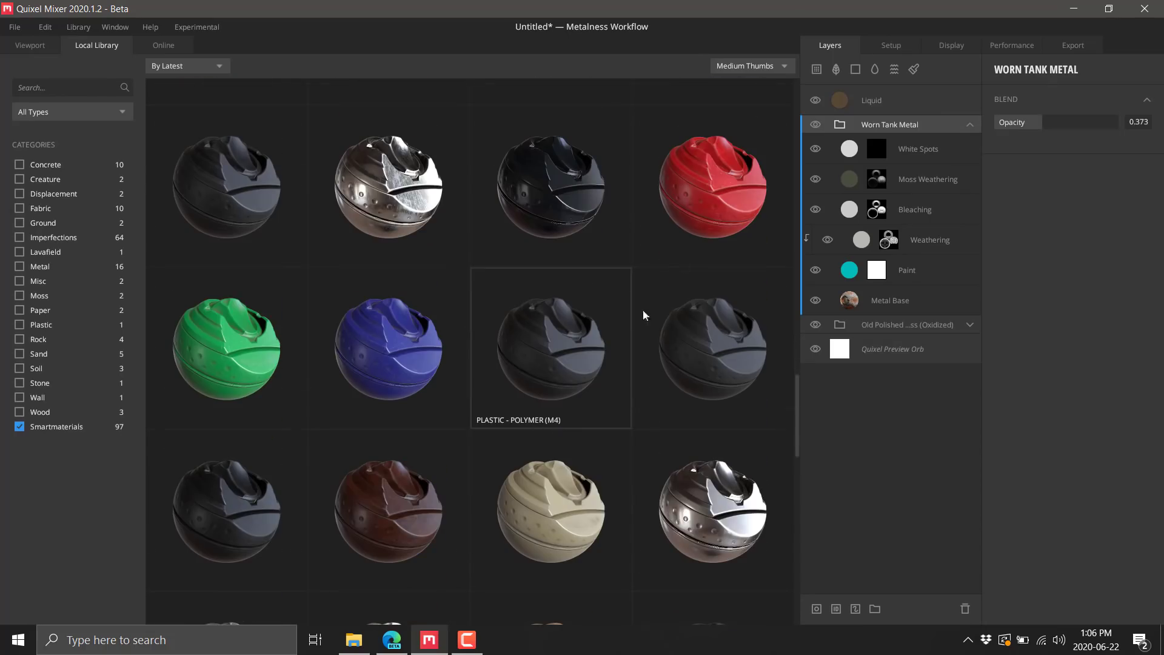
scroll("down", 3)
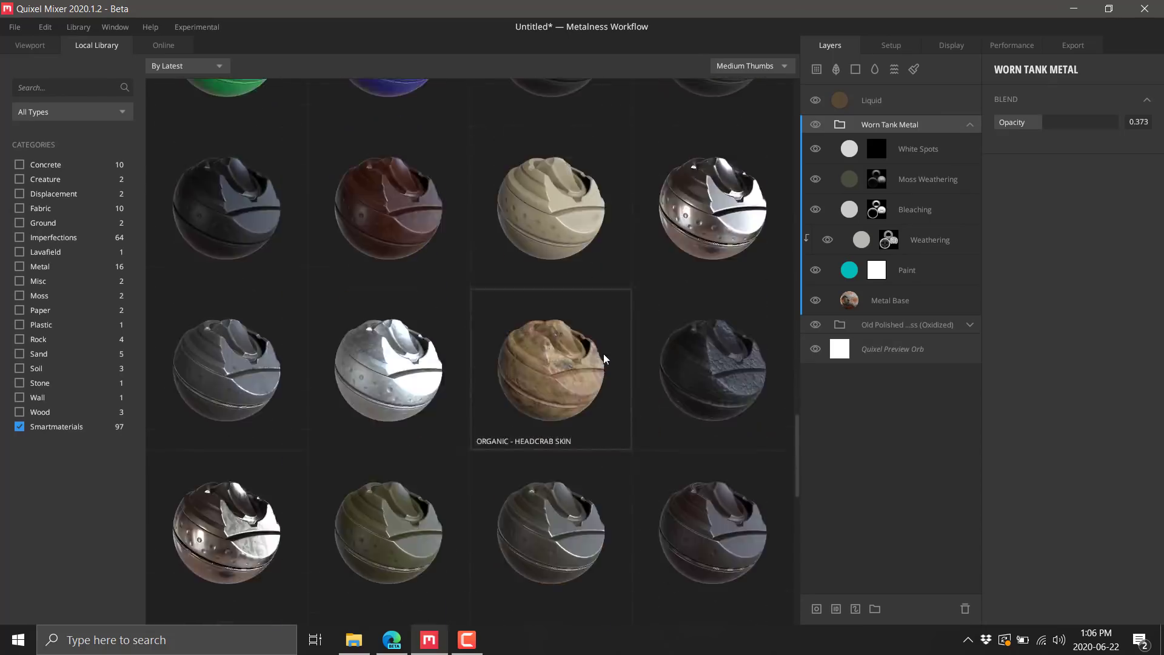
scroll("up", 3)
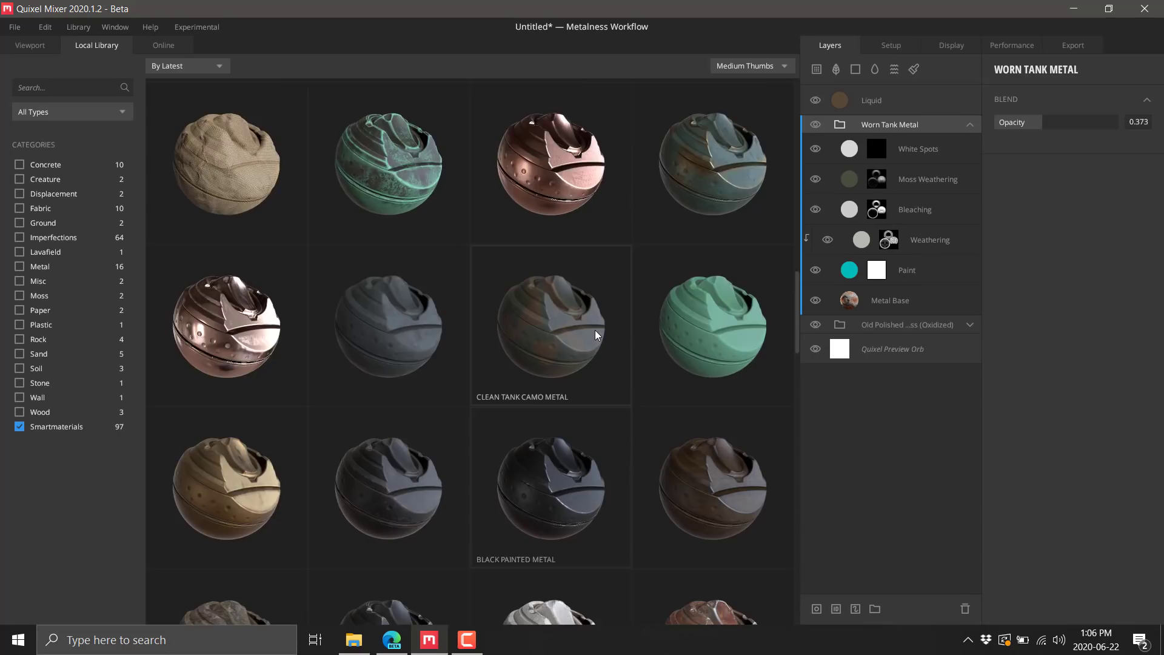
scroll("down", 3)
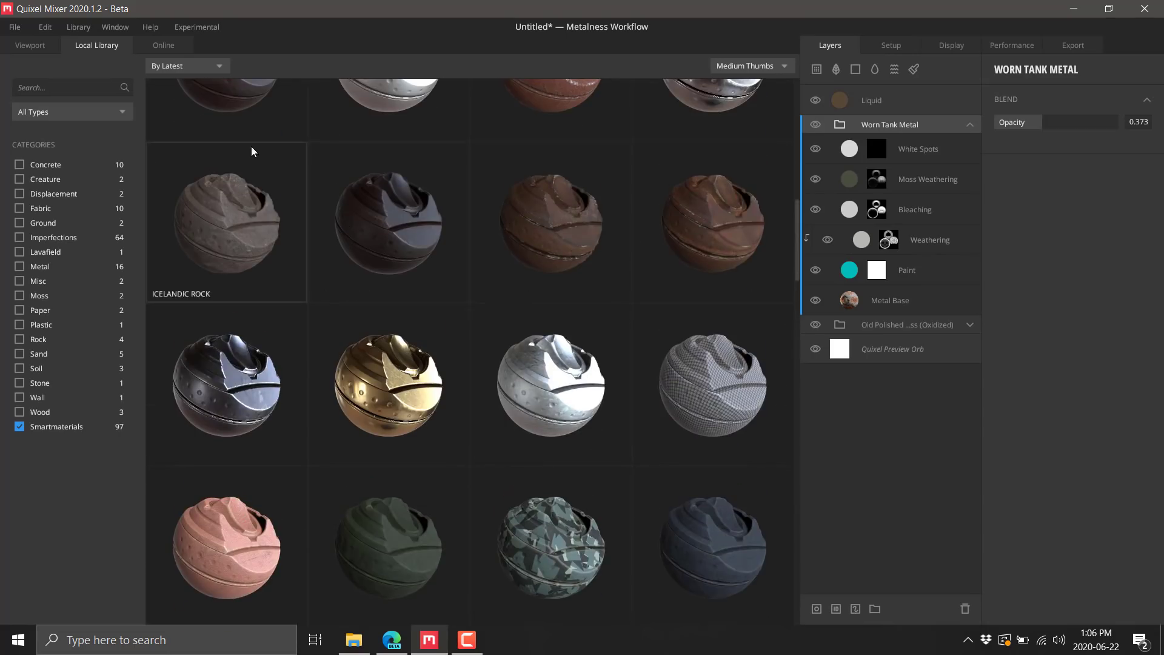
scroll("up", 3)
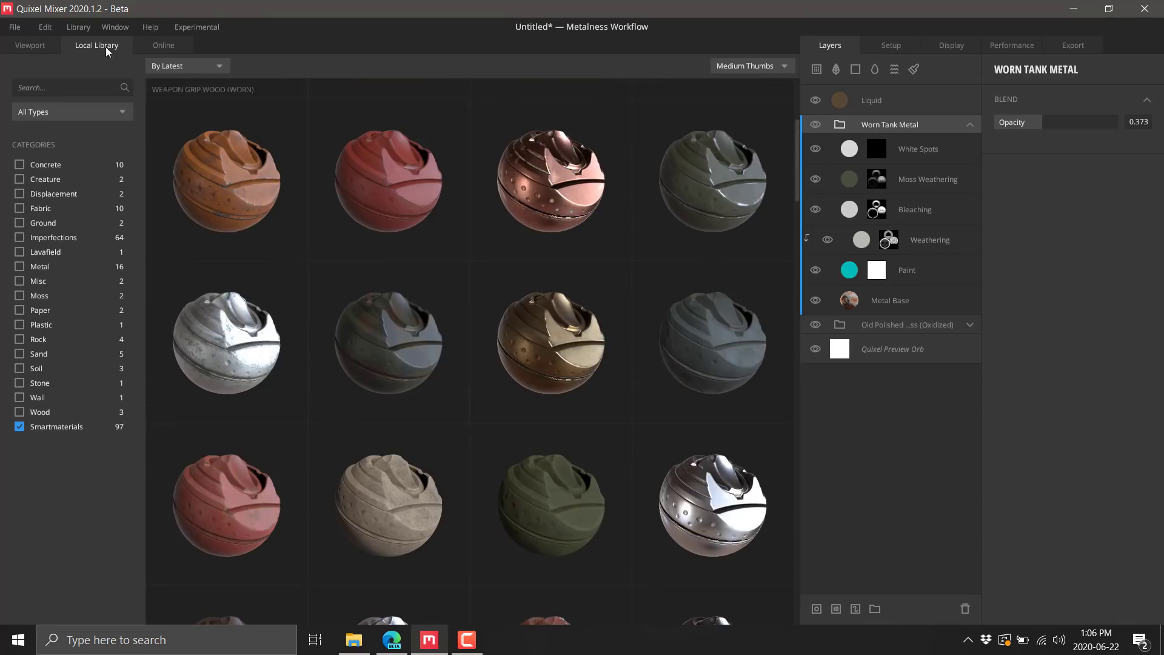
left_click(29, 45)
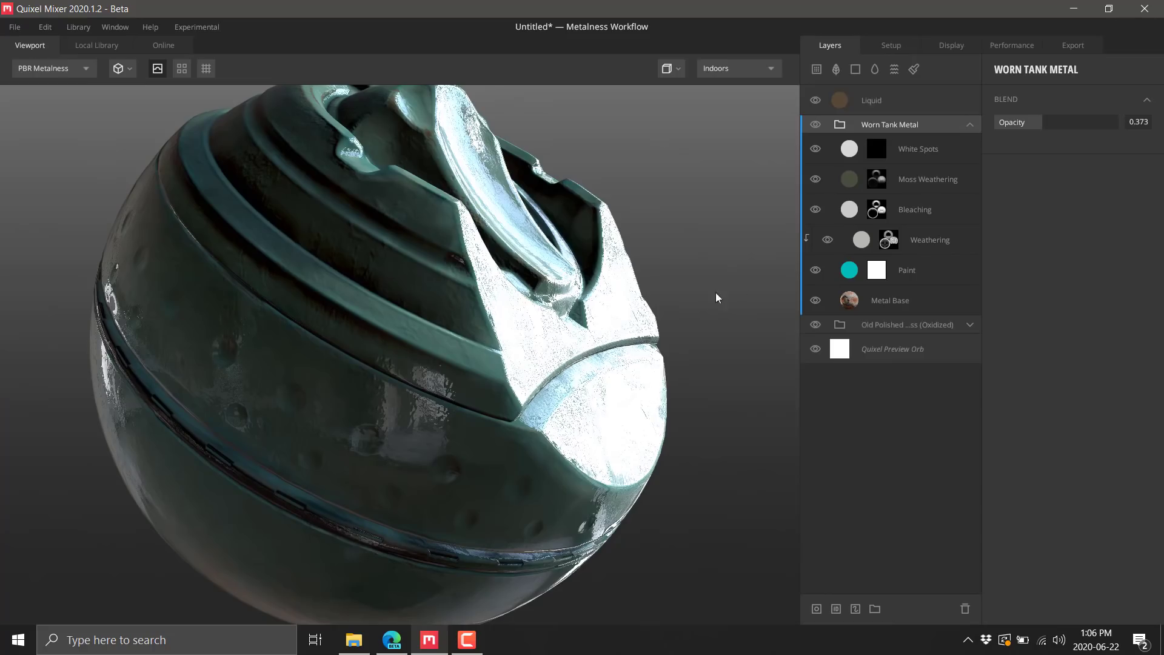
mouse_move(836, 69)
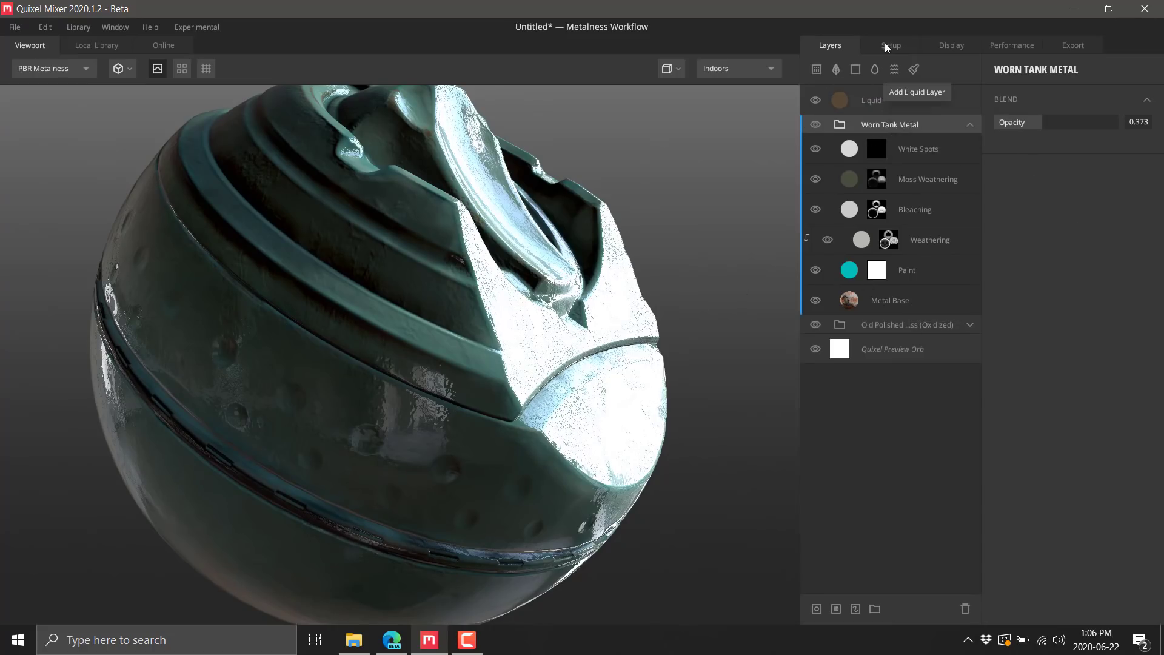
- In Setup, change the preview model to the Broken Wall 3D asset at LOD5
left_click(891, 45)
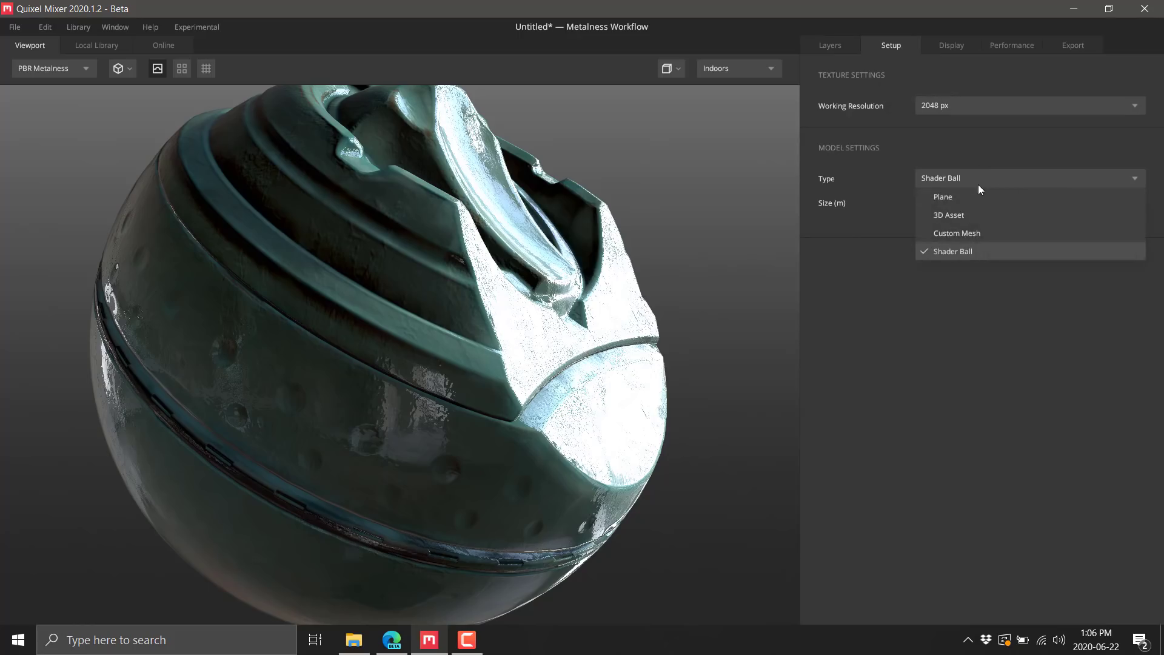
left_click(949, 215)
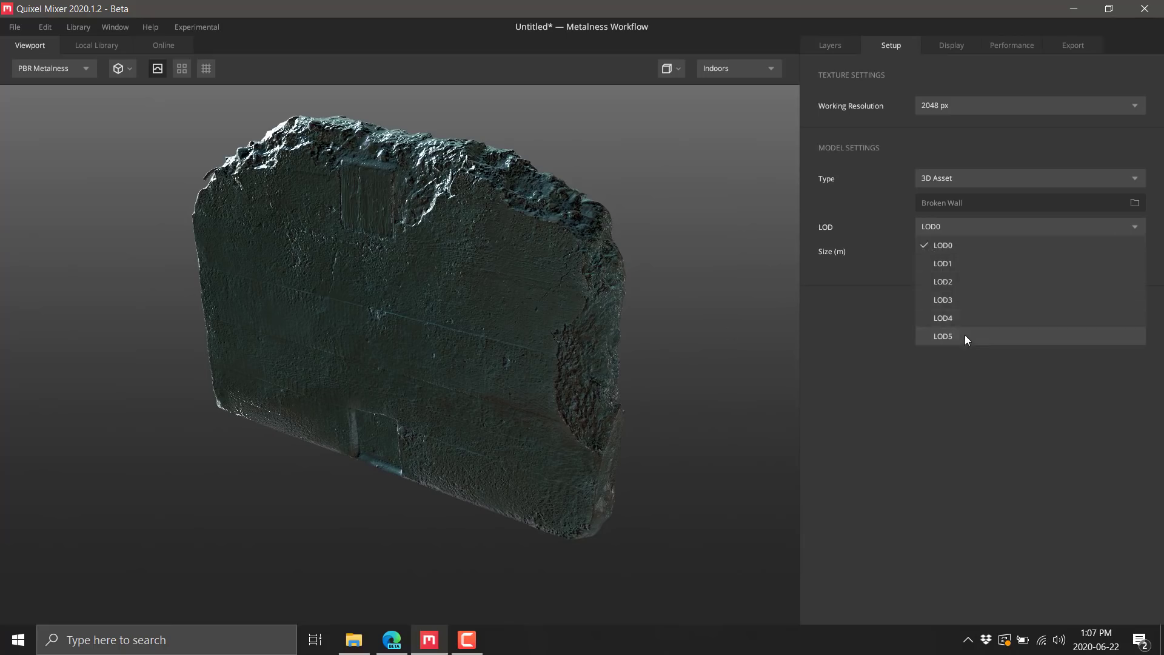
left_click(943, 336)
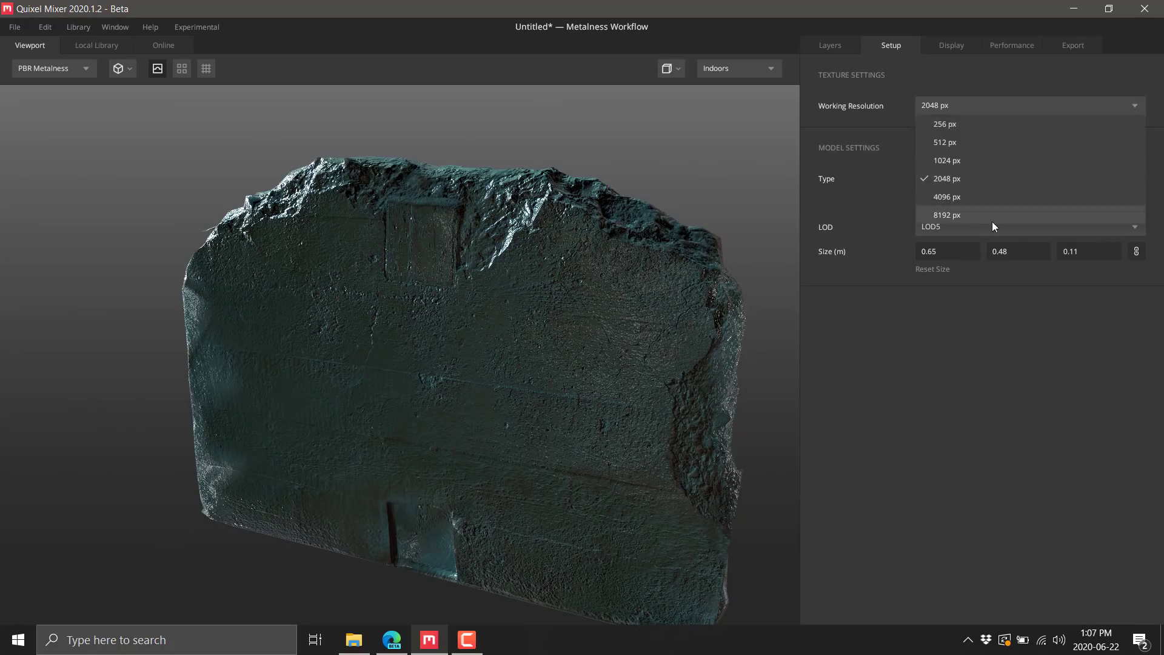
mouse_move(953, 169)
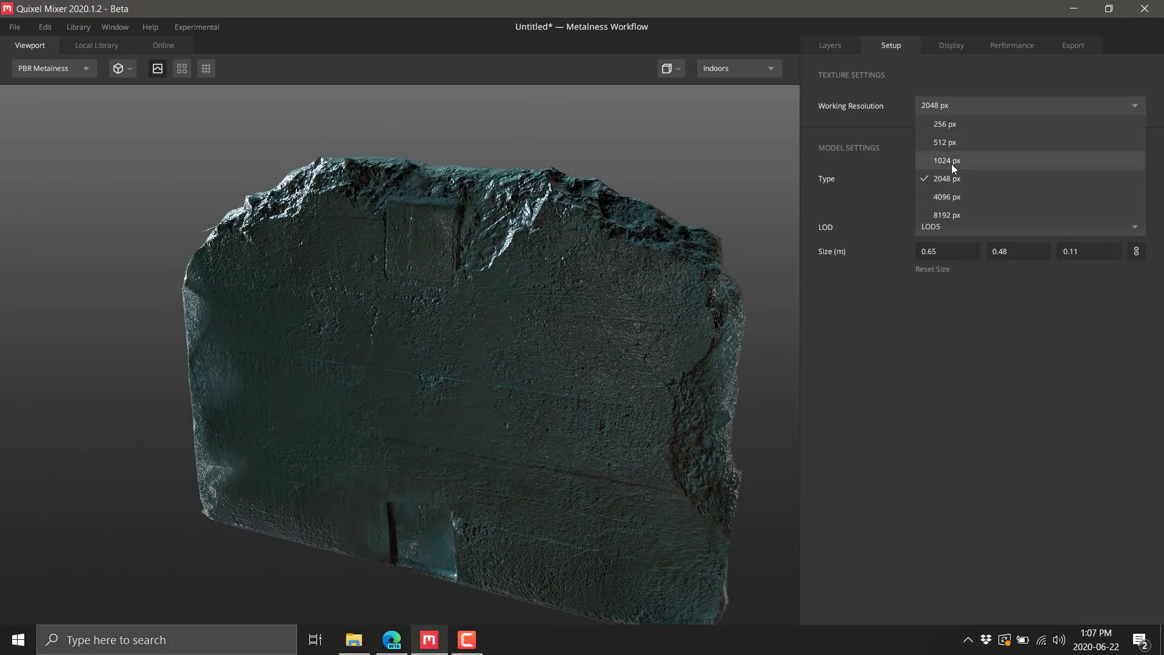
left_click(945, 142)
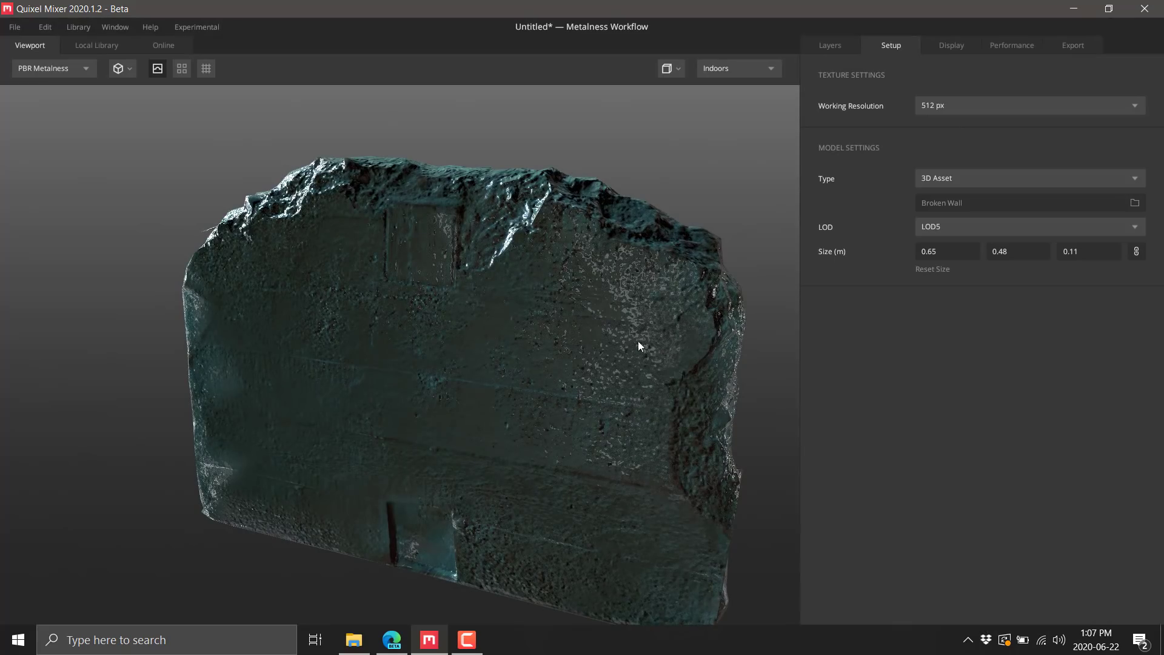
mouse_move(586, 378)
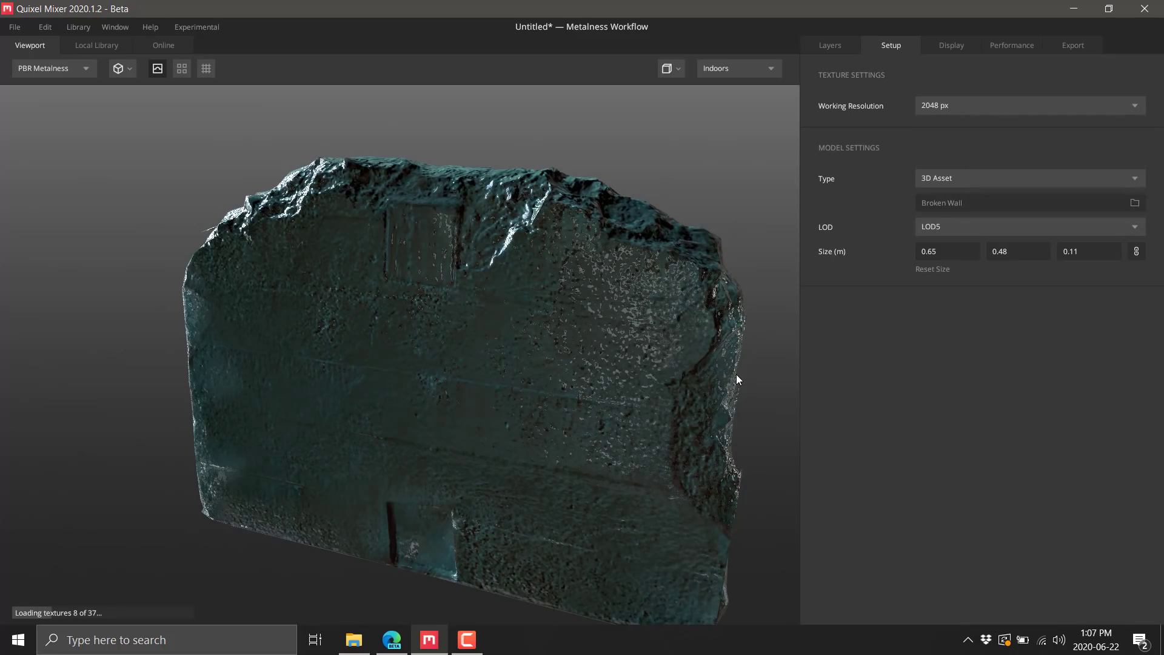
mouse_move(968, 112)
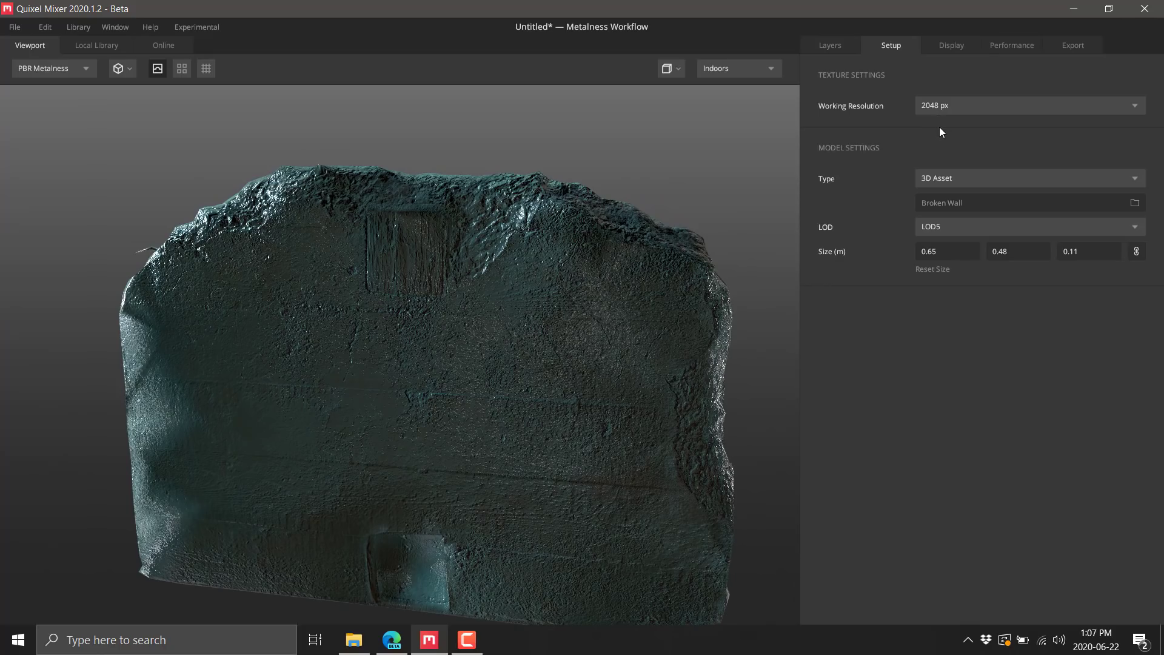
mouse_move(157, 68)
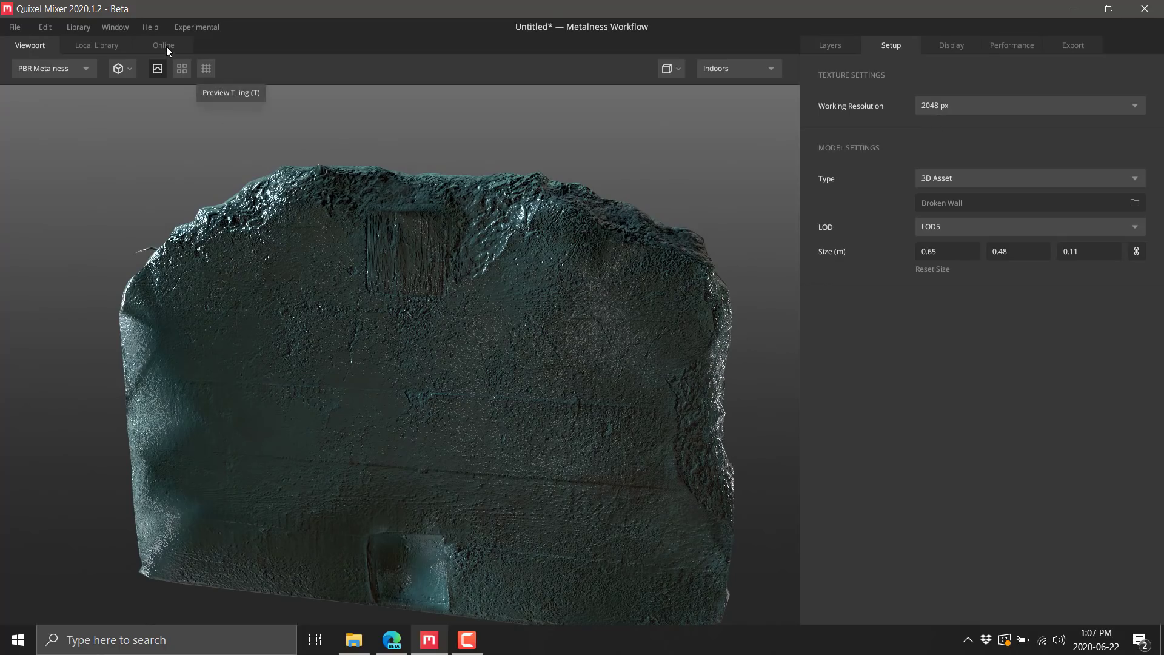
left_click(163, 45)
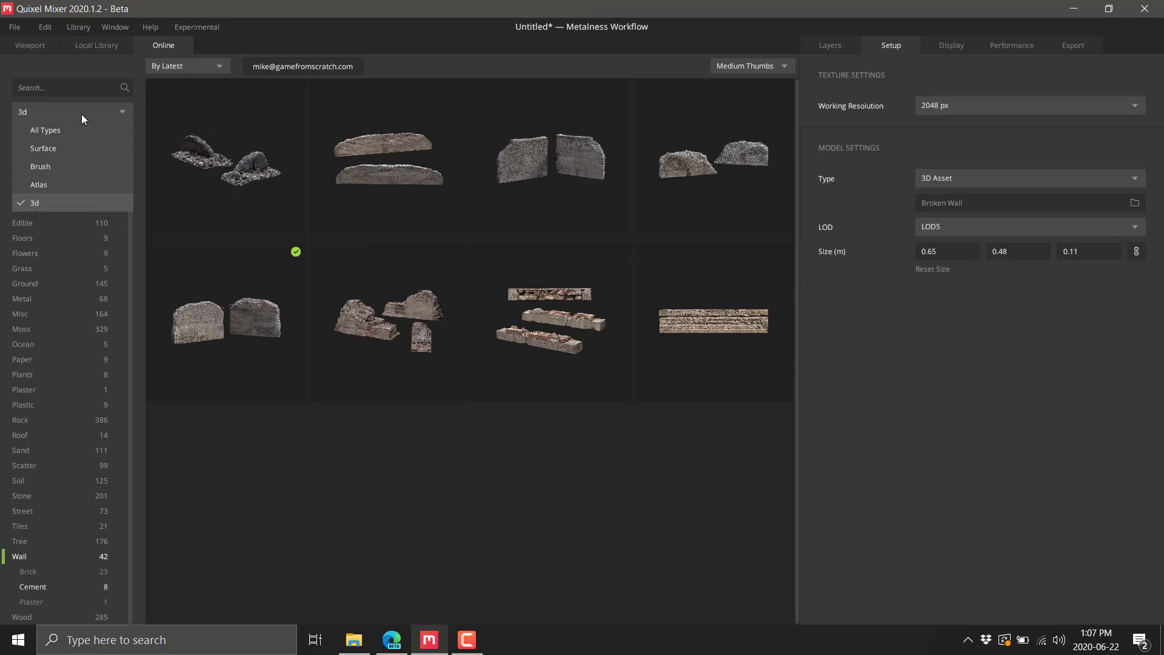
left_click(45, 129)
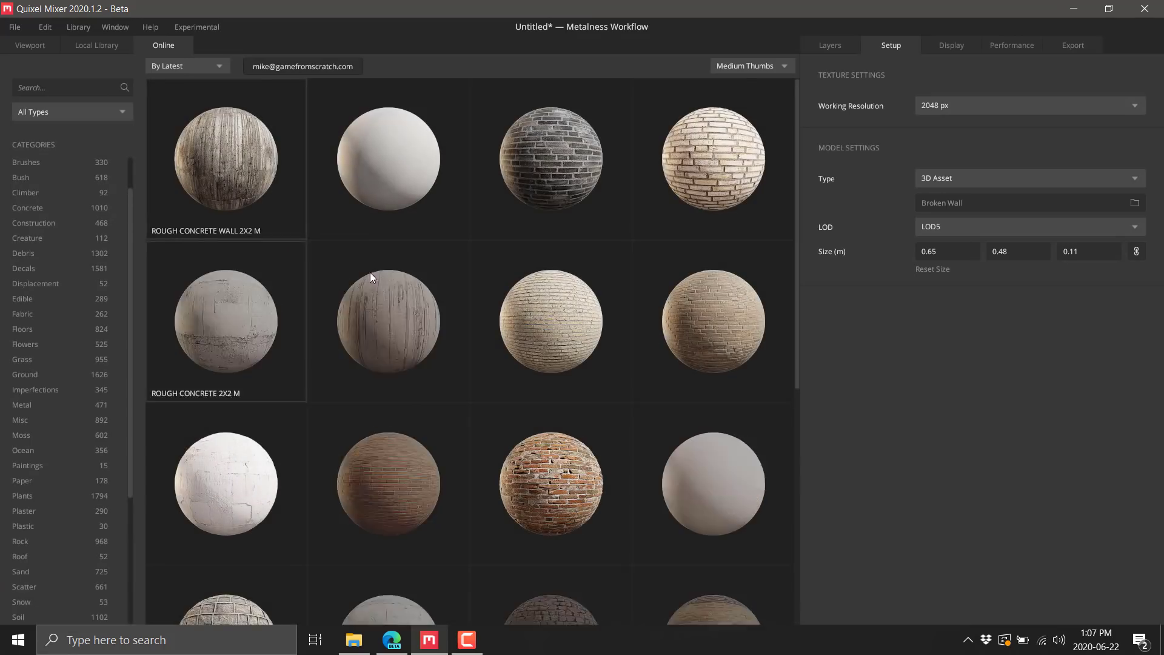
scroll("down", 3)
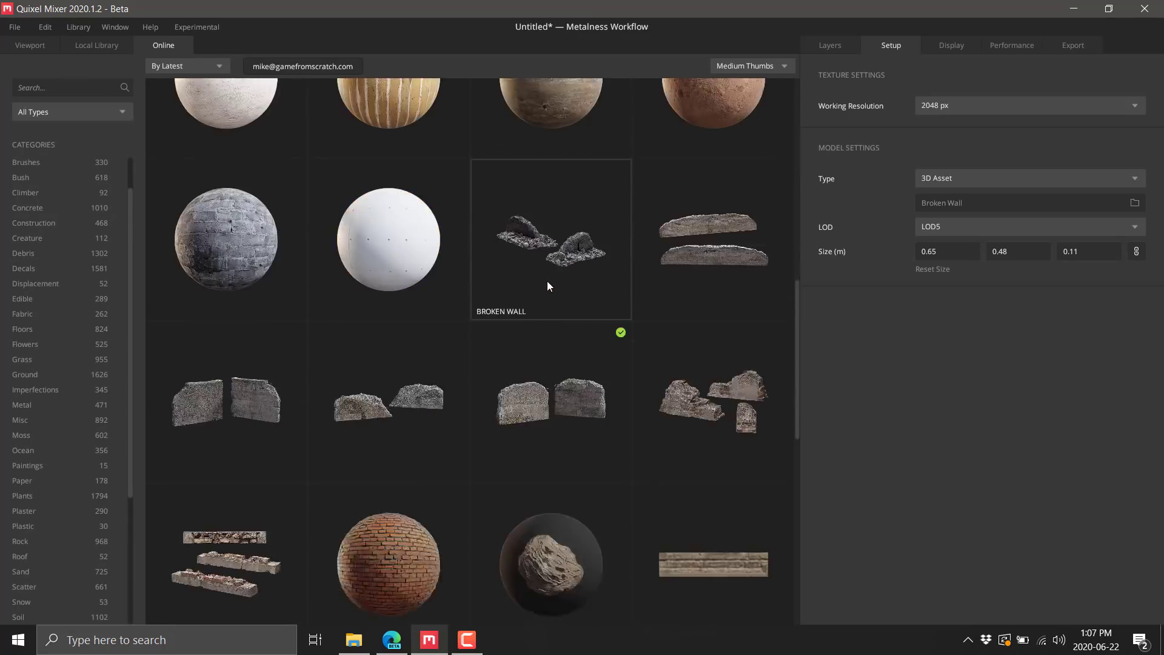
scroll("down", 3)
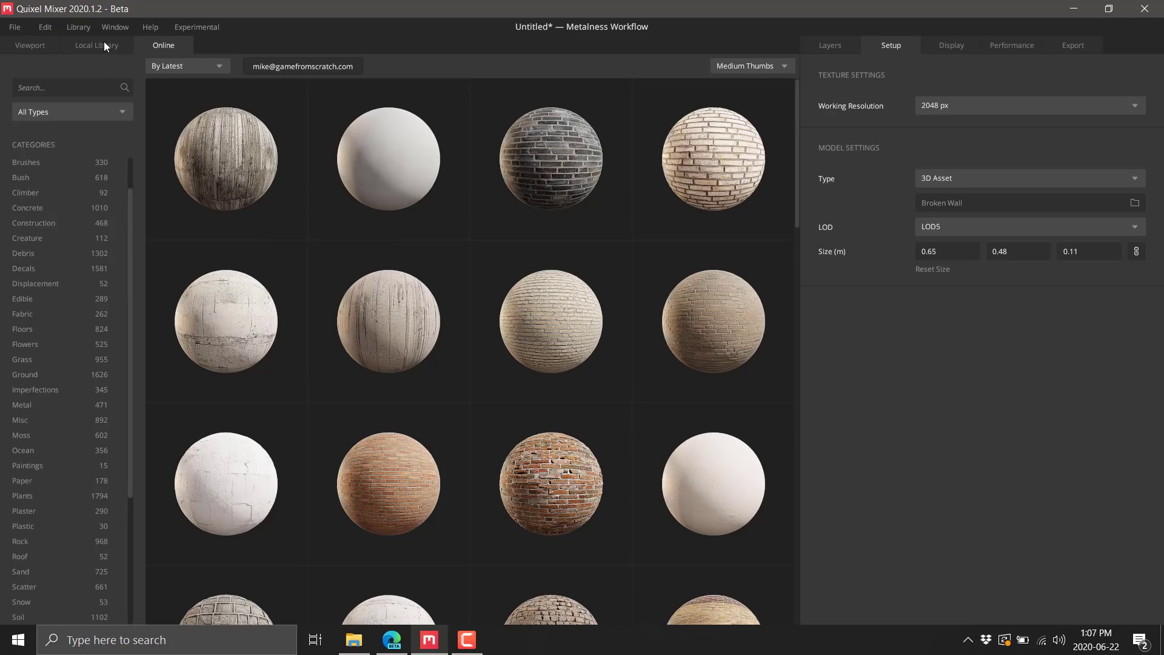
left_click(97, 45)
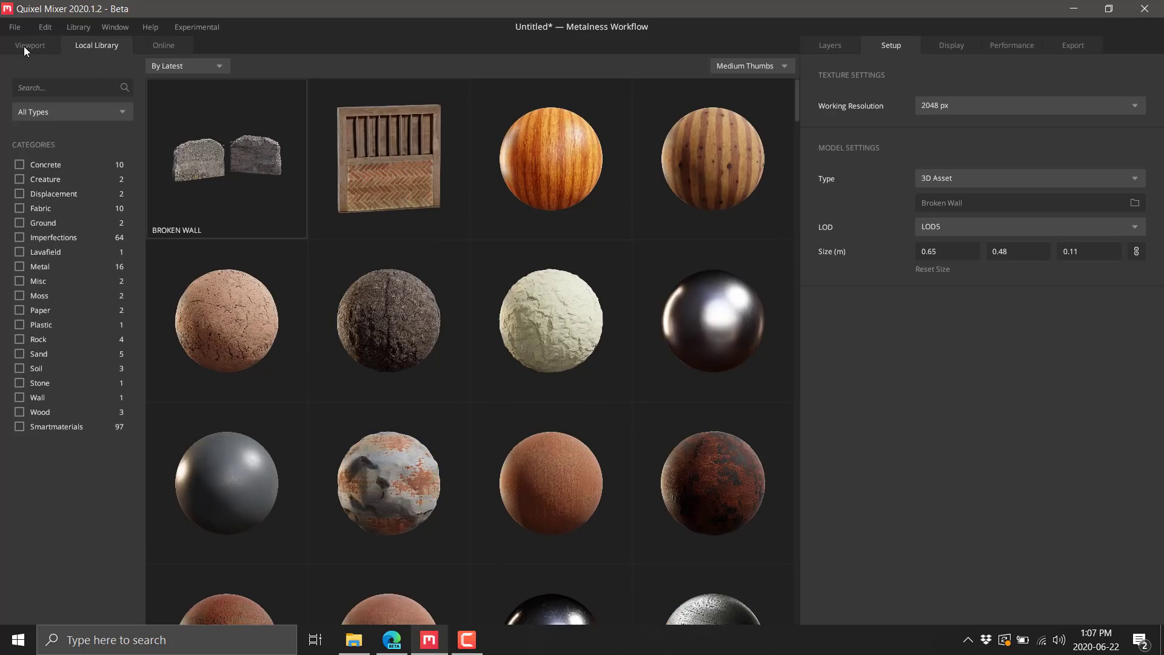
left_click(29, 45)
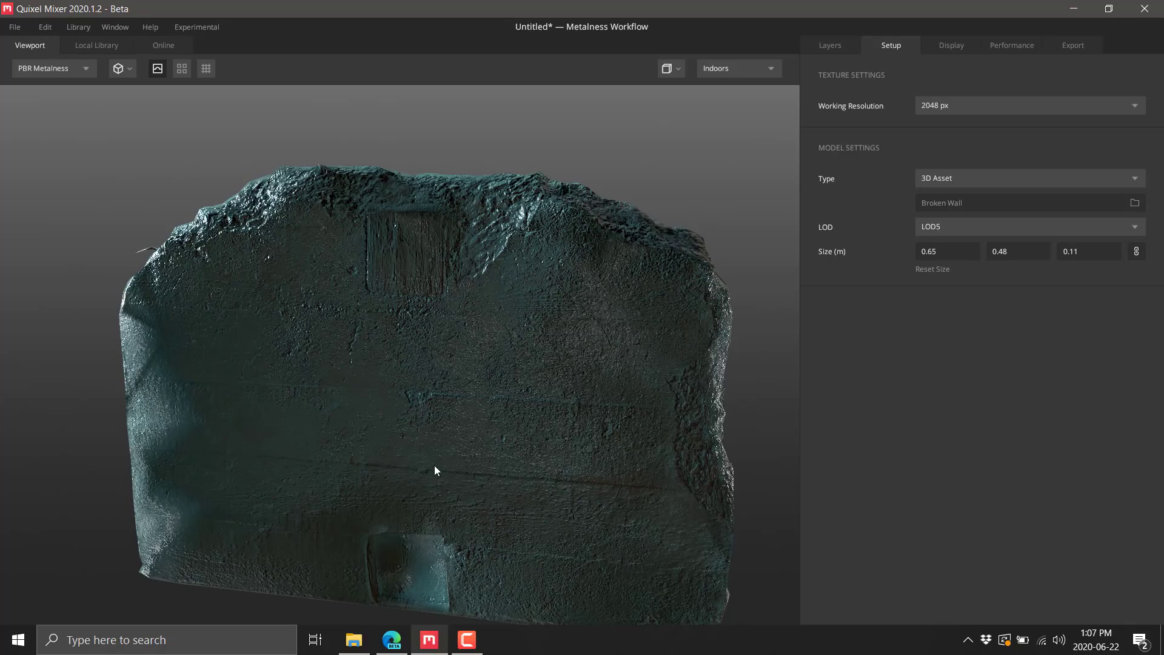
mouse_move(392, 639)
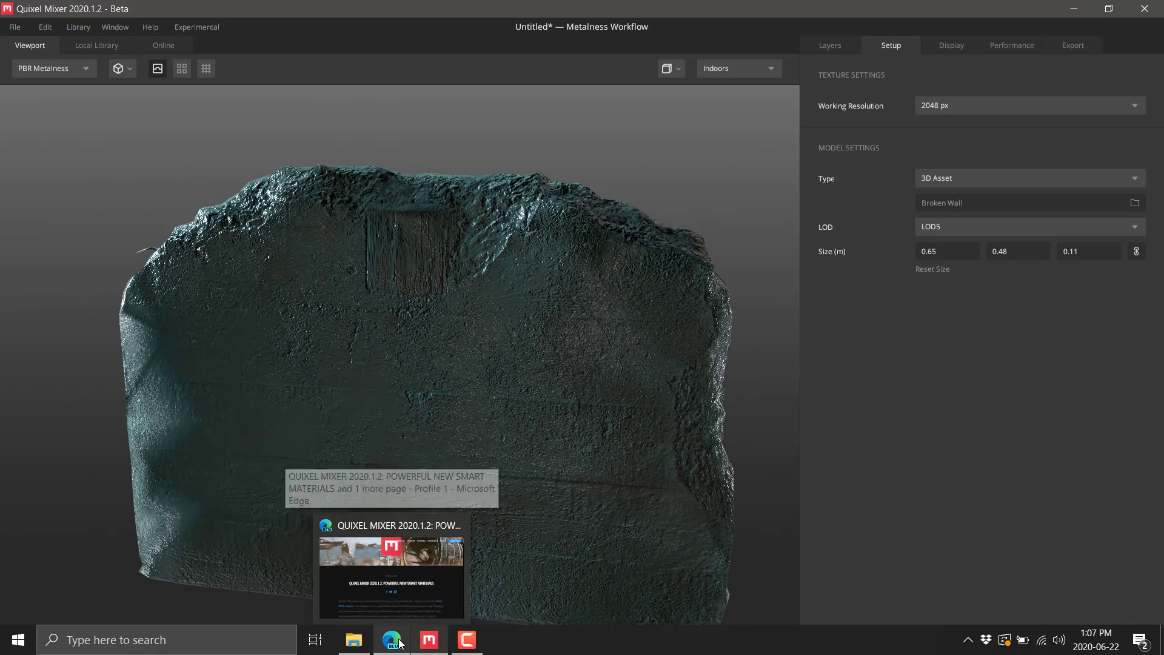
- Bring the Mixer 2020.1.2 release article forward, read its intro, then switch to the Documents folder window
left_click(392, 568)
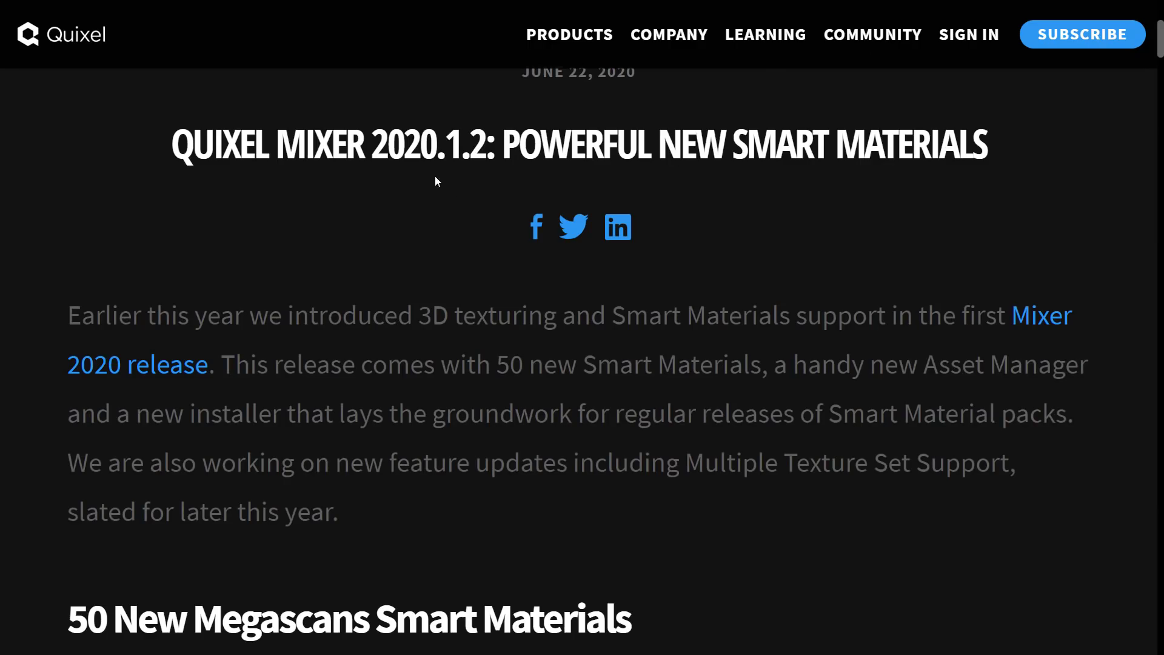
scroll("down", 3)
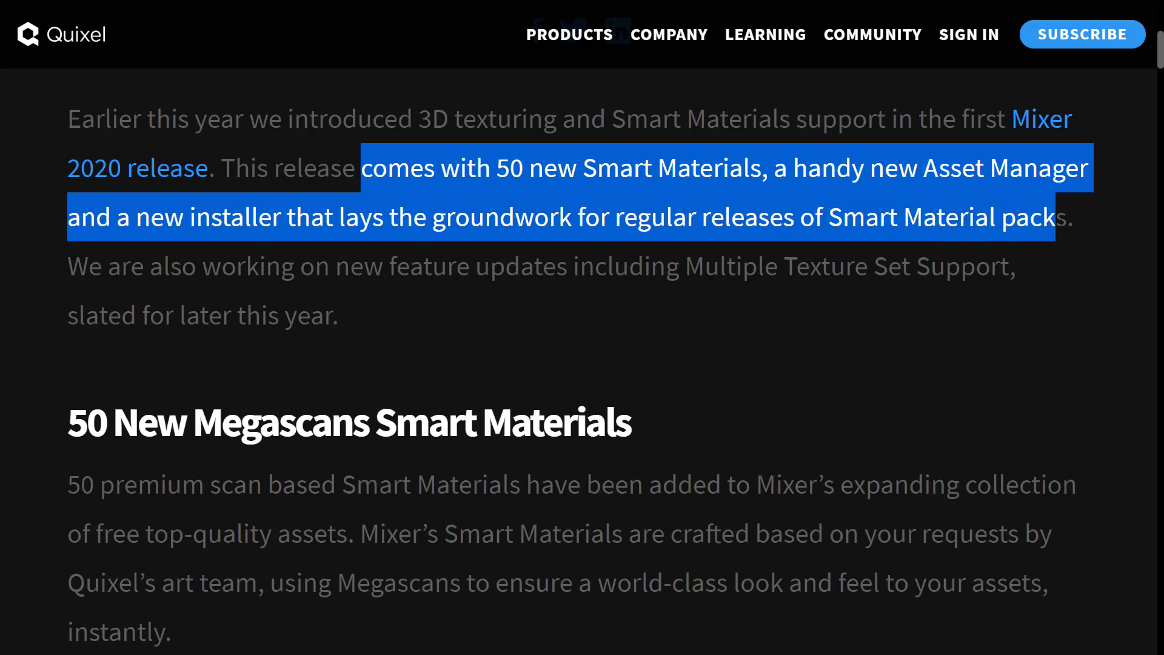
left_click(520, 335)
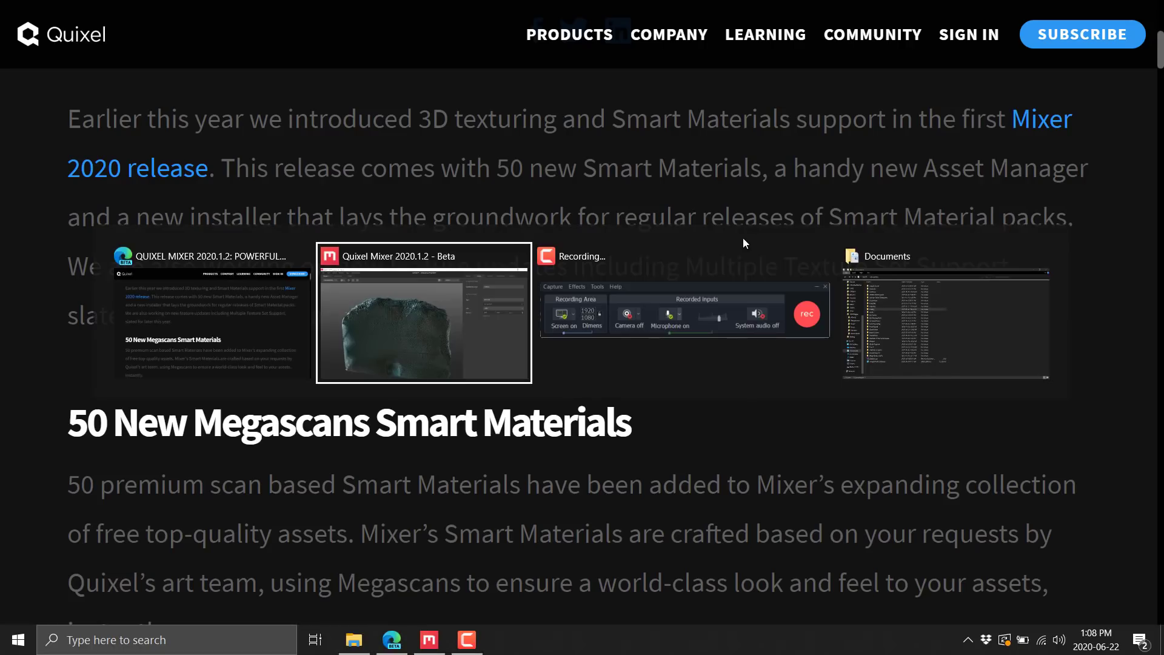
left_click(945, 319)
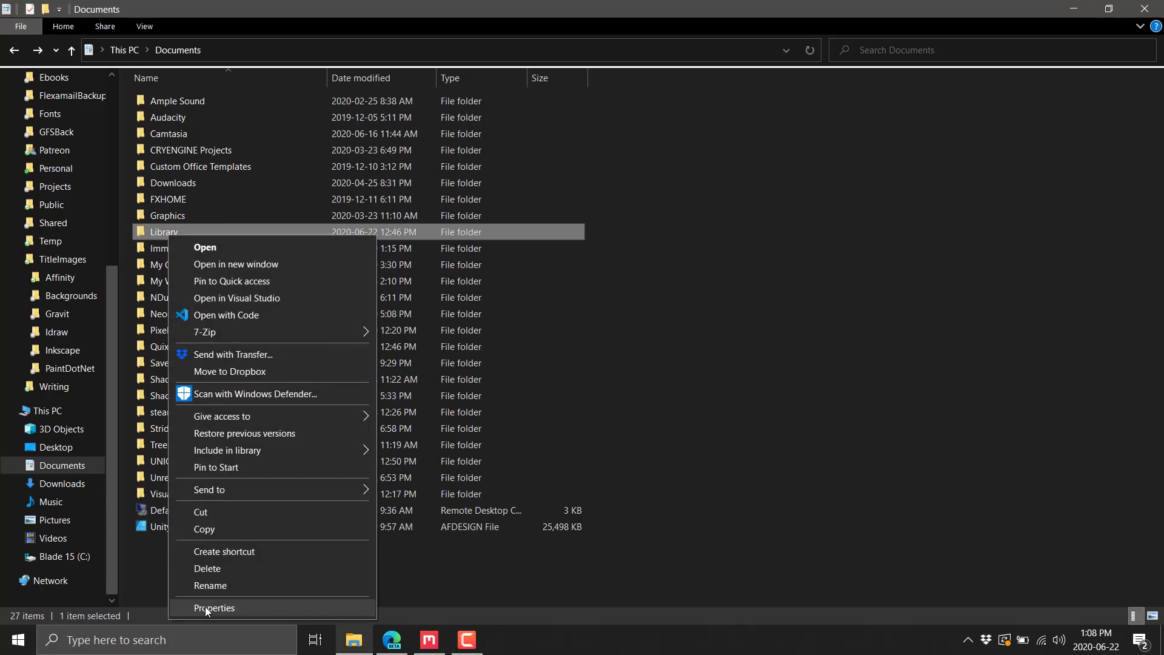
- Check the Library folder's Properties (5.82 GB, 1,250 files) and switch back to the Edge article
left_click(214, 608)
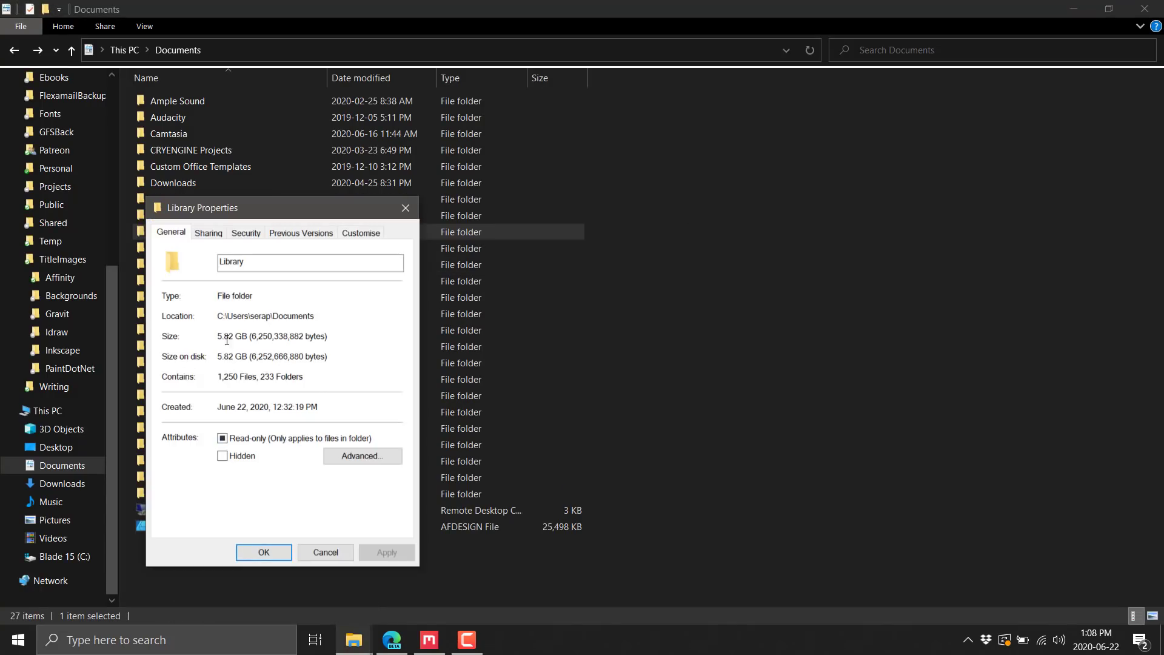
left_click(325, 552)
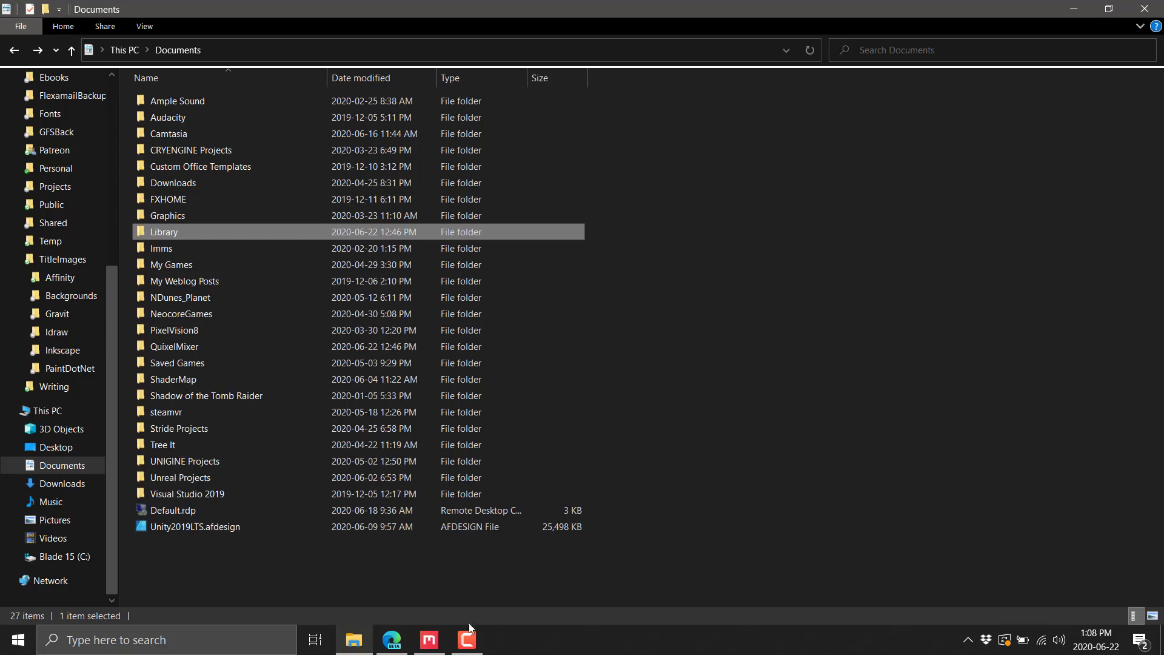
mouse_move(467, 639)
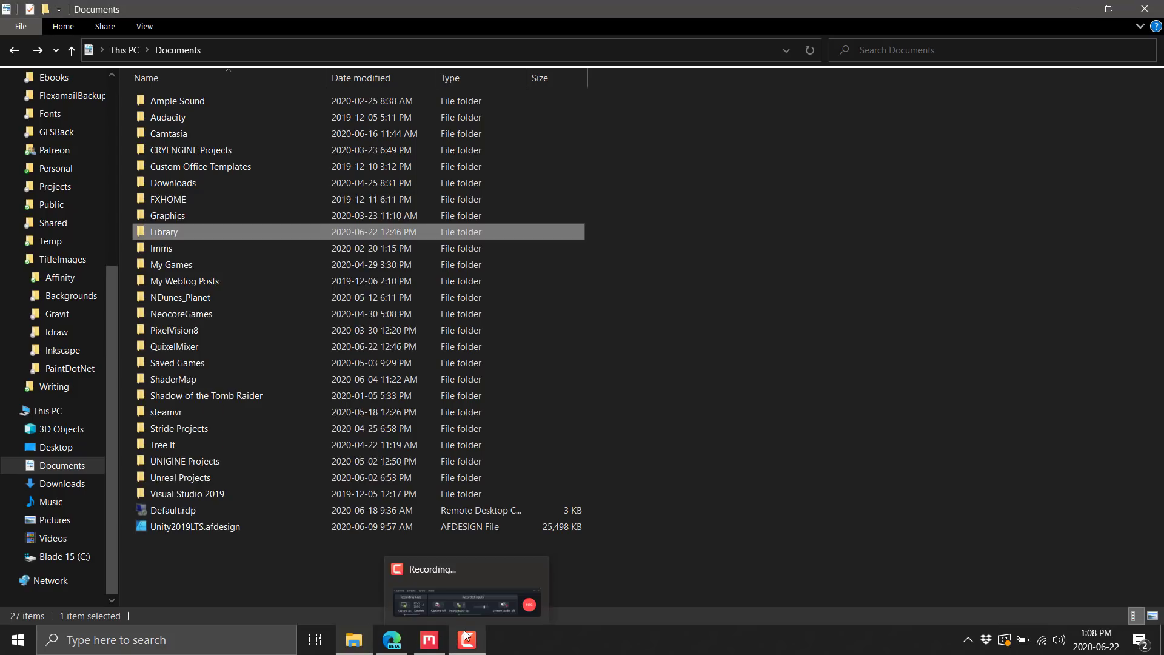
mouse_move(466, 639)
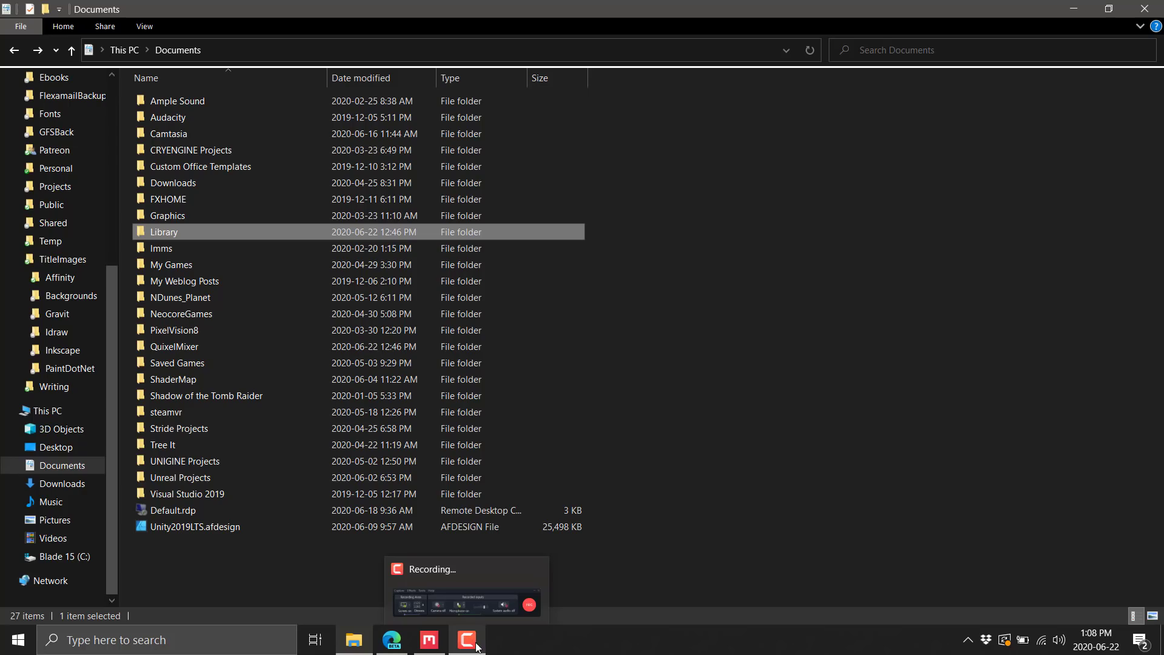
left_click(428, 639)
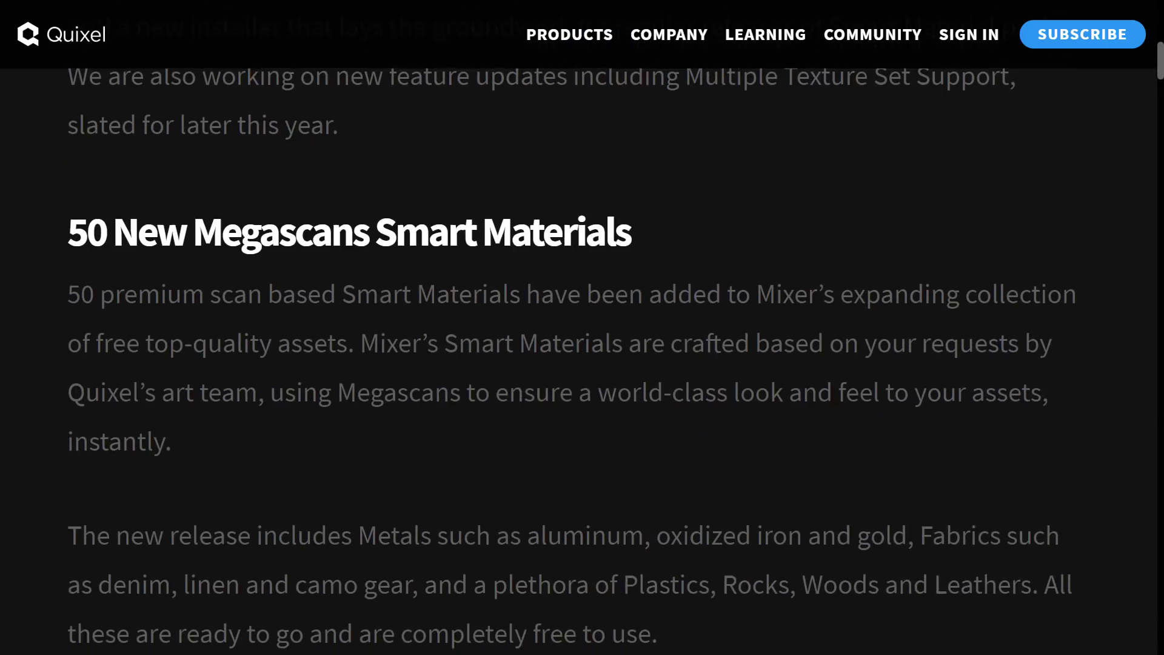
- Highlight part of the 50 New Megascans Smart Materials text, then show Mixer's Local Library
scroll("down", 3)
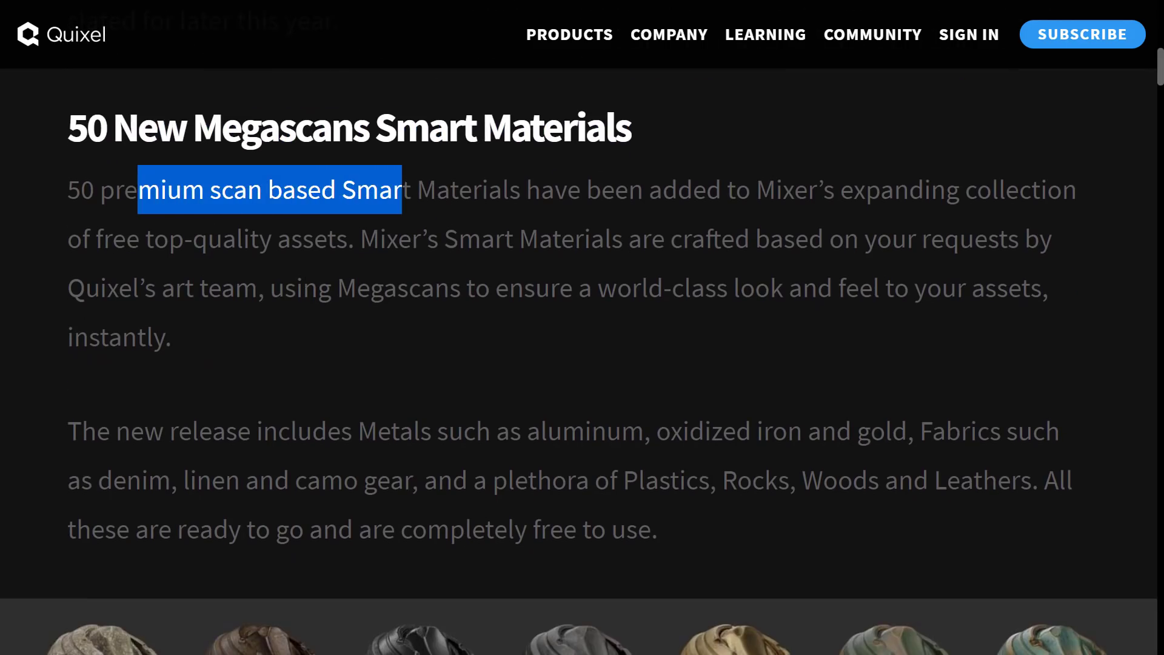
left_click_drag(401, 189, 378, 239)
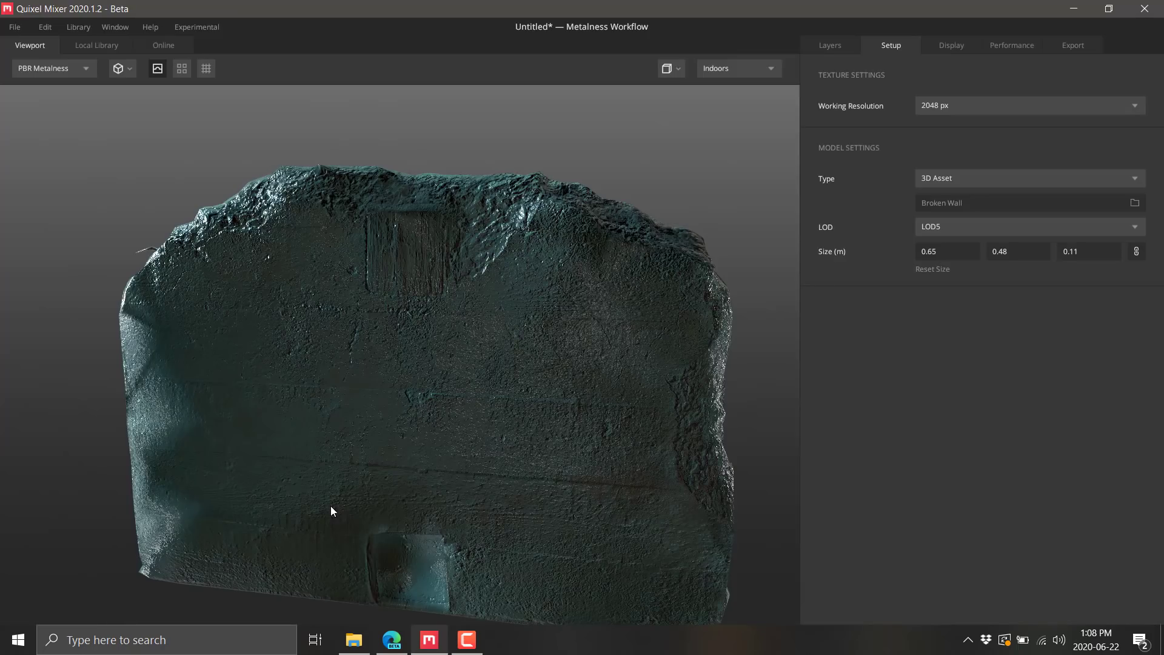
left_click(96, 45)
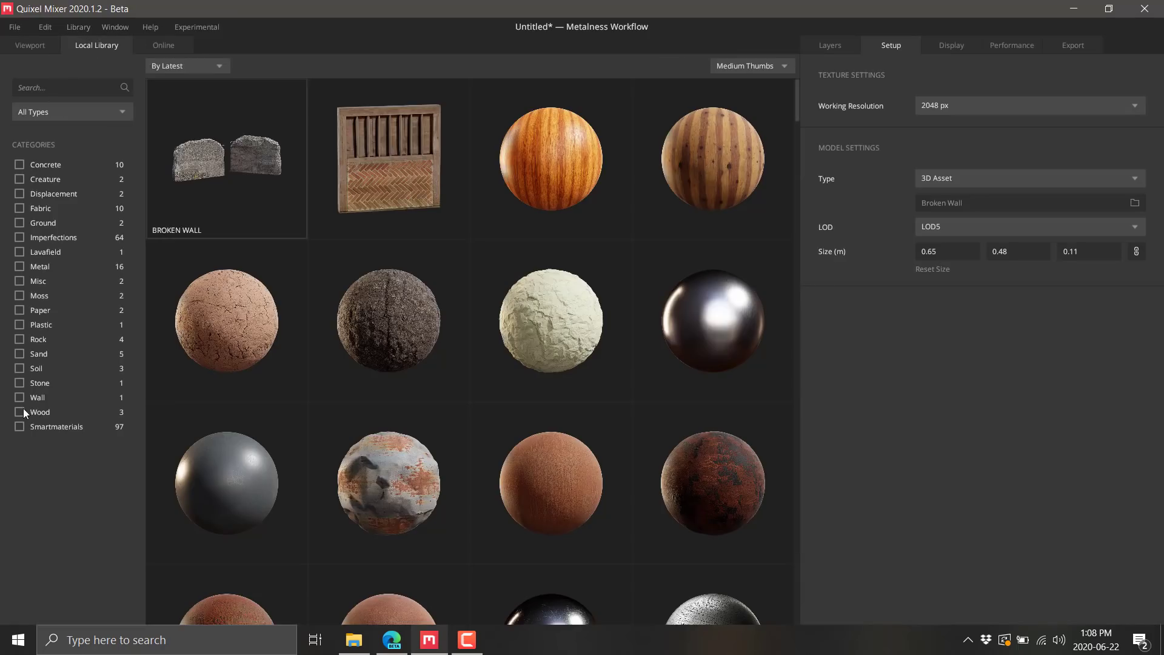
- View the Online Megascans catalogue, return to the Local Library and scroll its metal material thumbnails
left_click(164, 45)
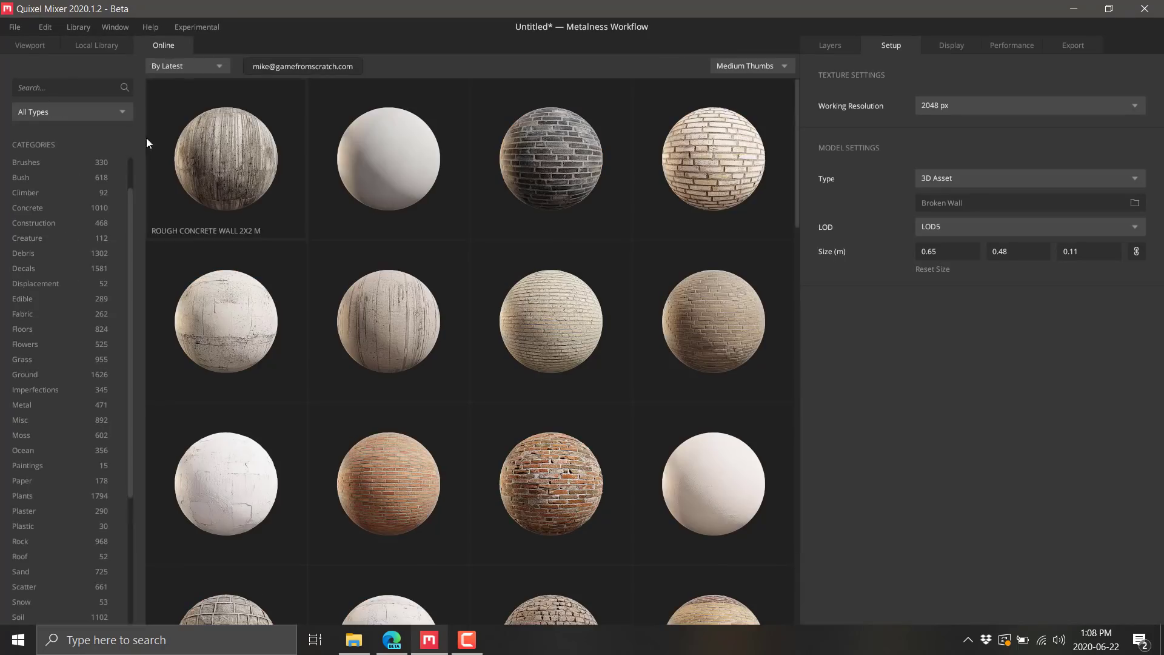
left_click(96, 45)
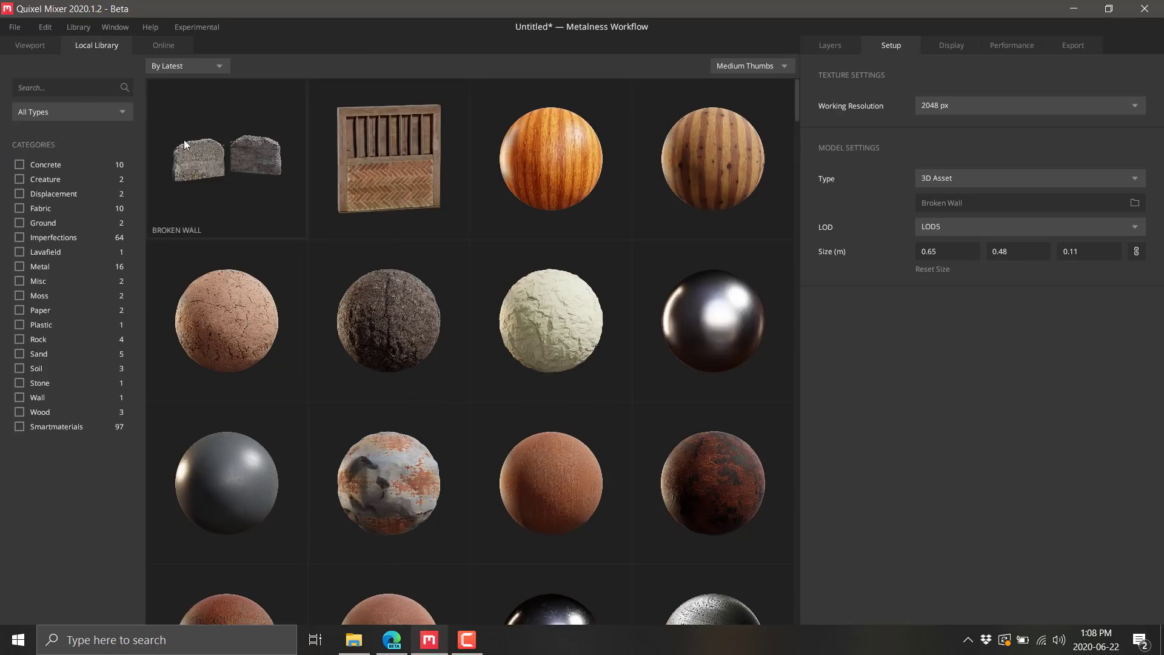
scroll("down", 3)
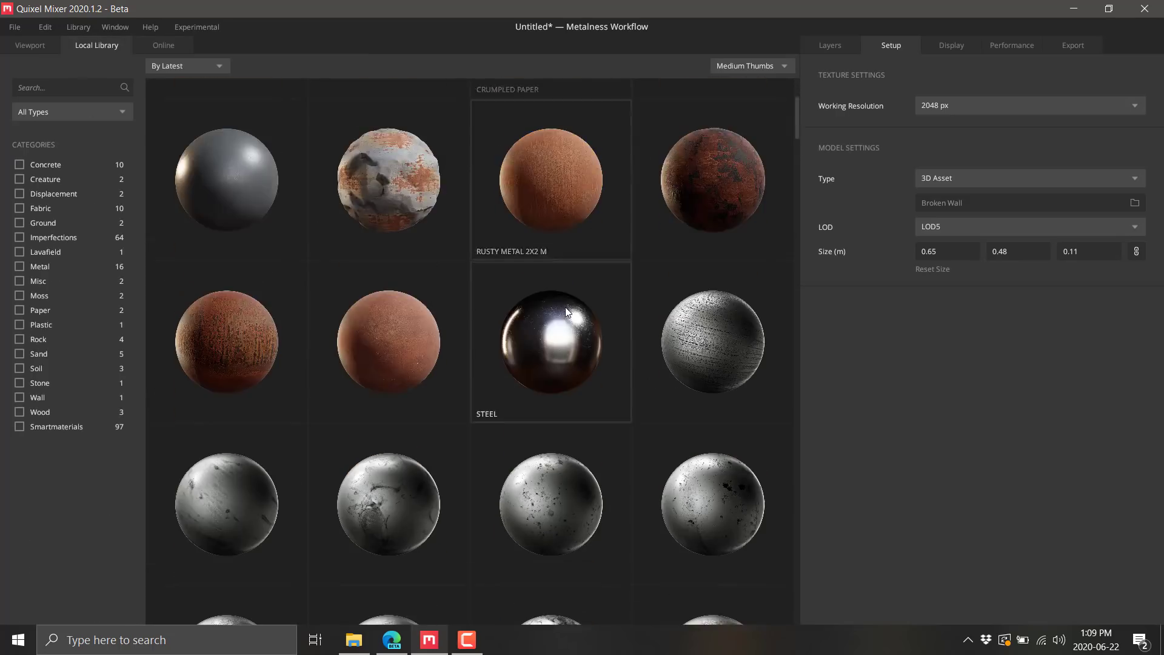
scroll("down", 3)
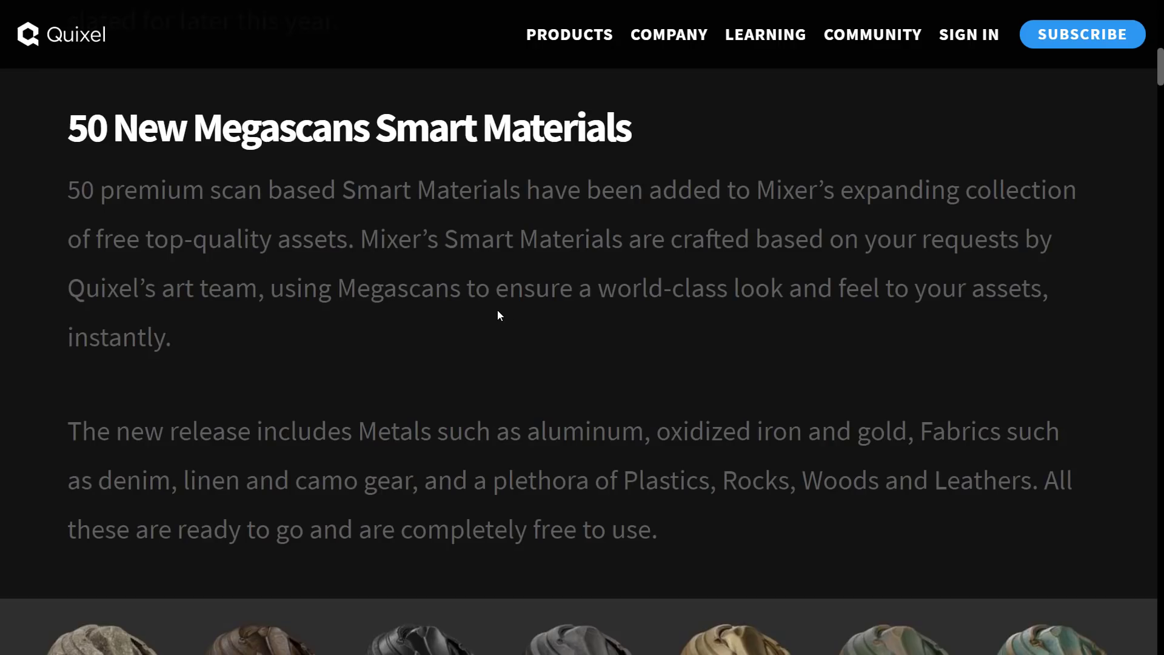
- Scroll the article past the sphere grid and crate screenshots to 'Using Smart Materials' and the style-transfer example
scroll("down", 3)
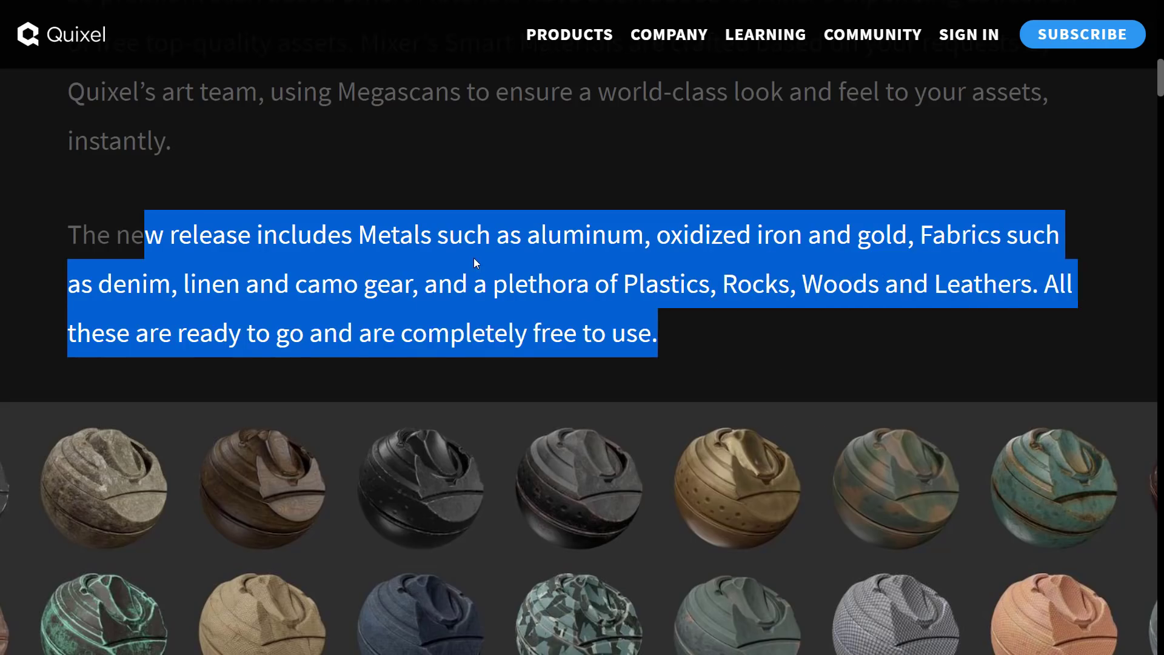
scroll("down", 3)
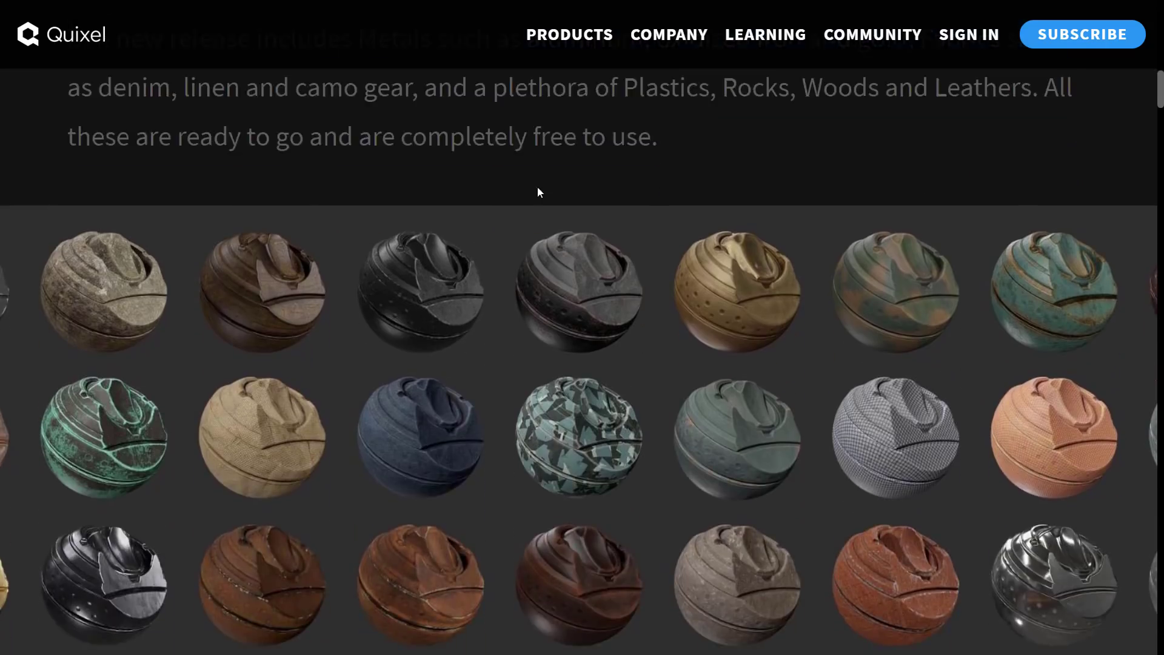
scroll("down", 3)
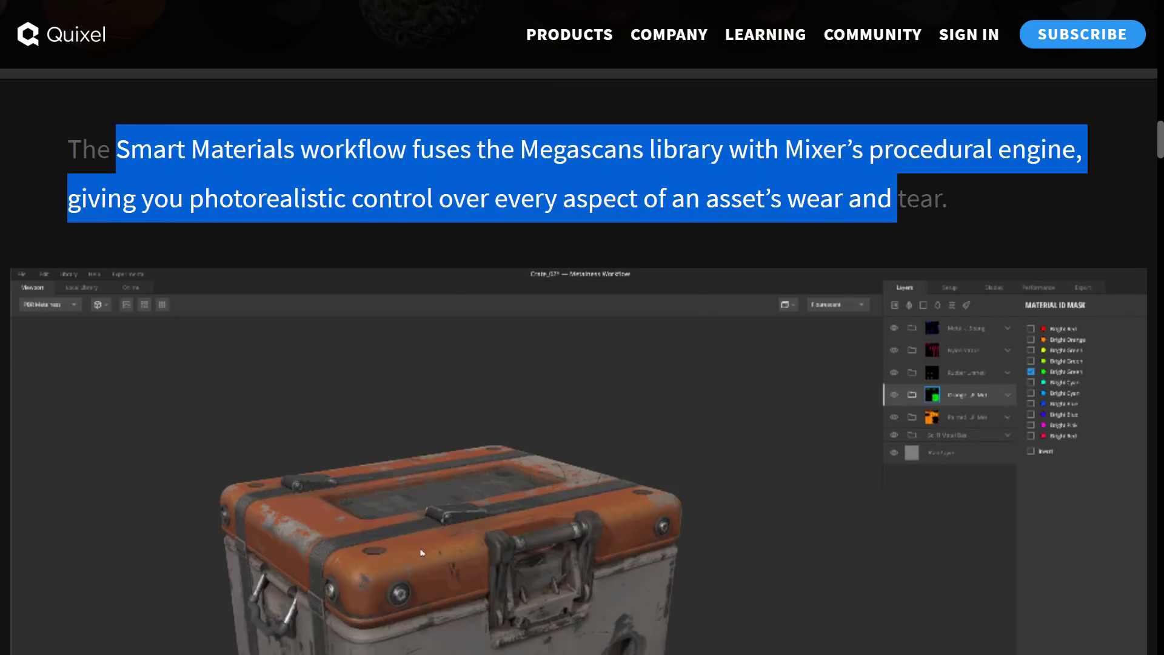
scroll("down", 3)
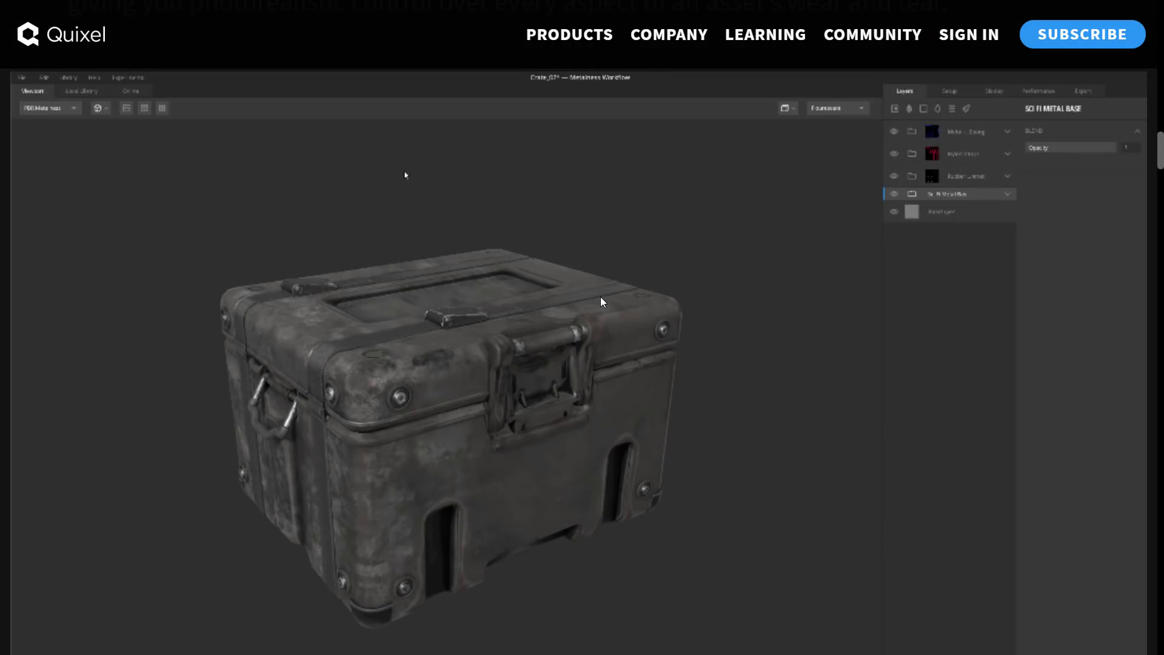
left_click(80, 91)
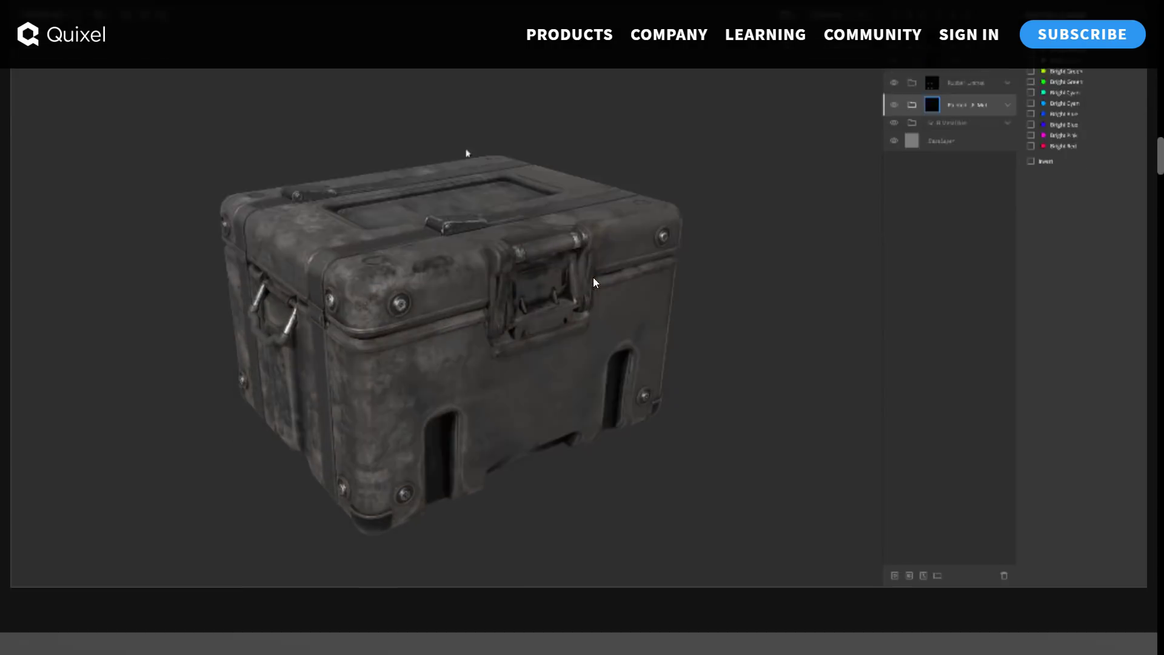
scroll("down", 3)
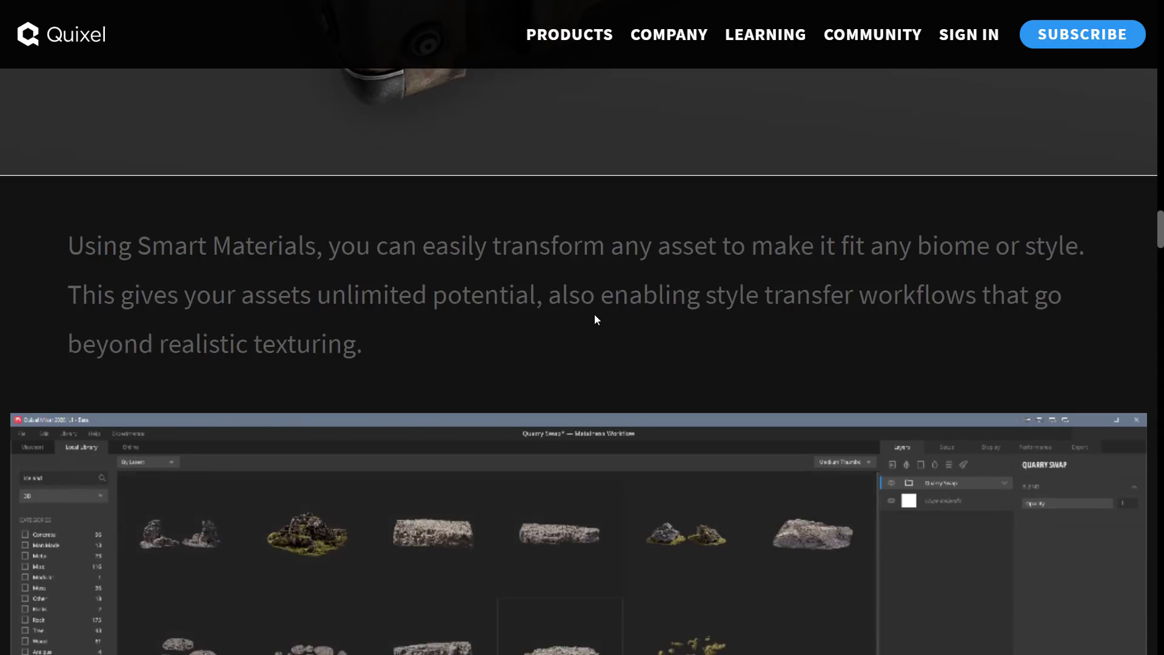
scroll("down", 3)
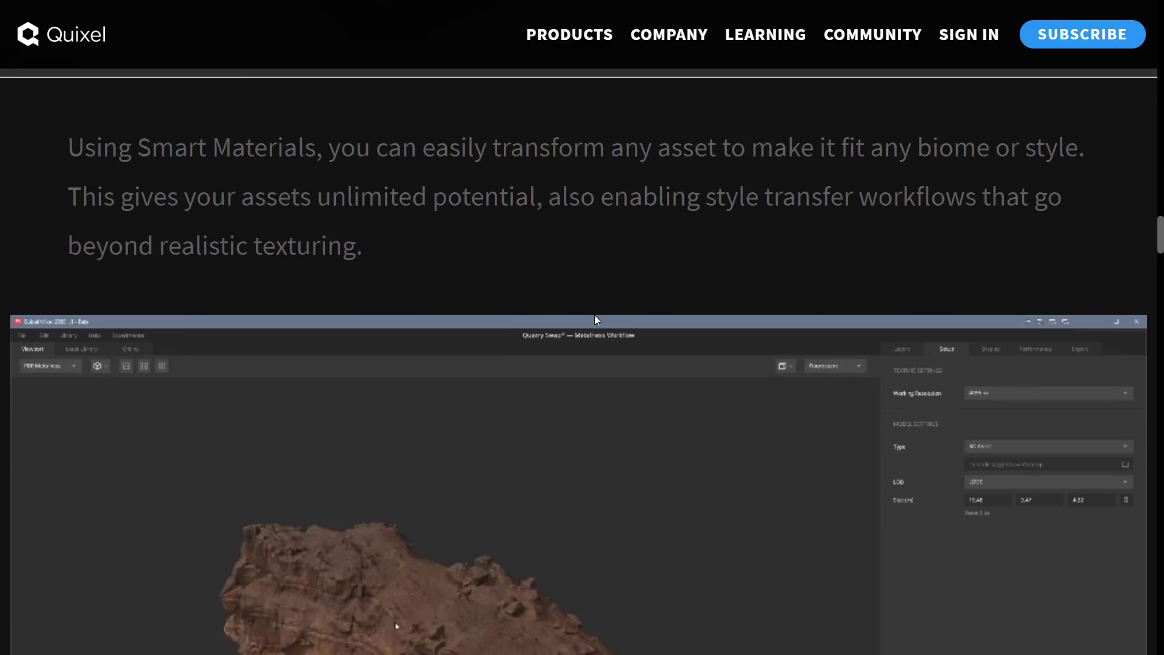
scroll("down", 3)
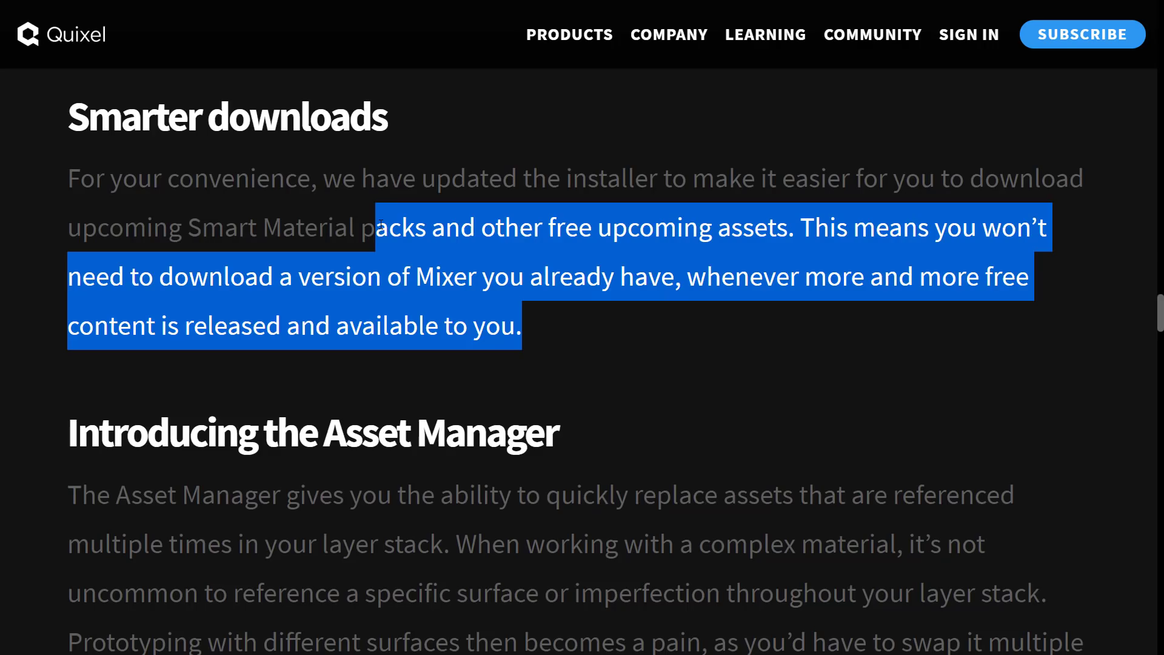
- Highlight the Asset Manager description paragraph and scroll on to the 'On the horizon' heading
scroll("down", 3)
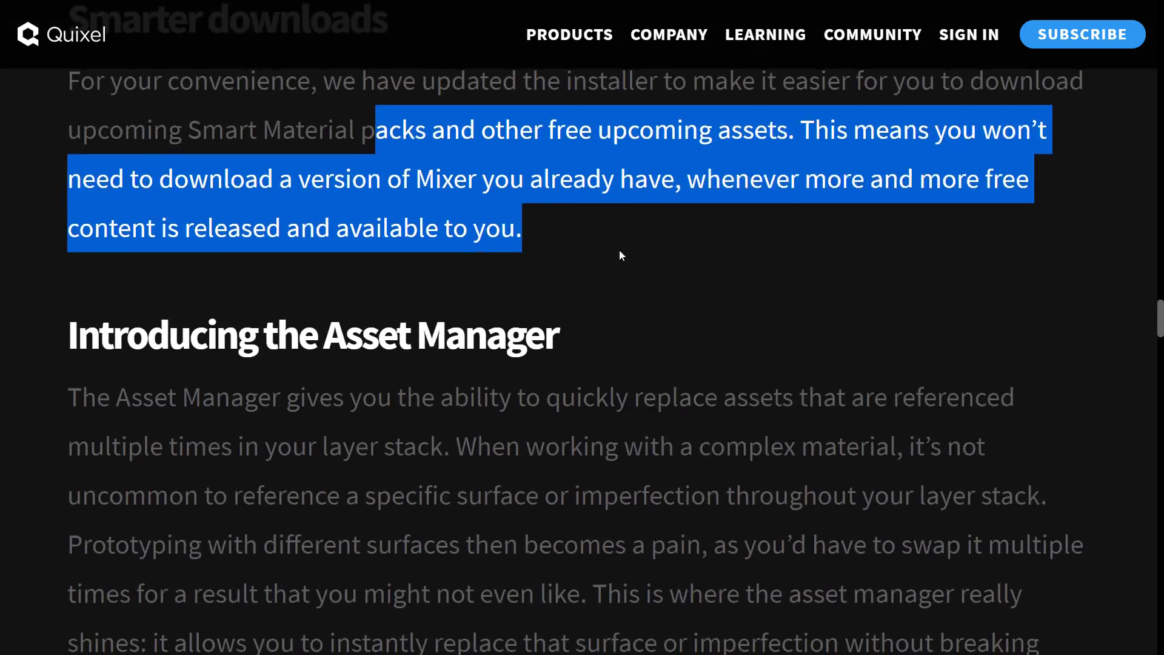
scroll("down", 3)
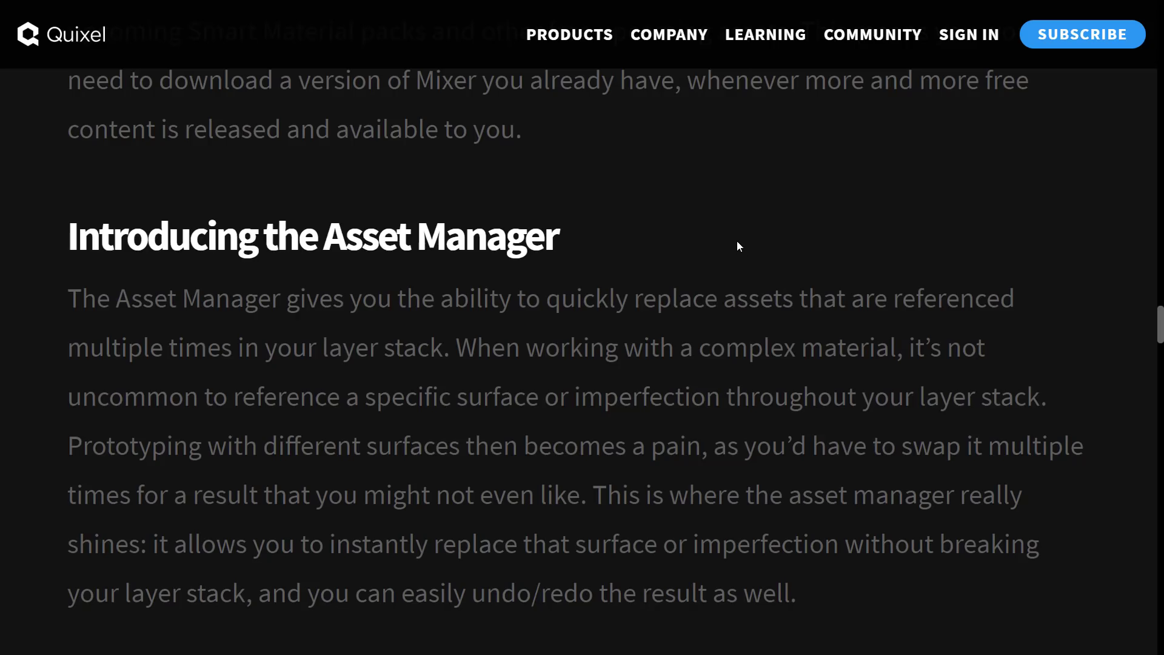
scroll("down", 3)
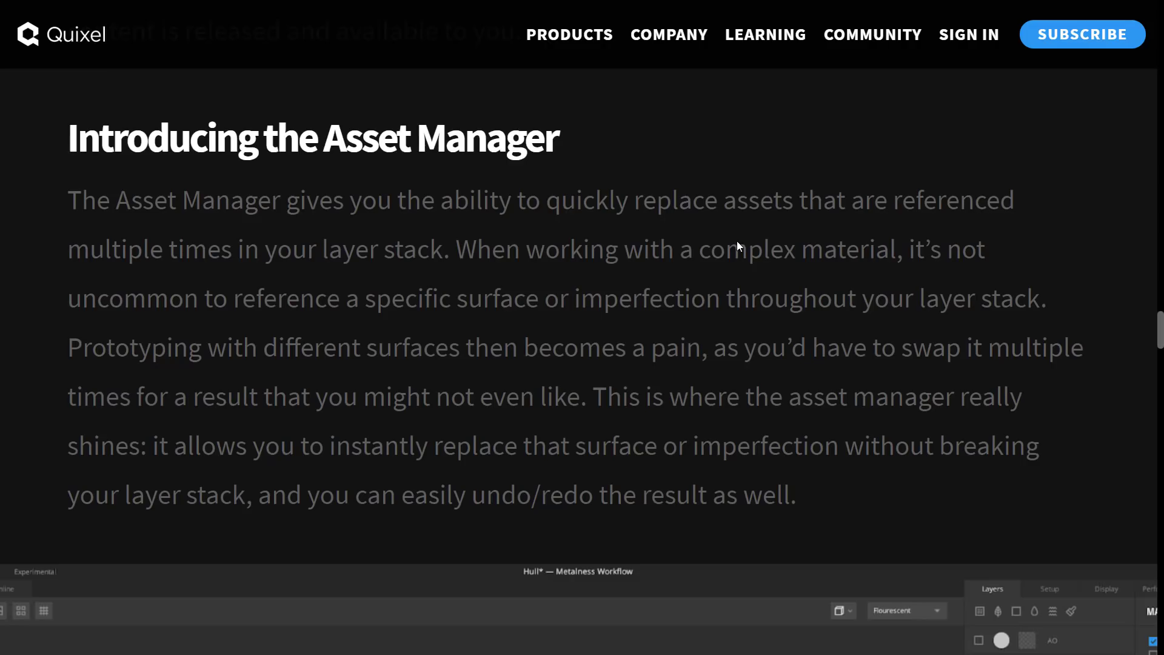
mouse_move(508, 226)
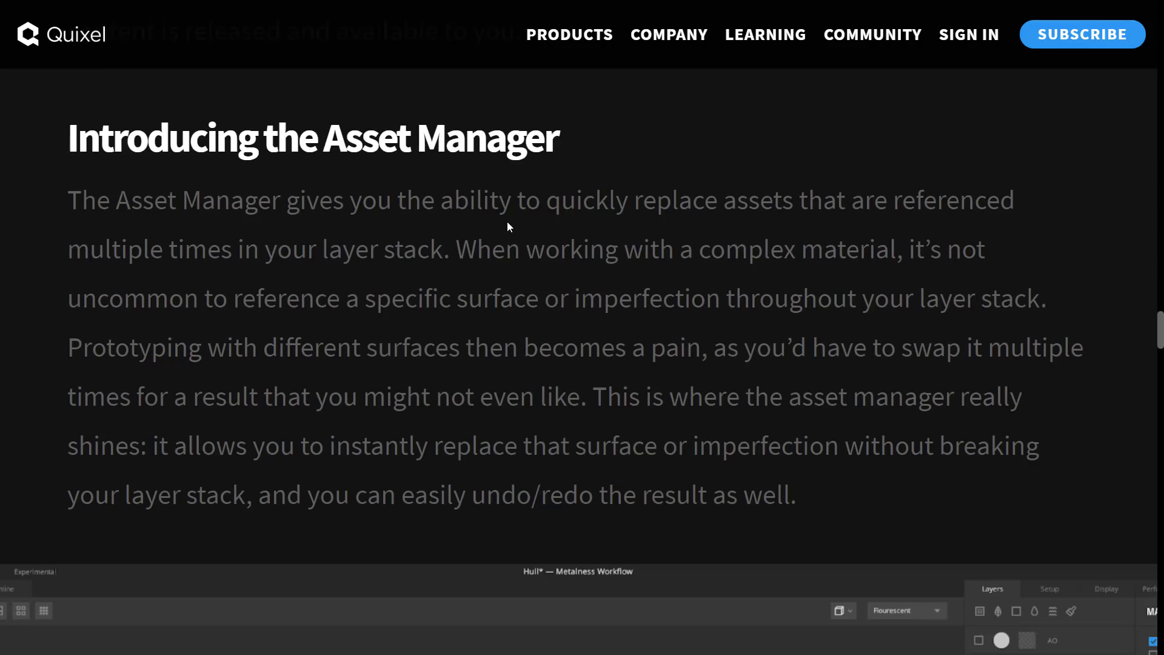
mouse_move(415, 226)
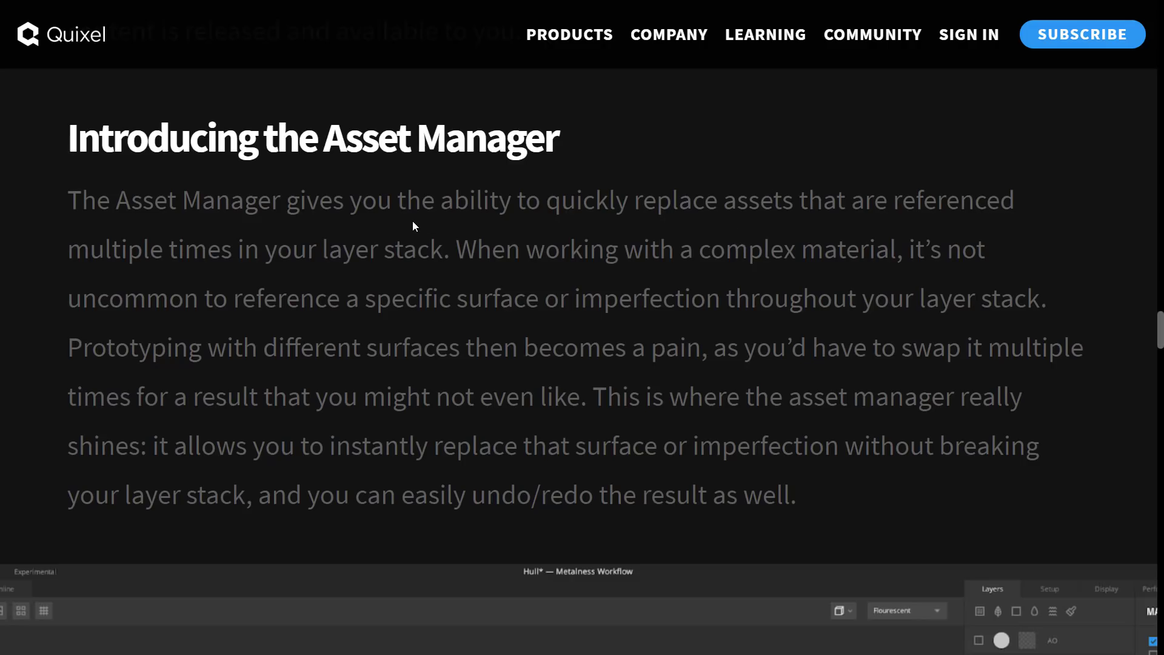
left_click_drag(82, 199, 420, 199)
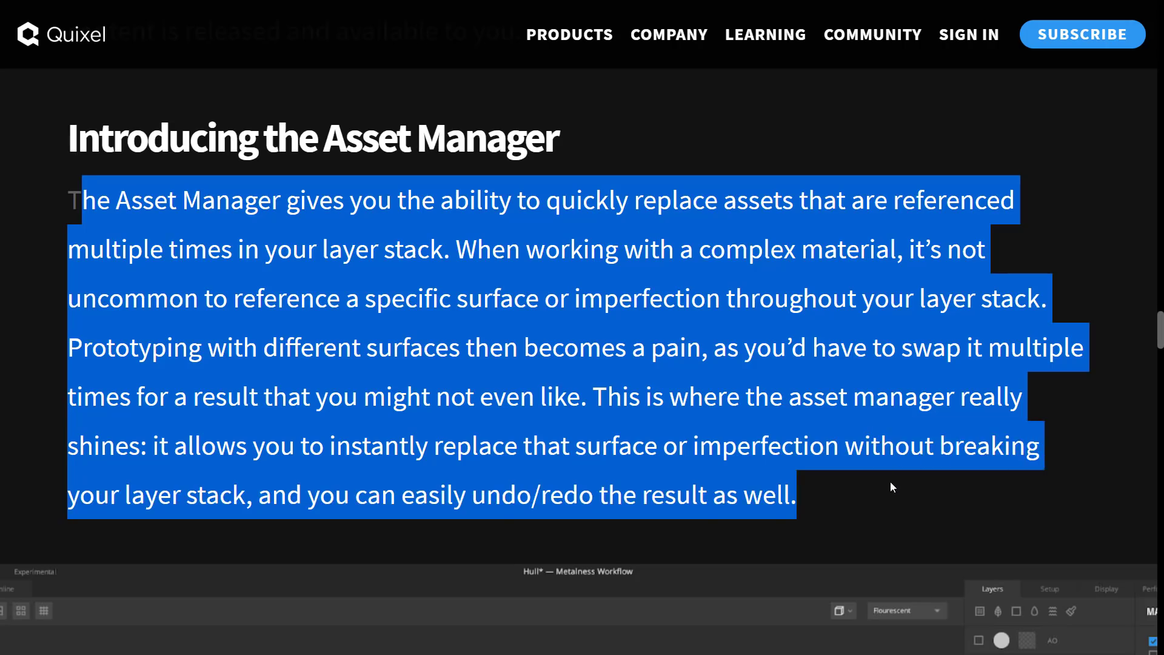
scroll("down", 3)
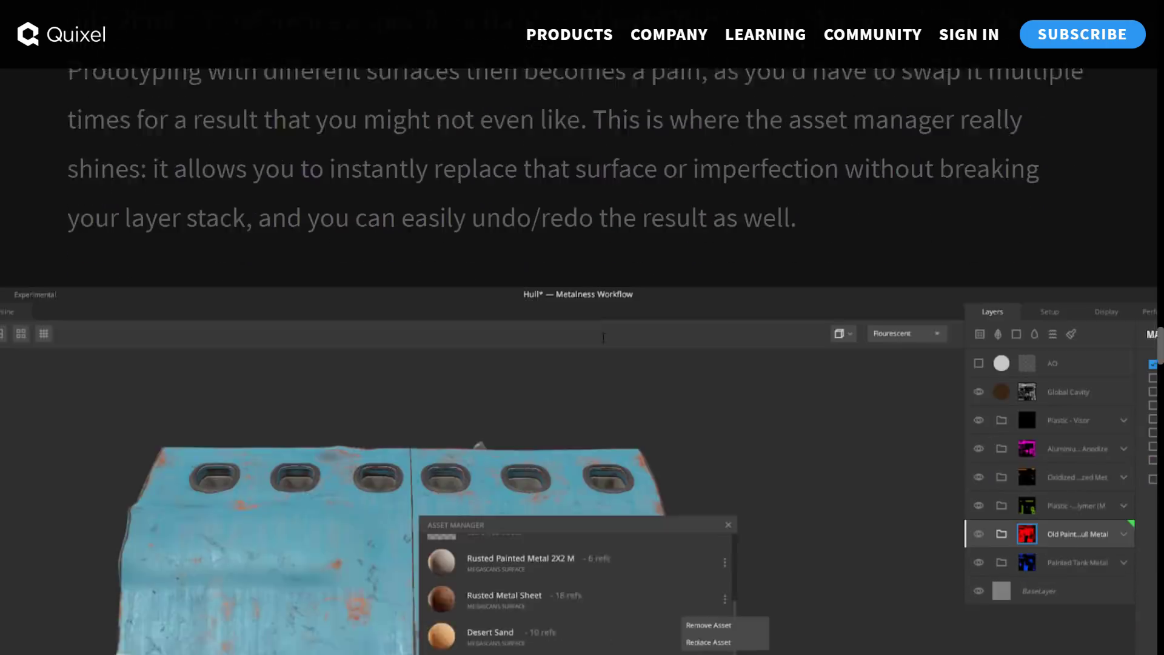
scroll("down", 3)
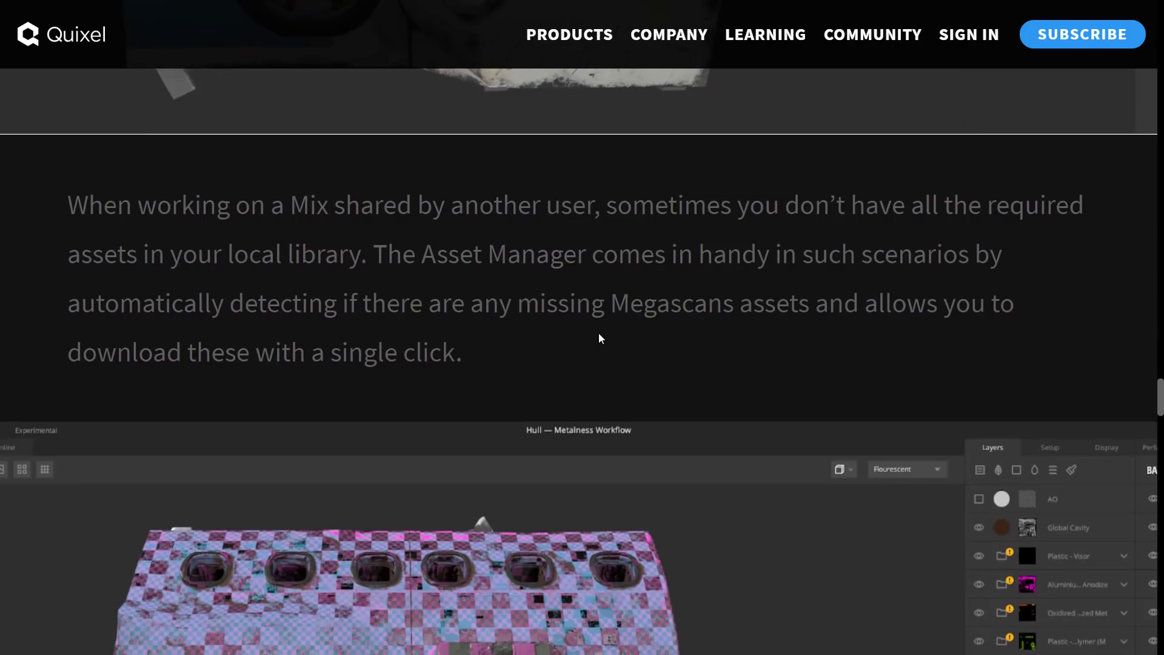
scroll("down", 3)
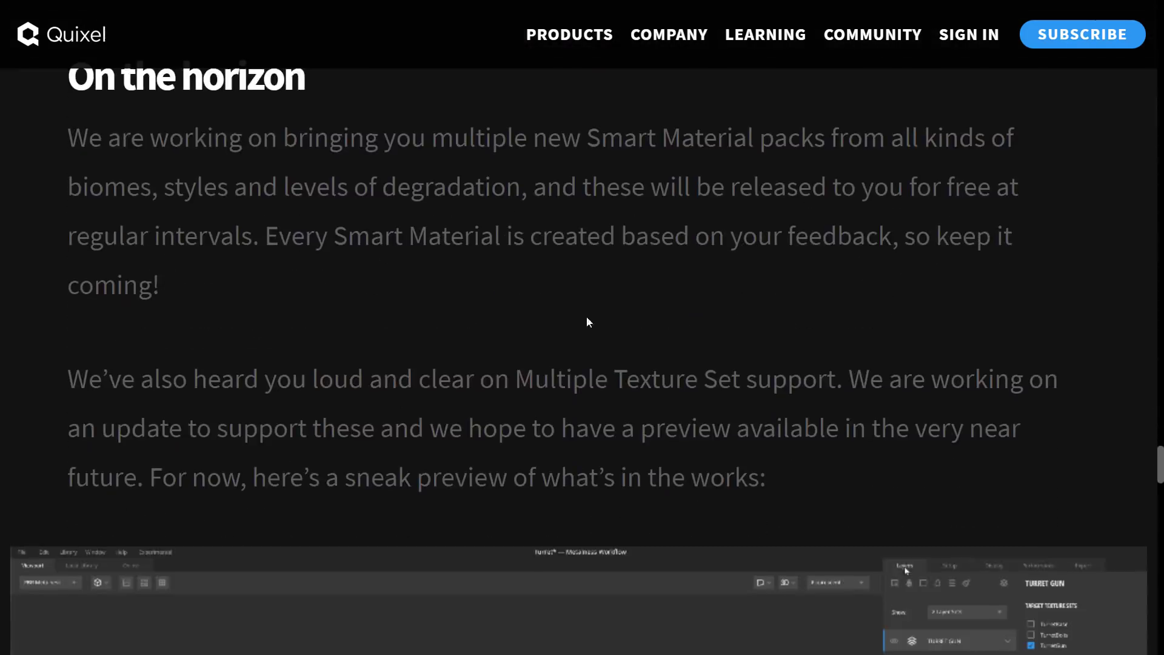
- Highlight the Smart Material packs plans, read the Multiple Texture Set preview, and reach the closing 'Quixel Mixer – One application' section
left_click_drag(88, 137, 482, 137)
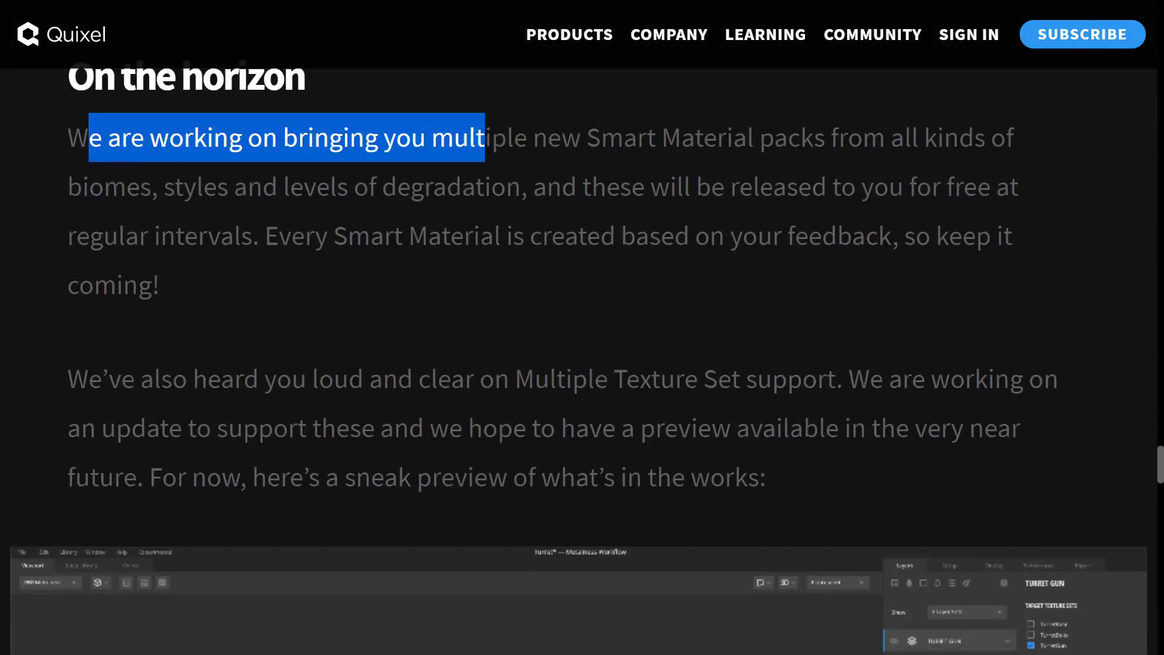
left_click_drag(481, 137, 473, 186)
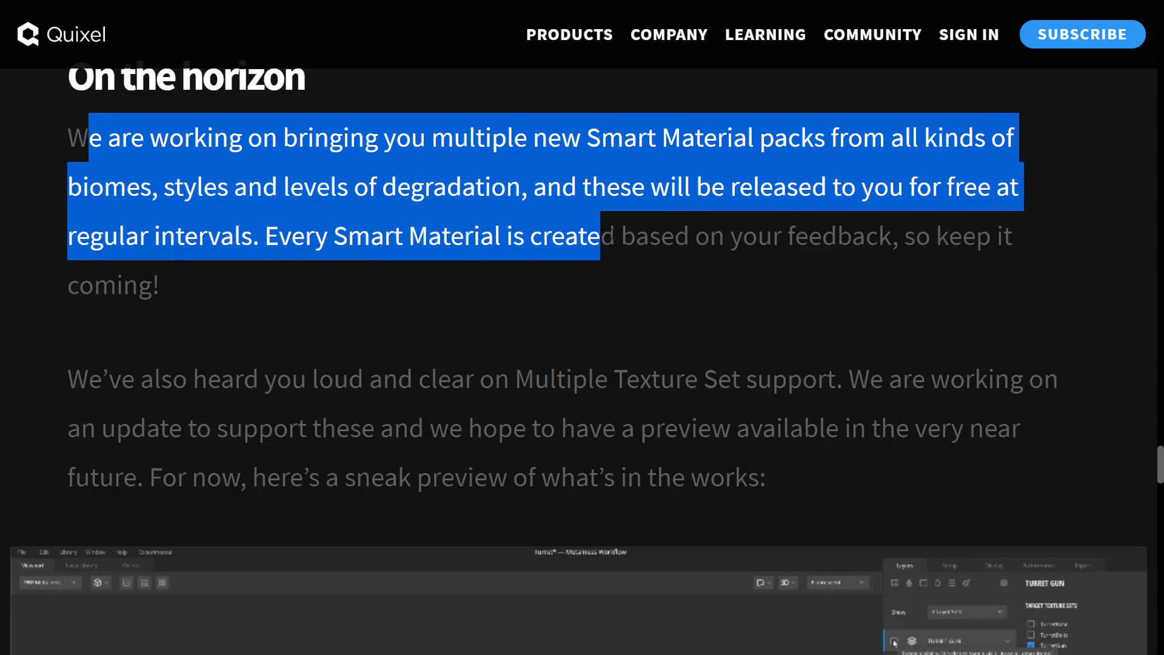
scroll("down", 3)
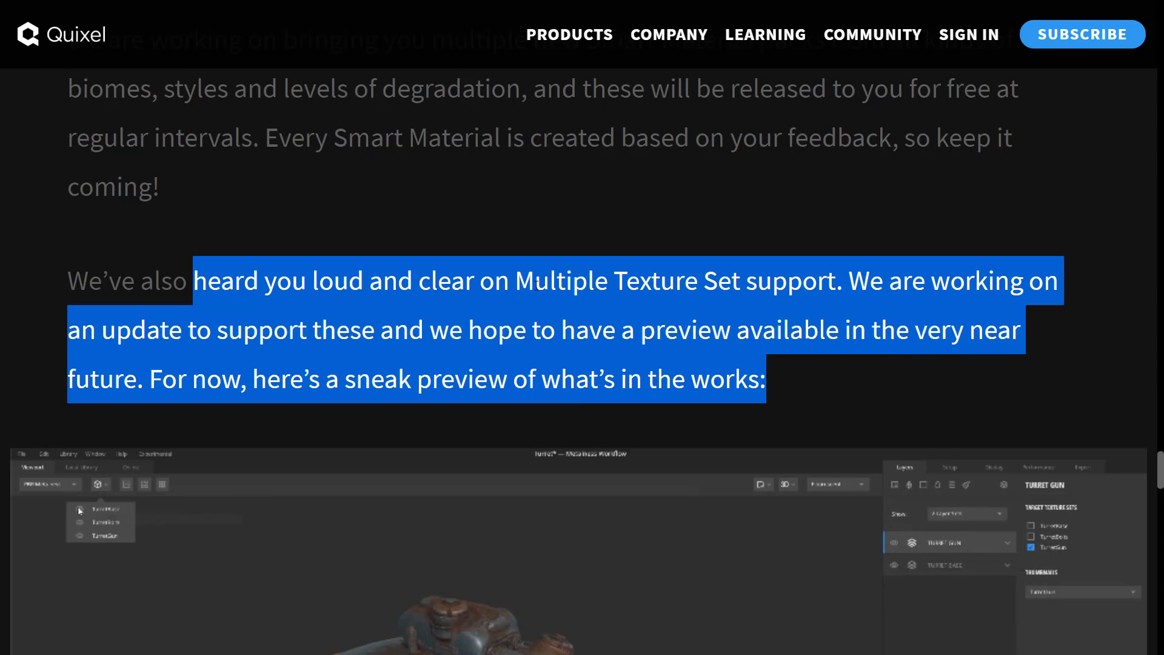
scroll("down", 3)
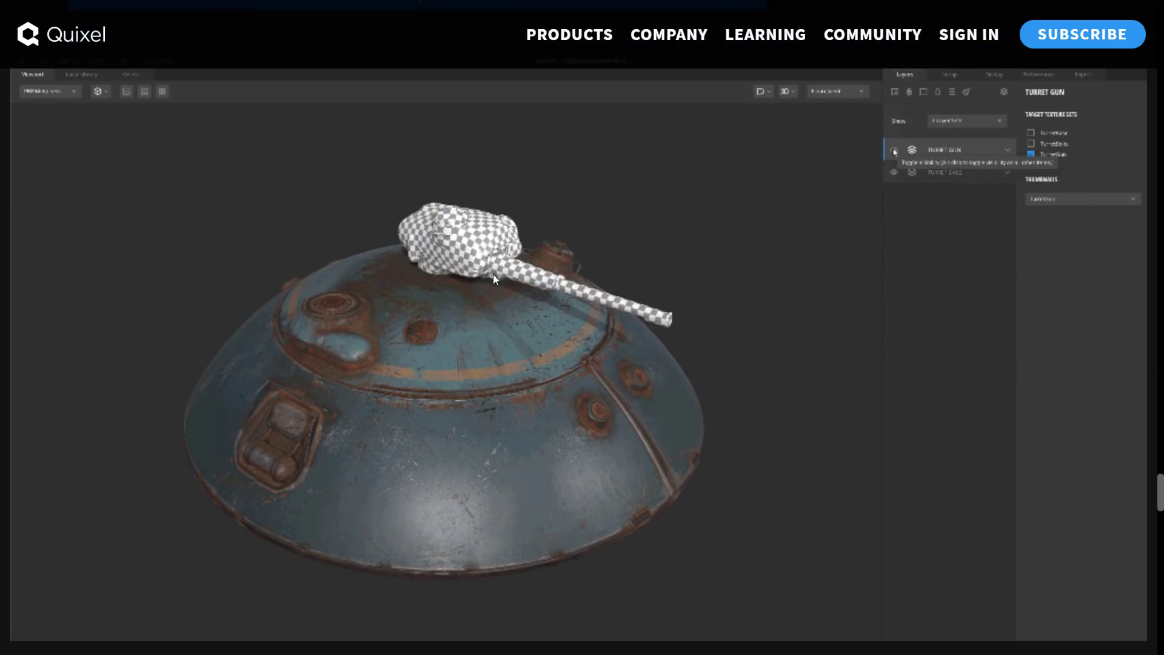
left_click(895, 149)
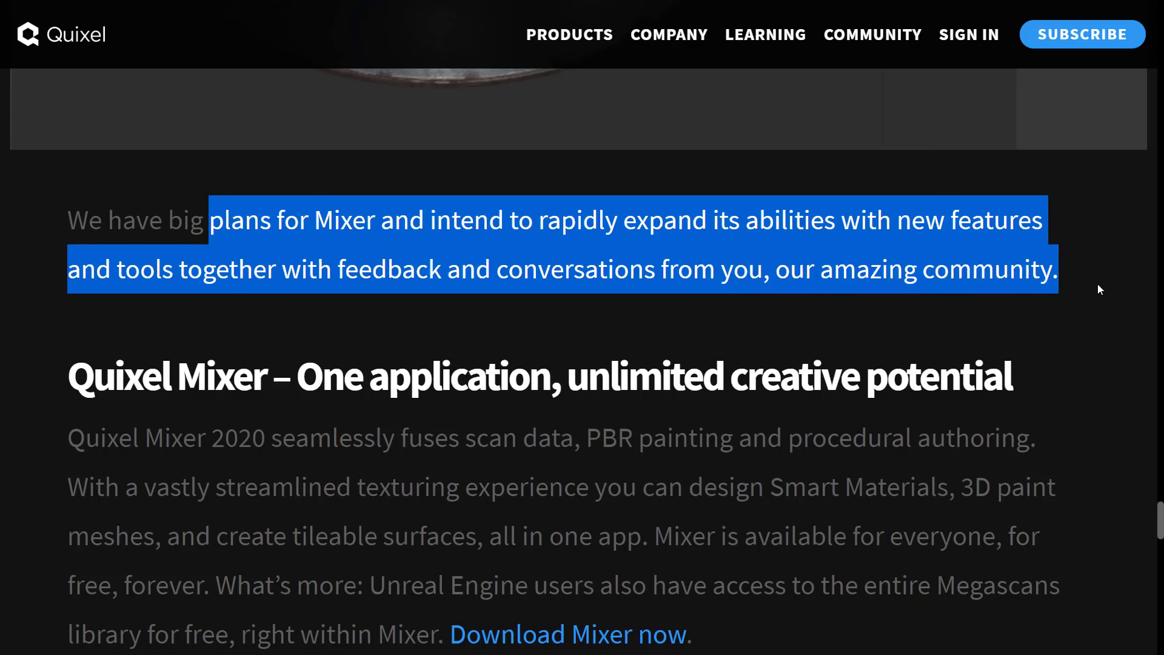
scroll("down", 3)
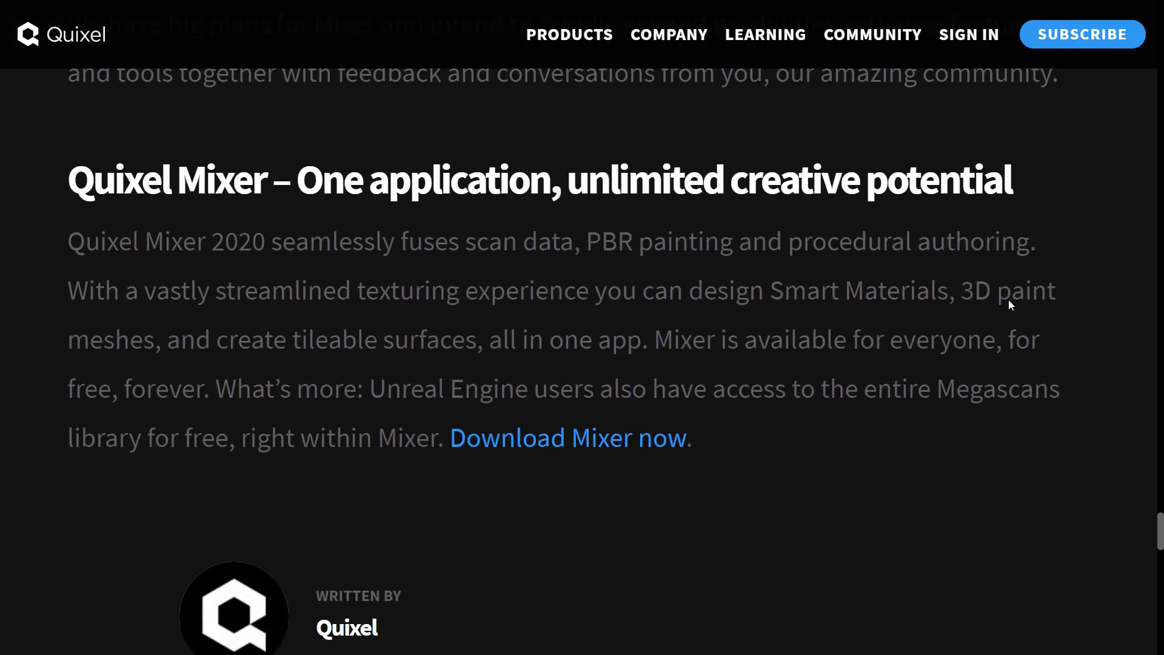
scroll("down", 3)
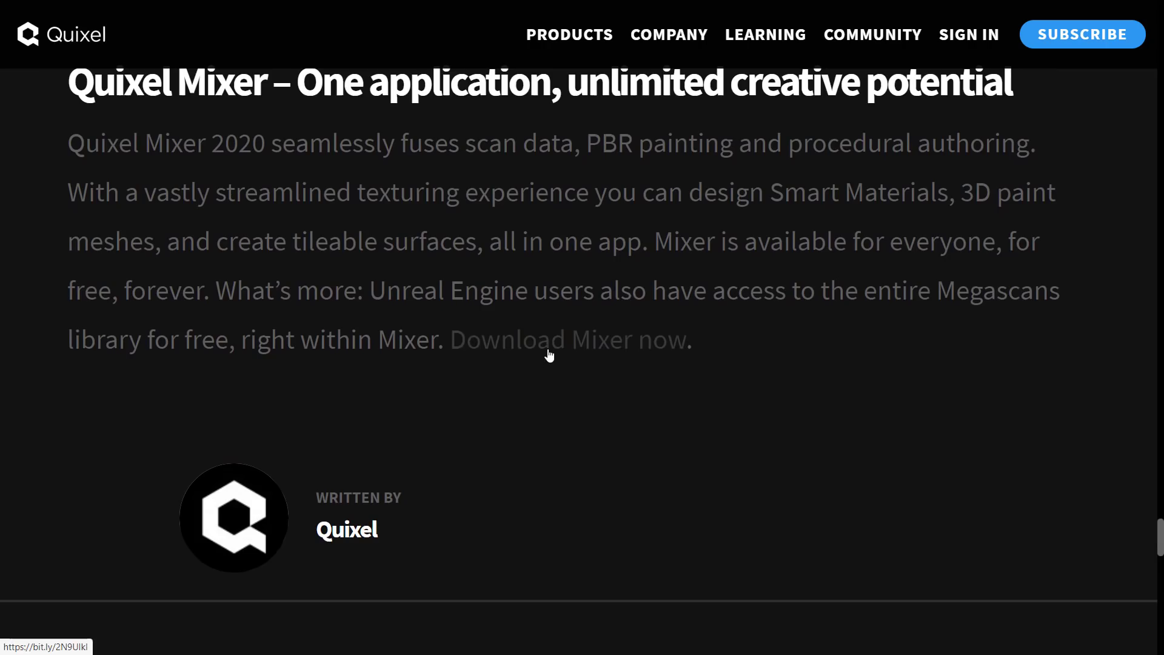
- Follow 'Download Mixer now' to the Mixer 2020 page, start the installer download, and open its download-bar options
left_click(568, 340)
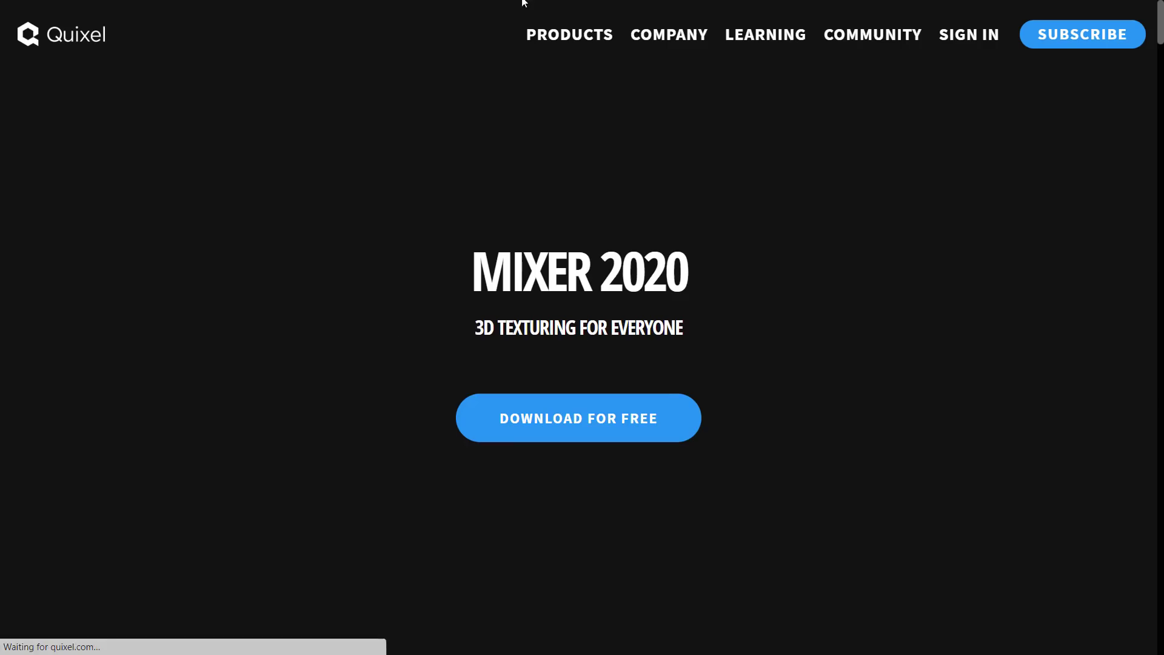
scroll("down", 3)
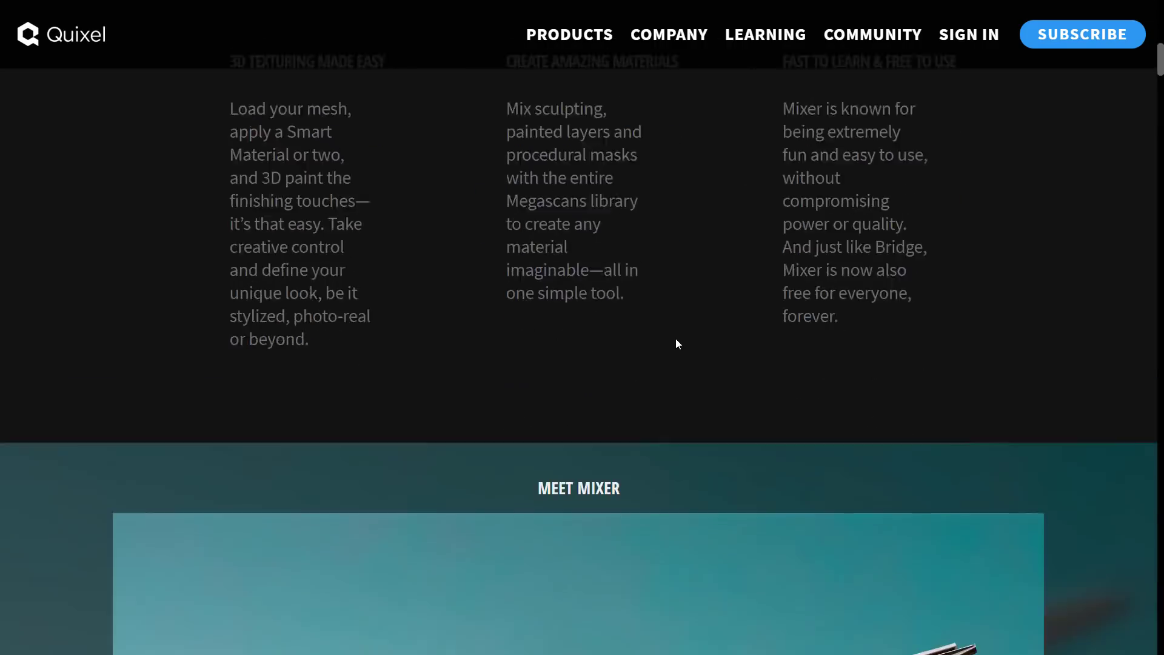
scroll("up", 3)
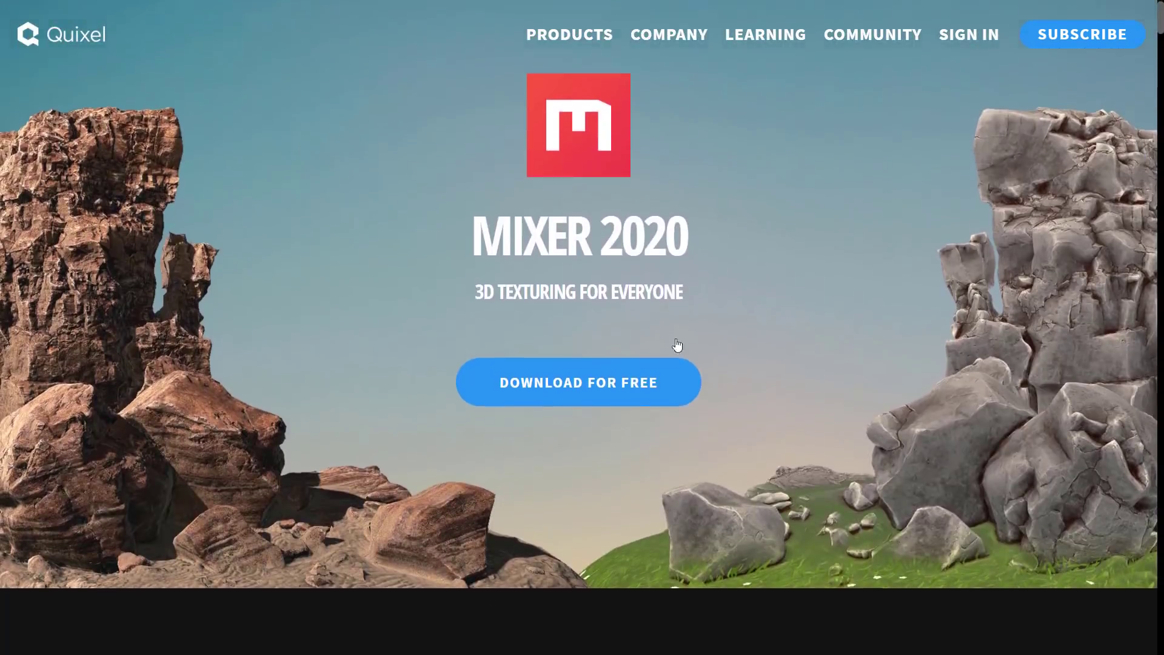
scroll("down", 3)
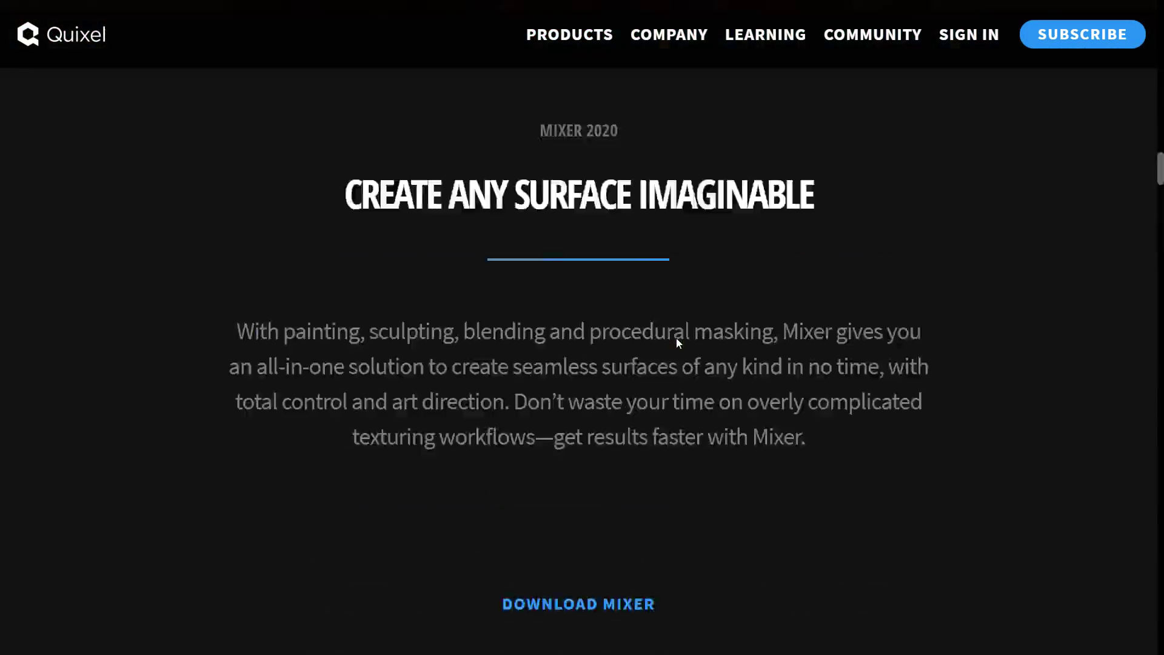
scroll("down", 3)
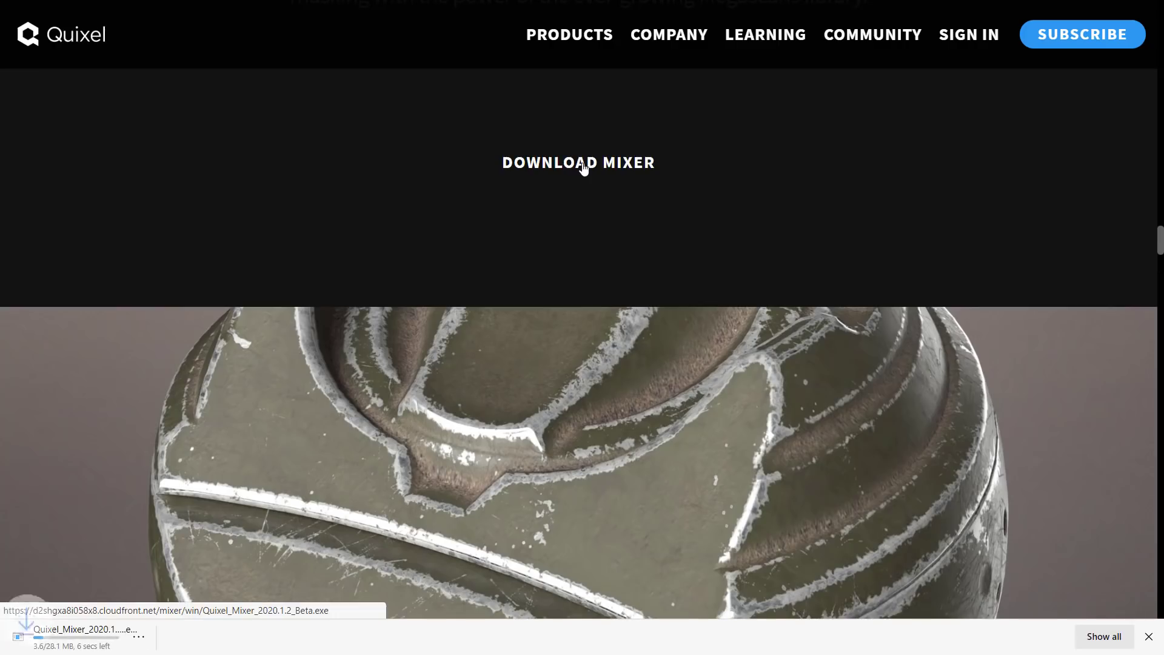
left_click(157, 637)
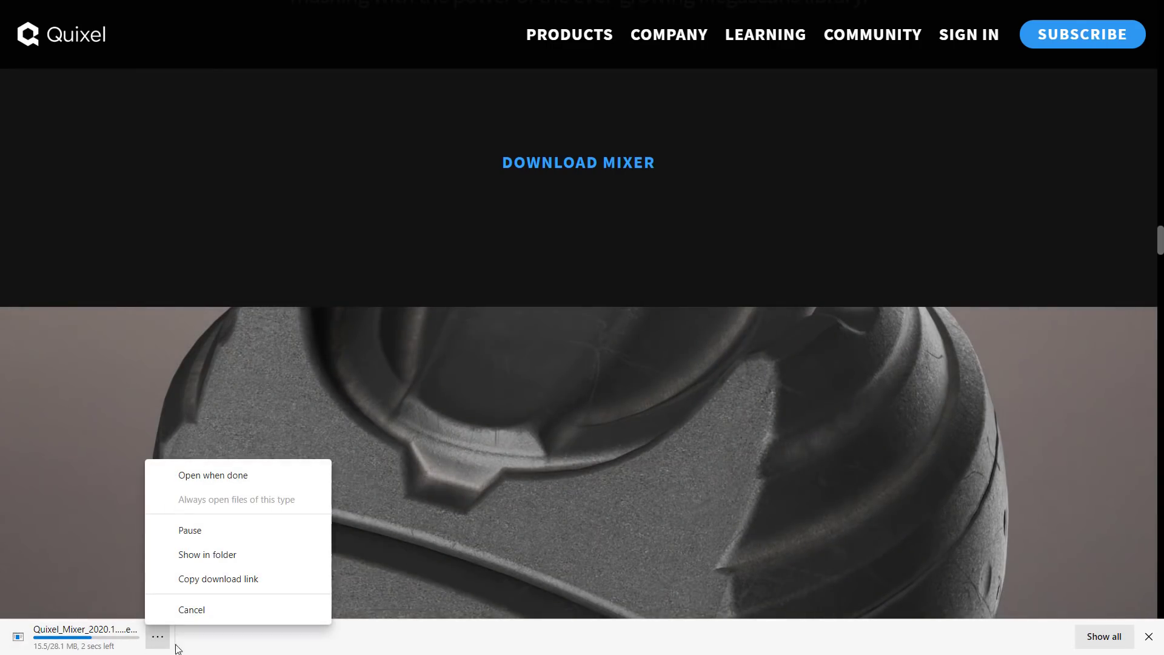
left_click(190, 609)
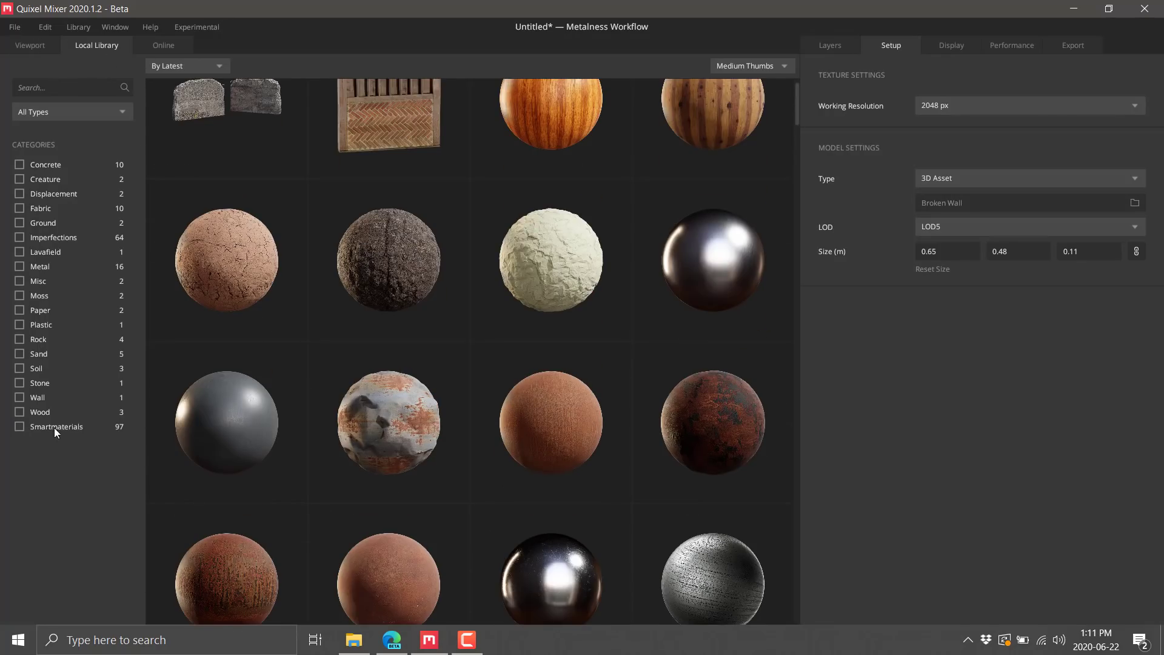
- Filter the local library to its 97 Smart Materials, then switch to the online Megascans catalogue
left_click(19, 426)
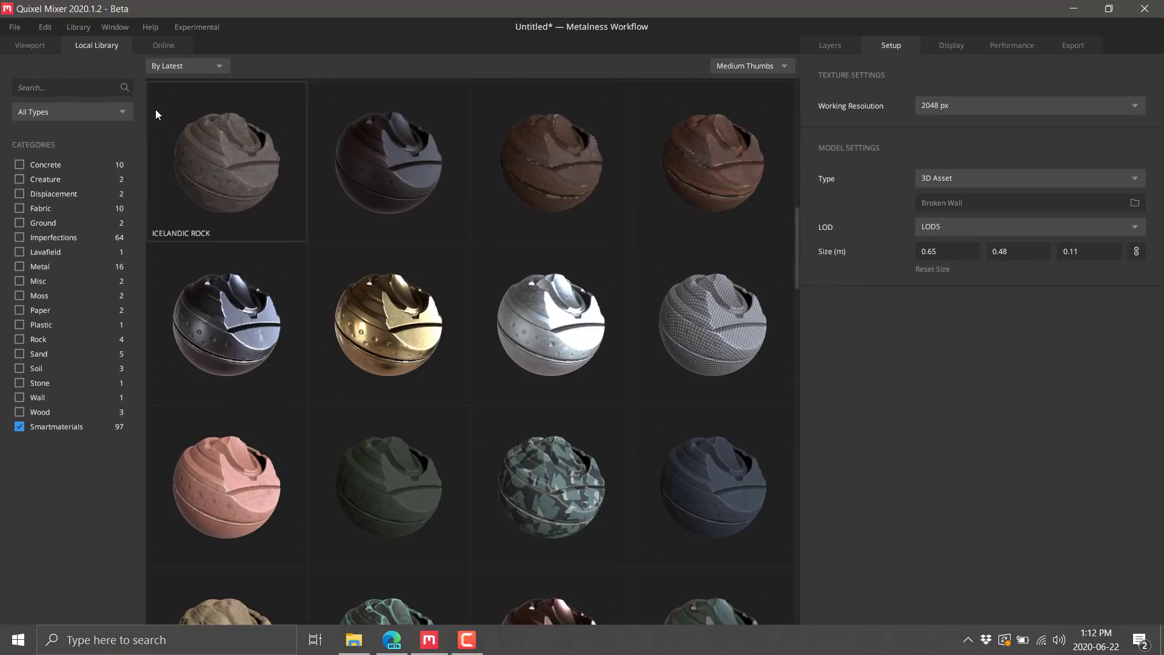
mouse_move(388, 324)
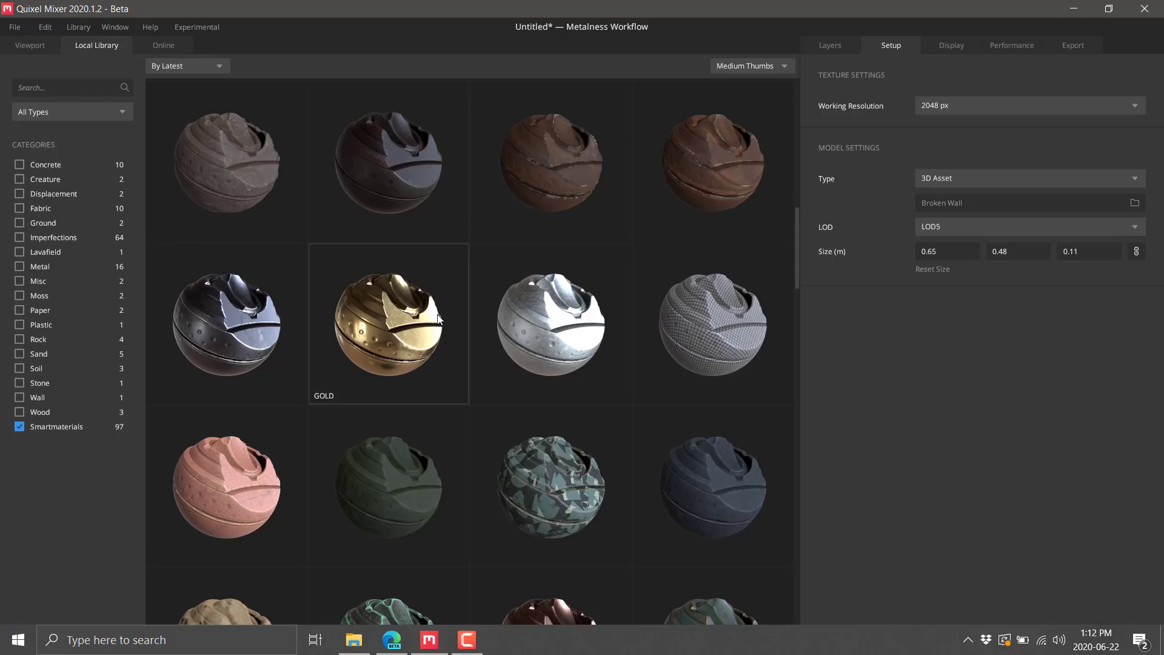
mouse_move(439, 318)
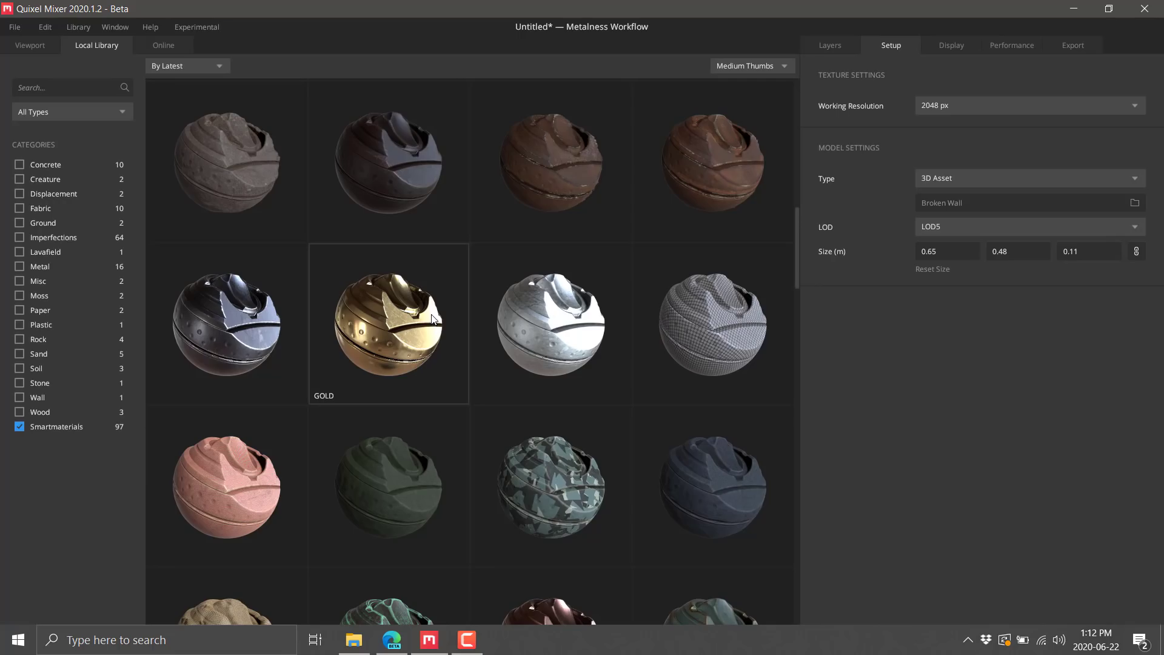
left_click(163, 45)
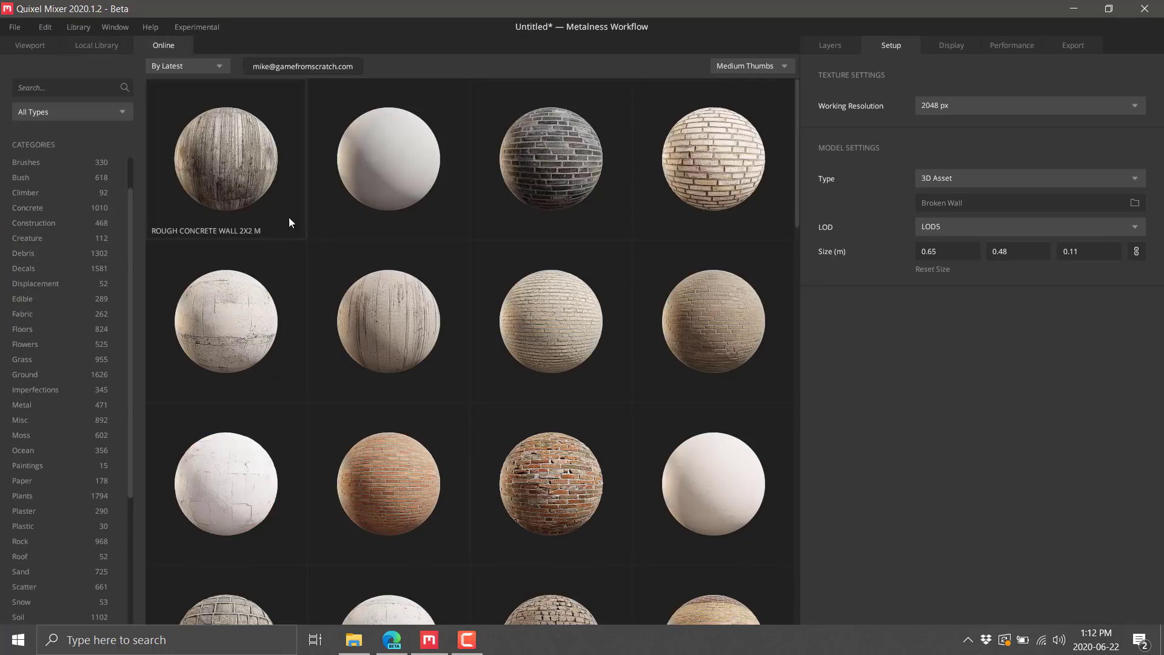
scroll("down", 3)
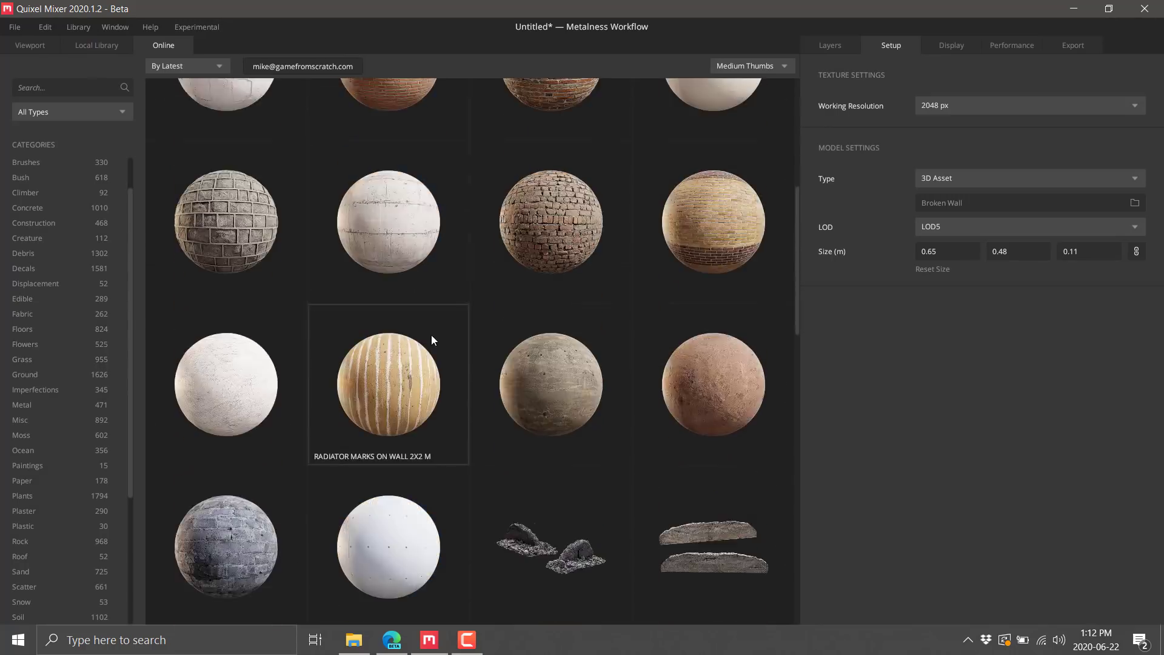
scroll("down", 3)
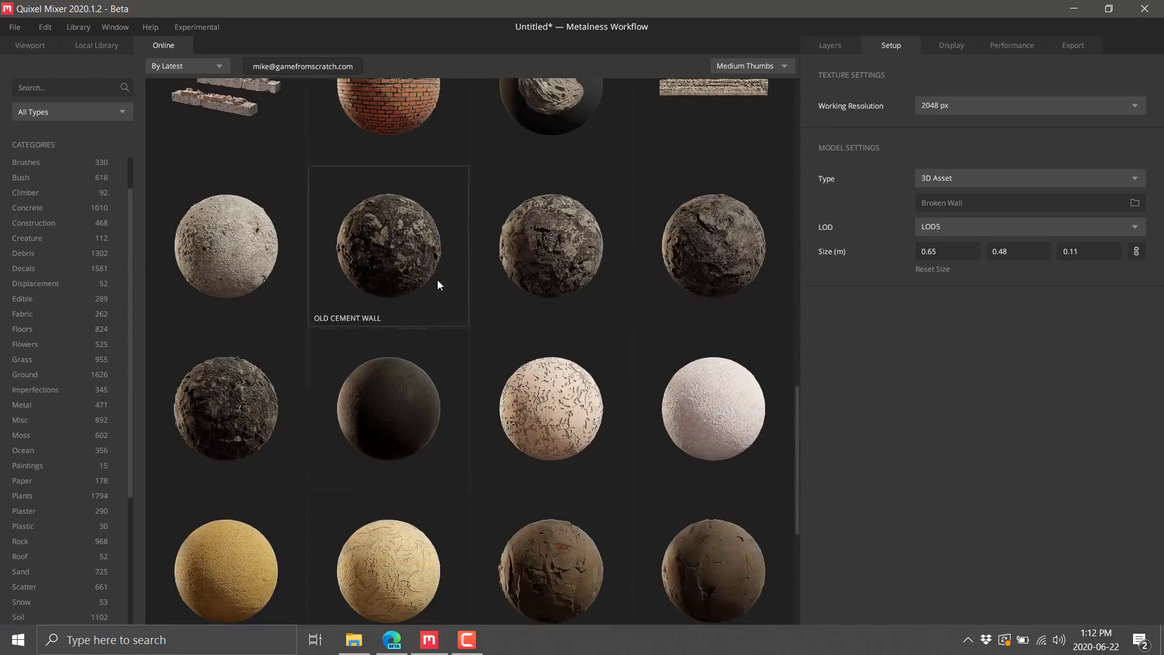